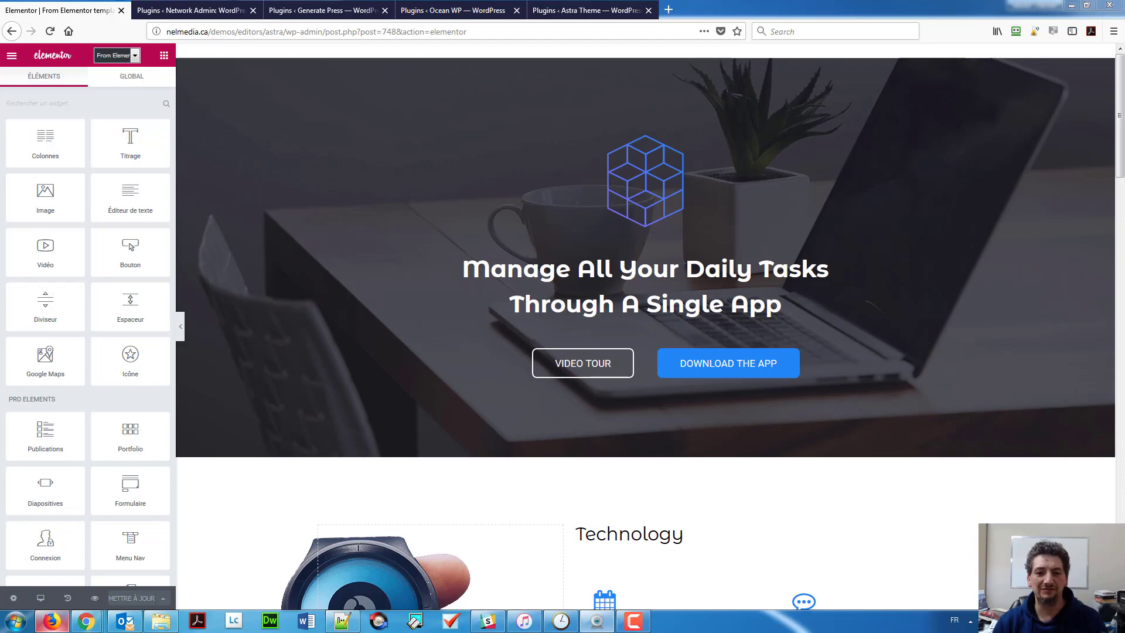
# Step: Select the Elementor template's hero section and scroll through the page
pyautogui.click(642, 179)
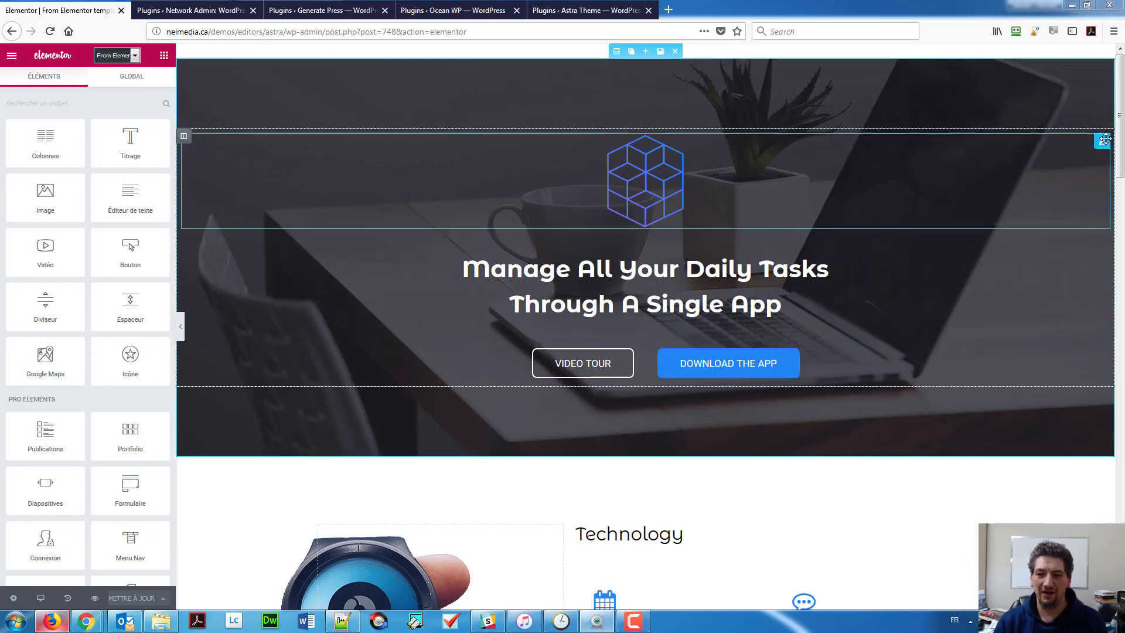
pyautogui.scroll(-3)
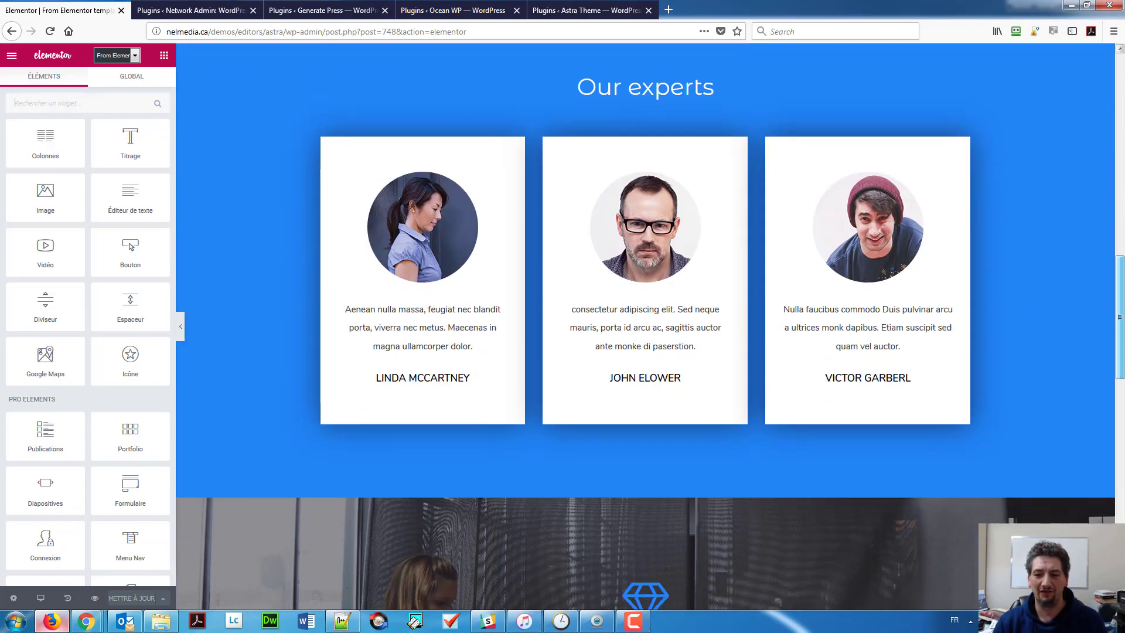
pyautogui.scroll(-3)
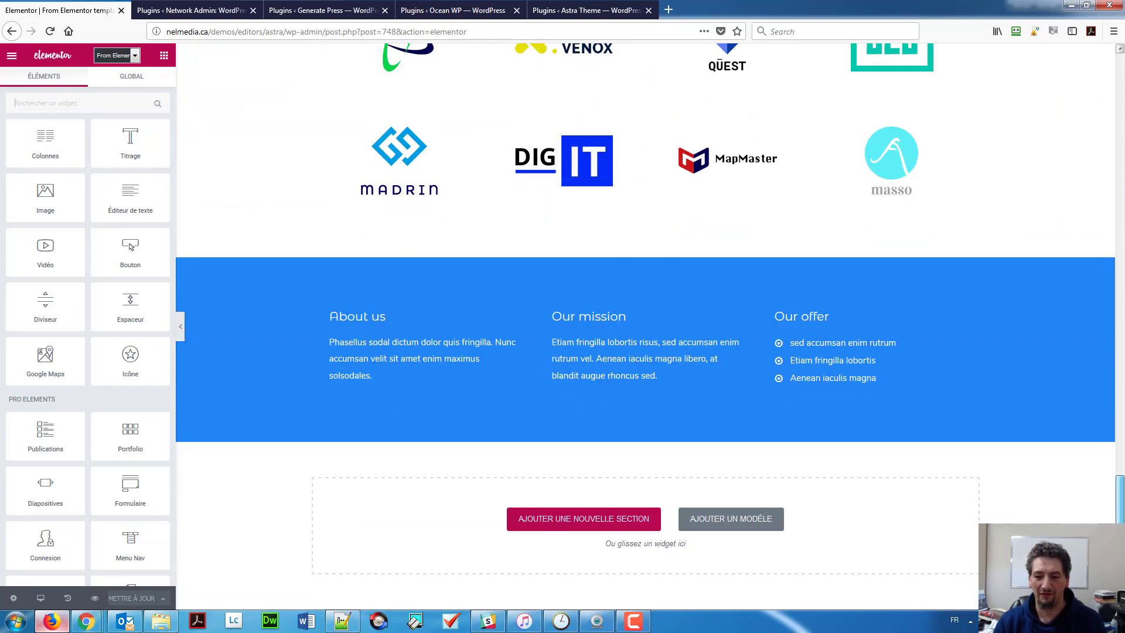
pyautogui.scroll(3)
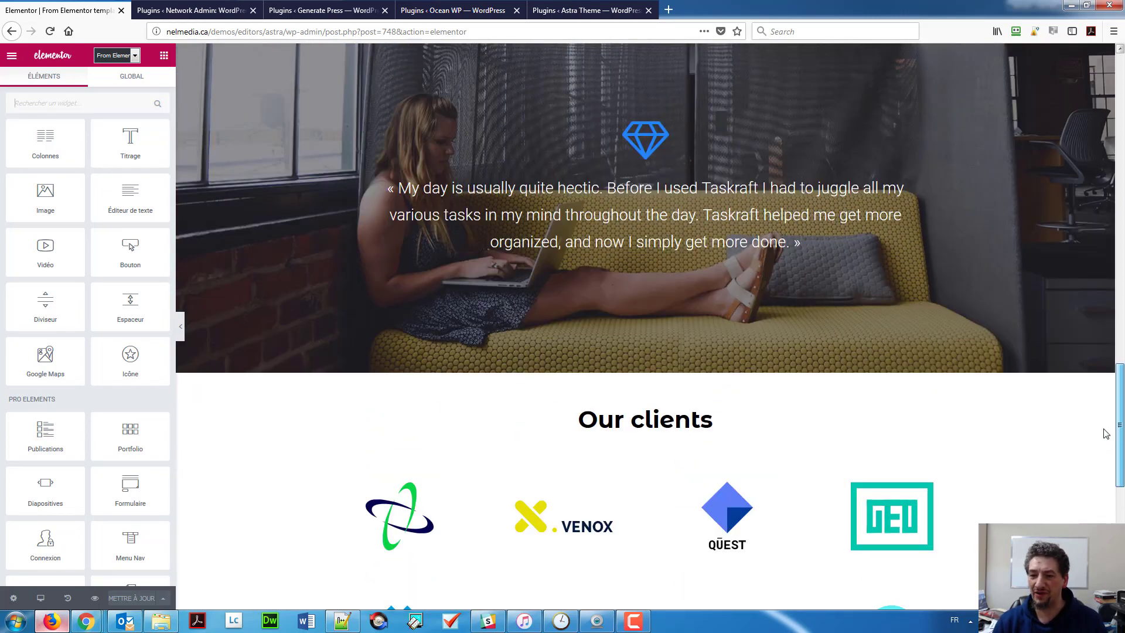
pyautogui.scroll(3)
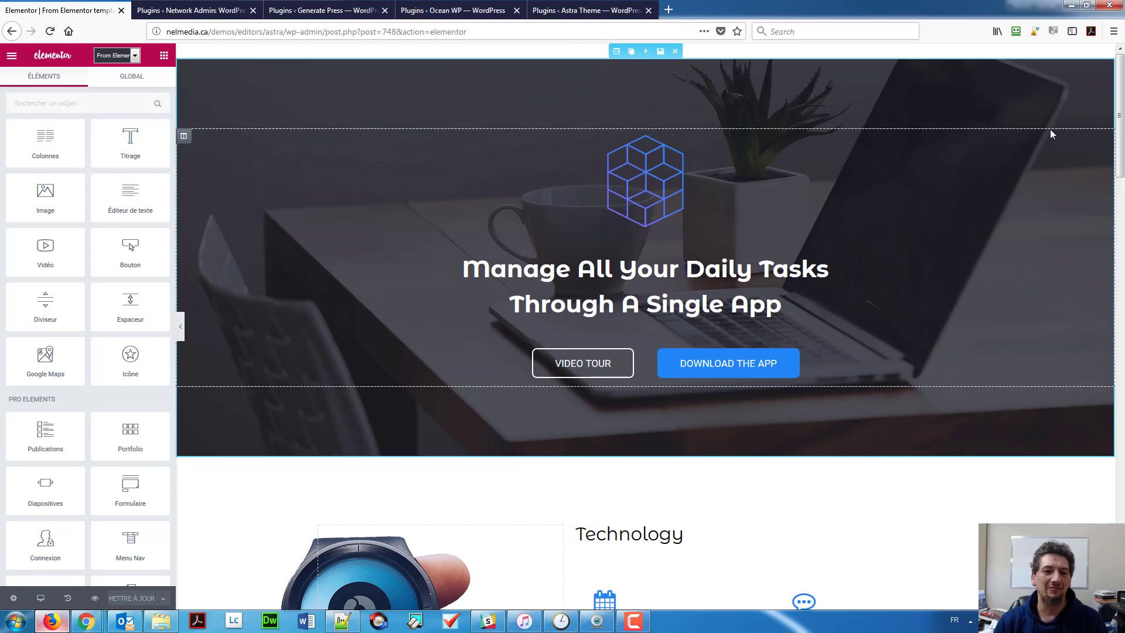
# Step: Review network plugins and My Sites, then show GeneratePress's 13 active plugins
pyautogui.click(194, 10)
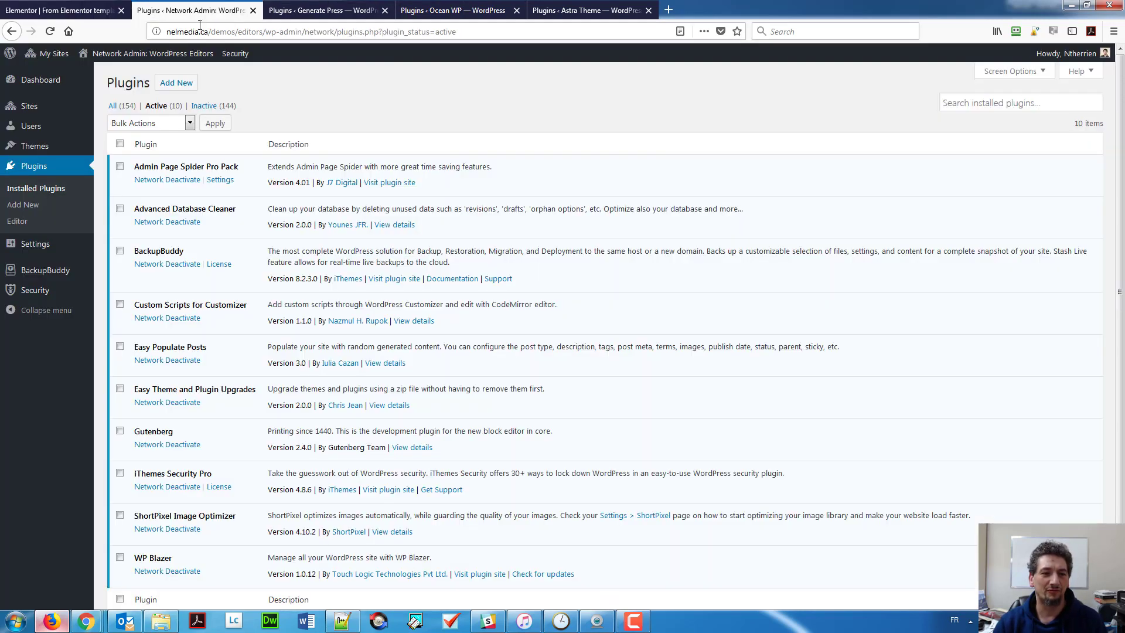
pyautogui.click(53, 54)
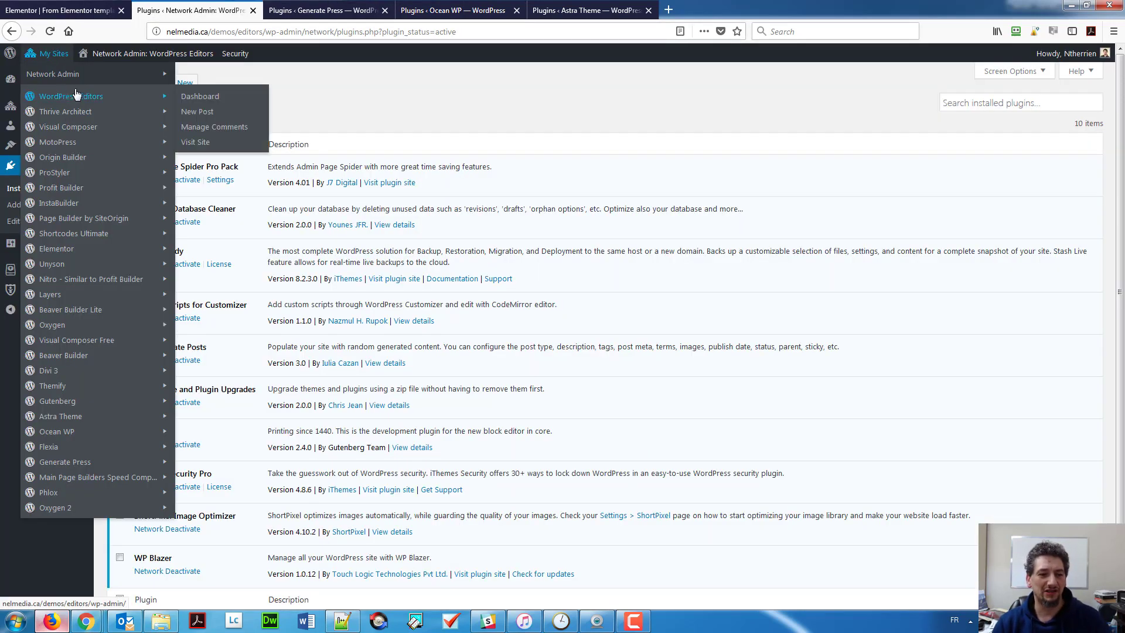
pyautogui.moveTo(86, 183)
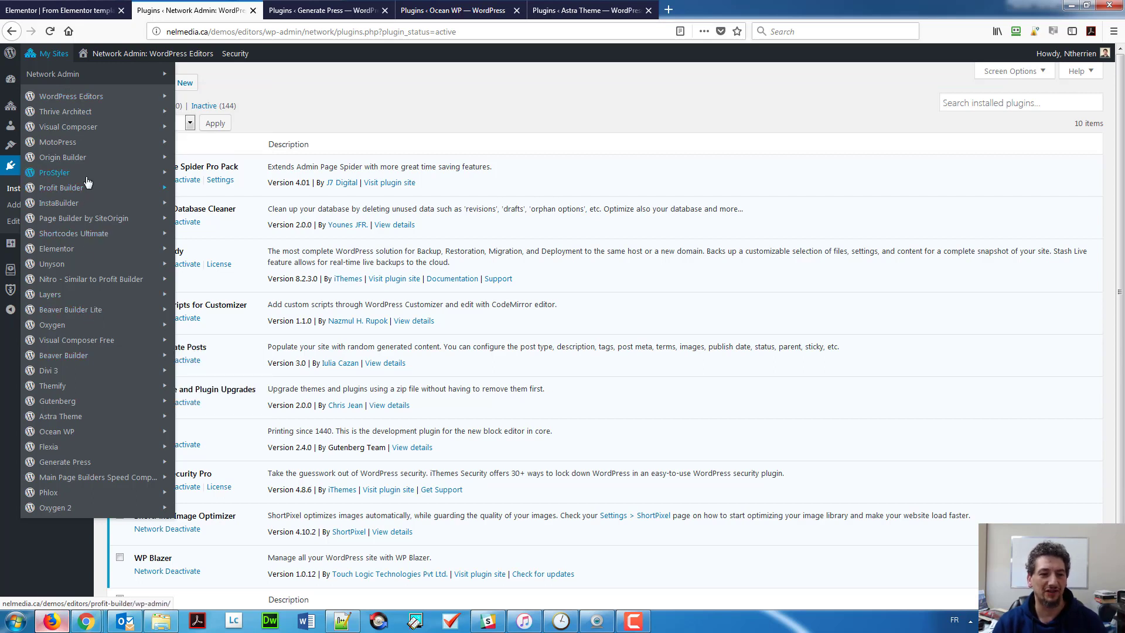
pyautogui.moveTo(70, 508)
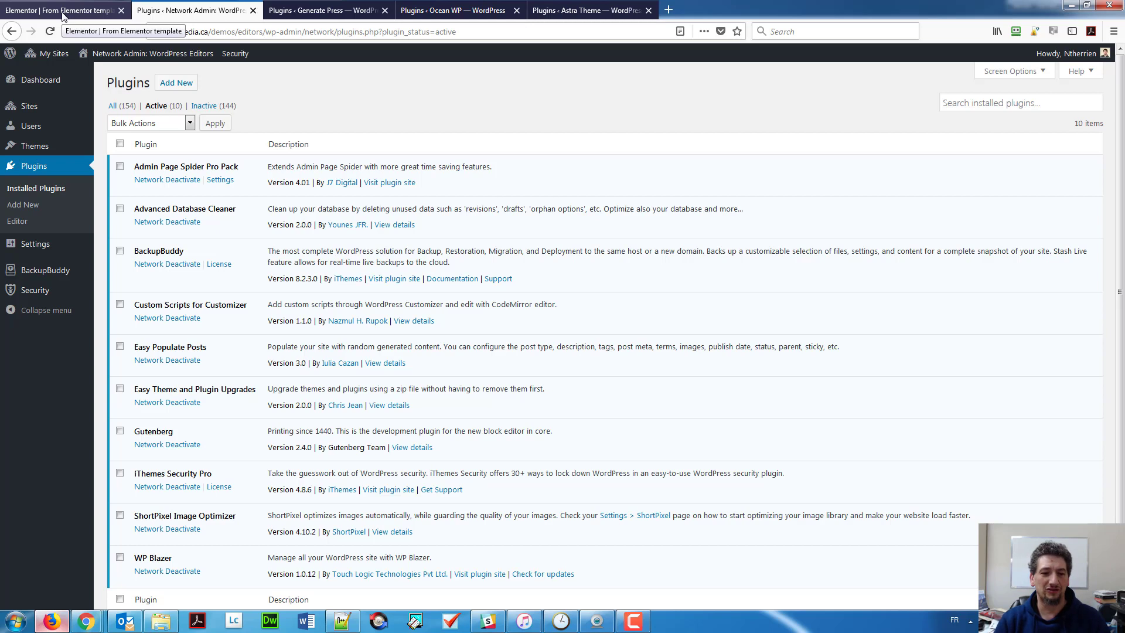
pyautogui.moveTo(203, 549)
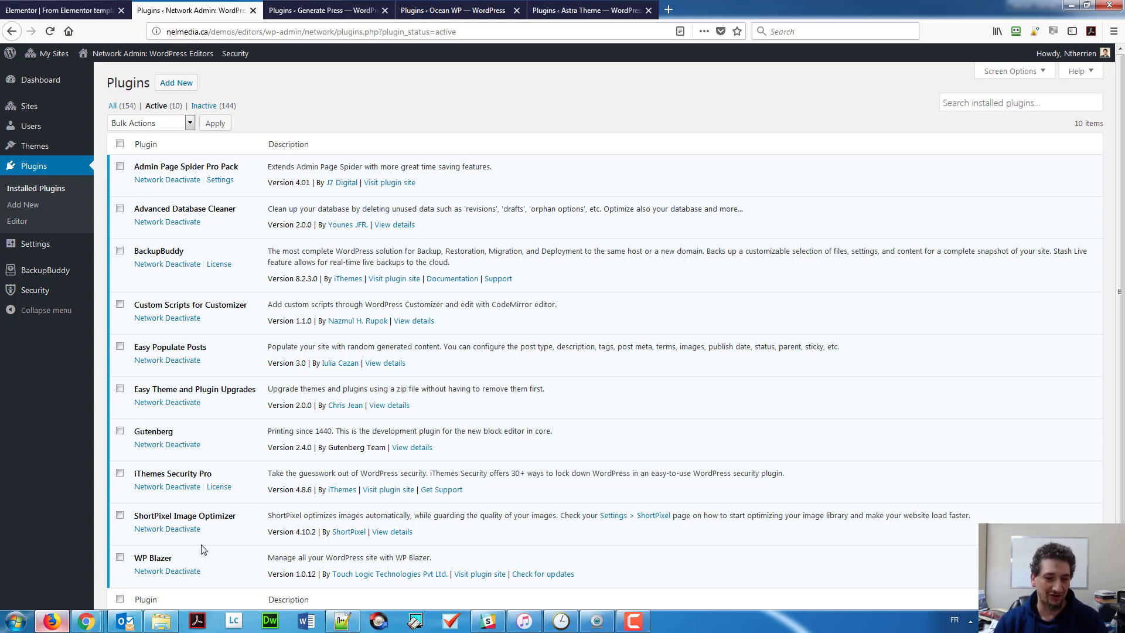
pyautogui.moveTo(210, 528)
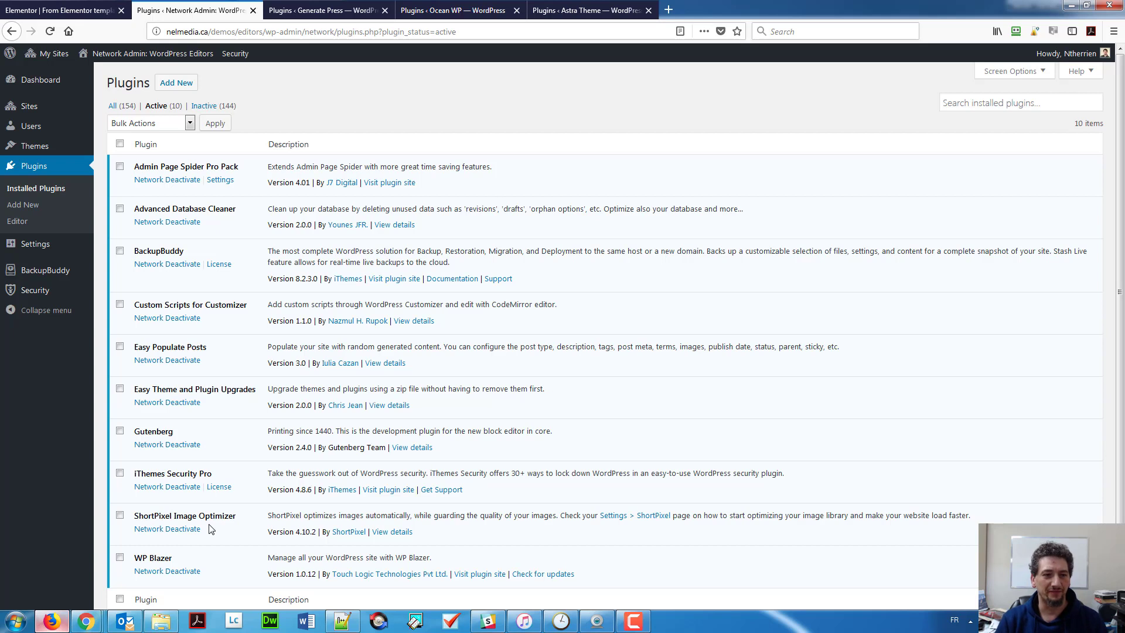
pyautogui.moveTo(3, 543)
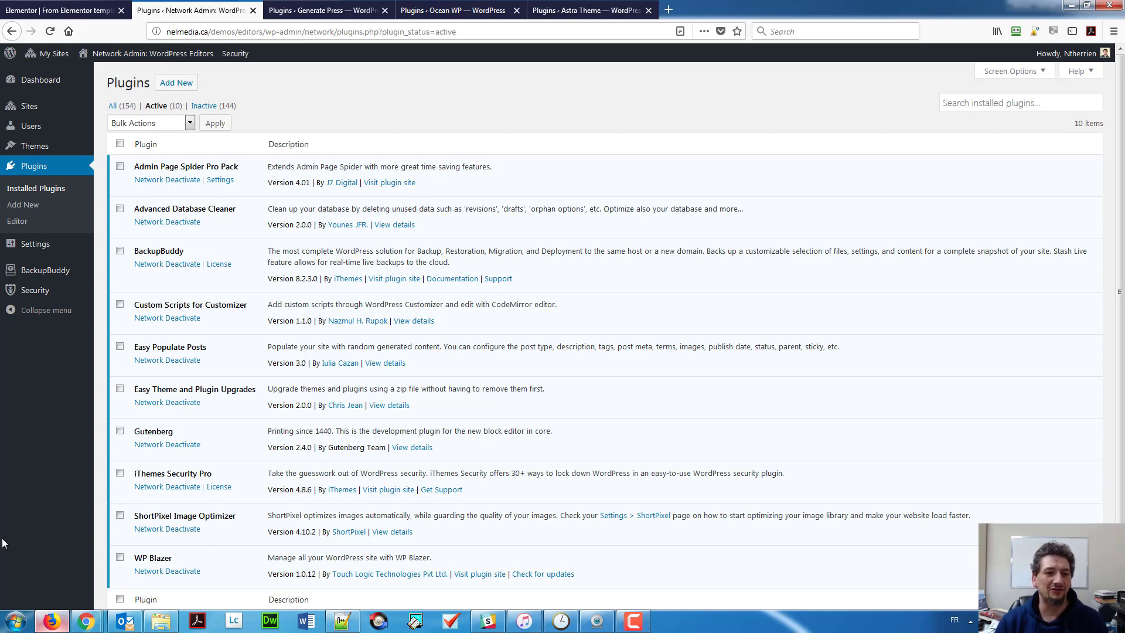
pyautogui.moveTo(381, 98)
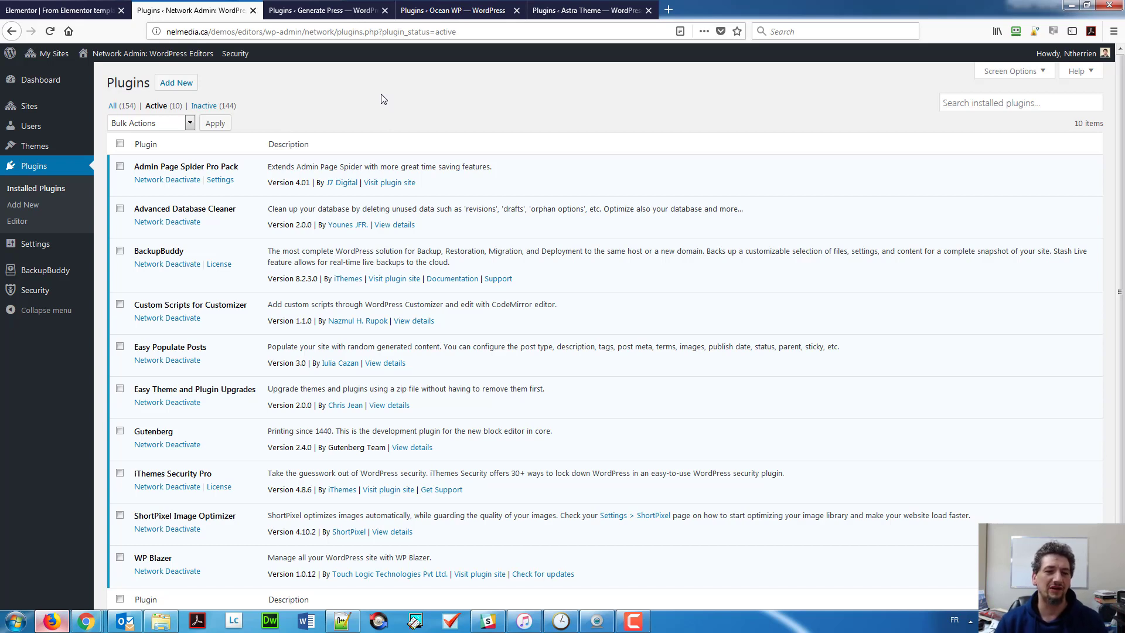
pyautogui.moveTo(146, 165)
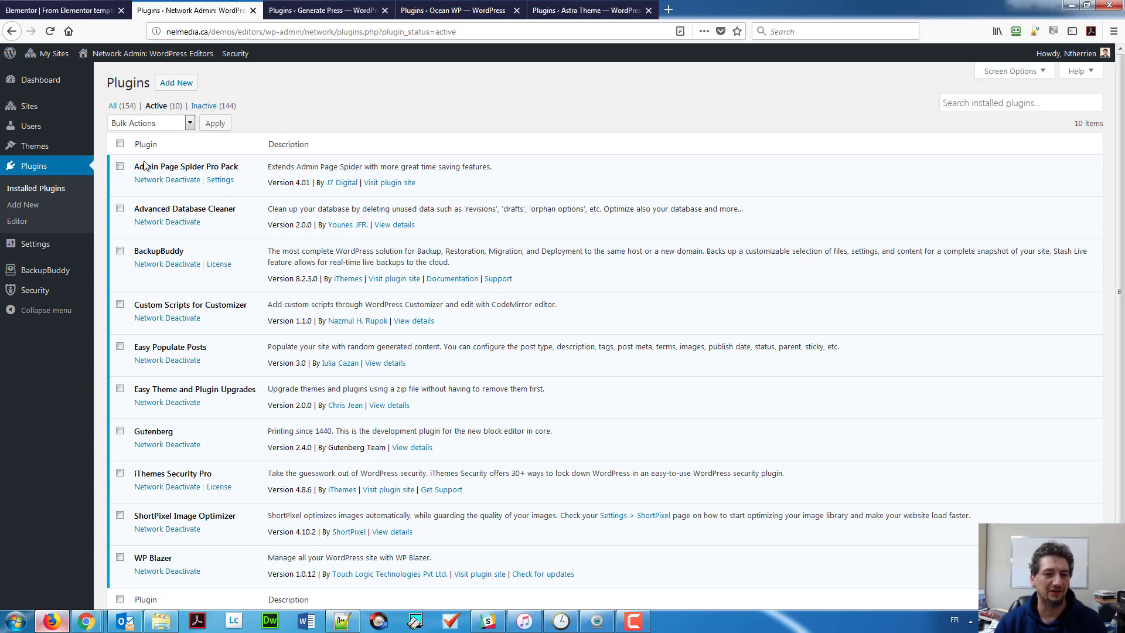
pyautogui.doubleClick(185, 166)
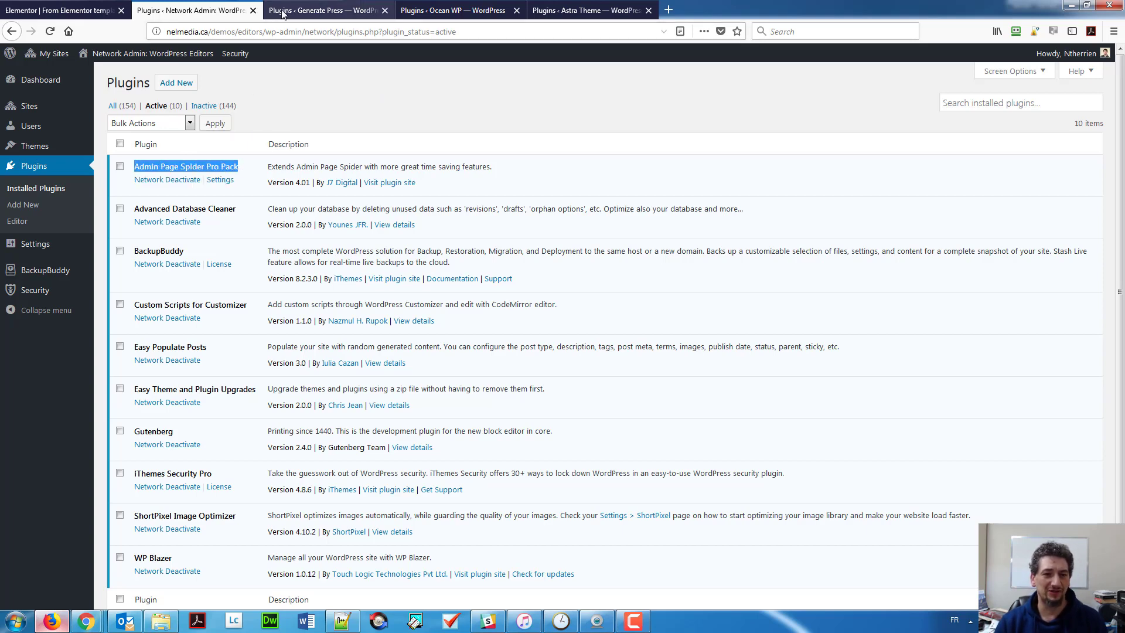
pyautogui.click(323, 10)
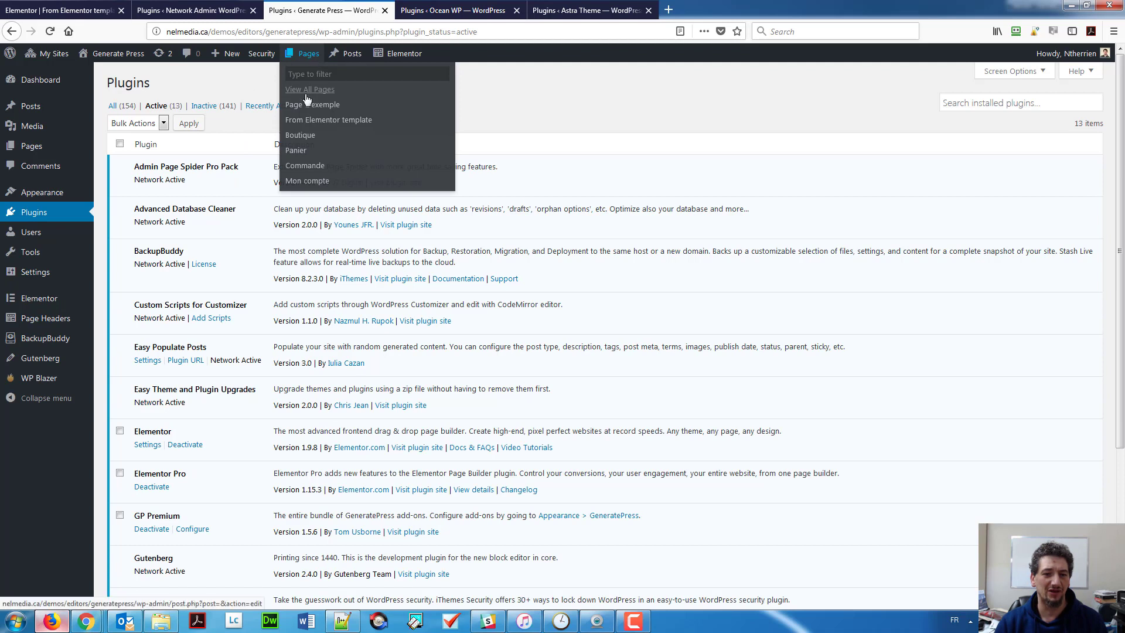
pyautogui.click(352, 53)
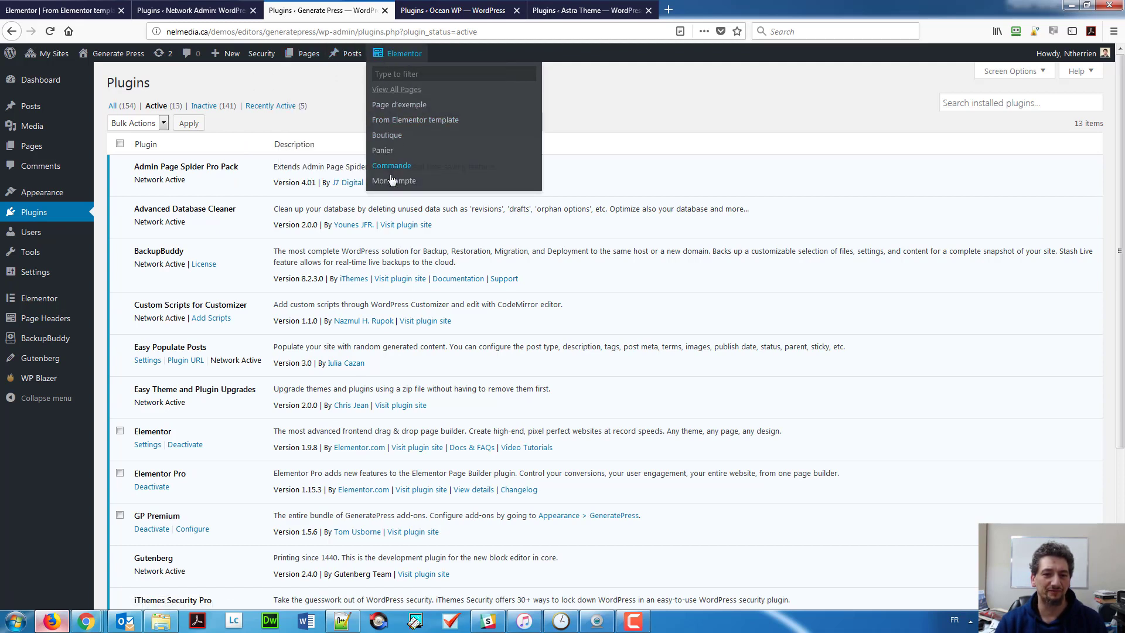
pyautogui.click(194, 10)
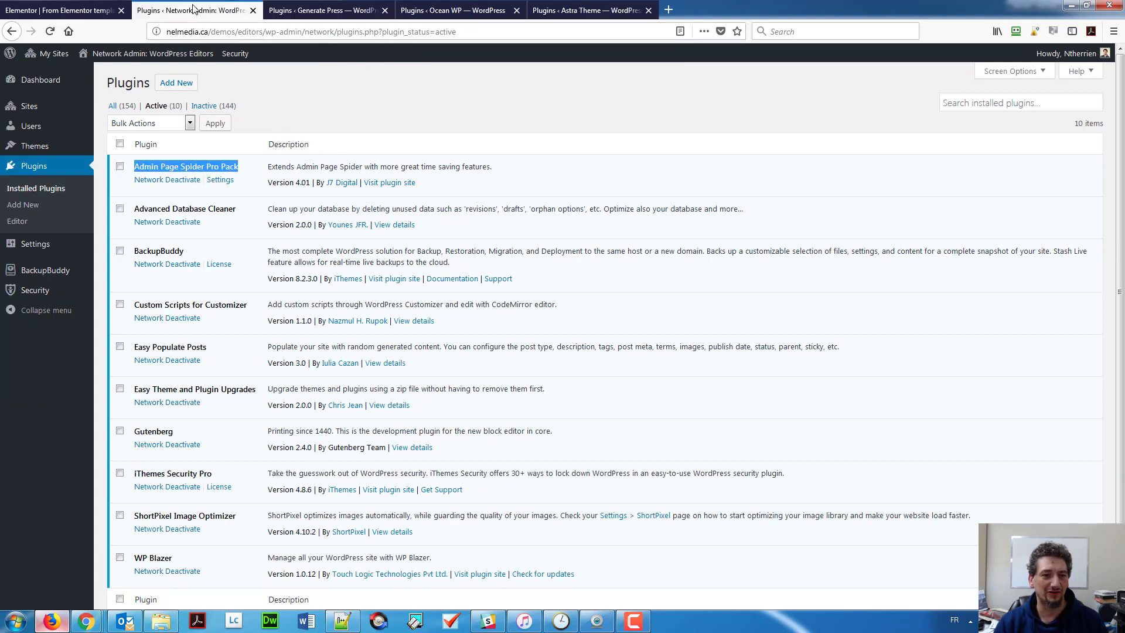
pyautogui.moveTo(232, 197)
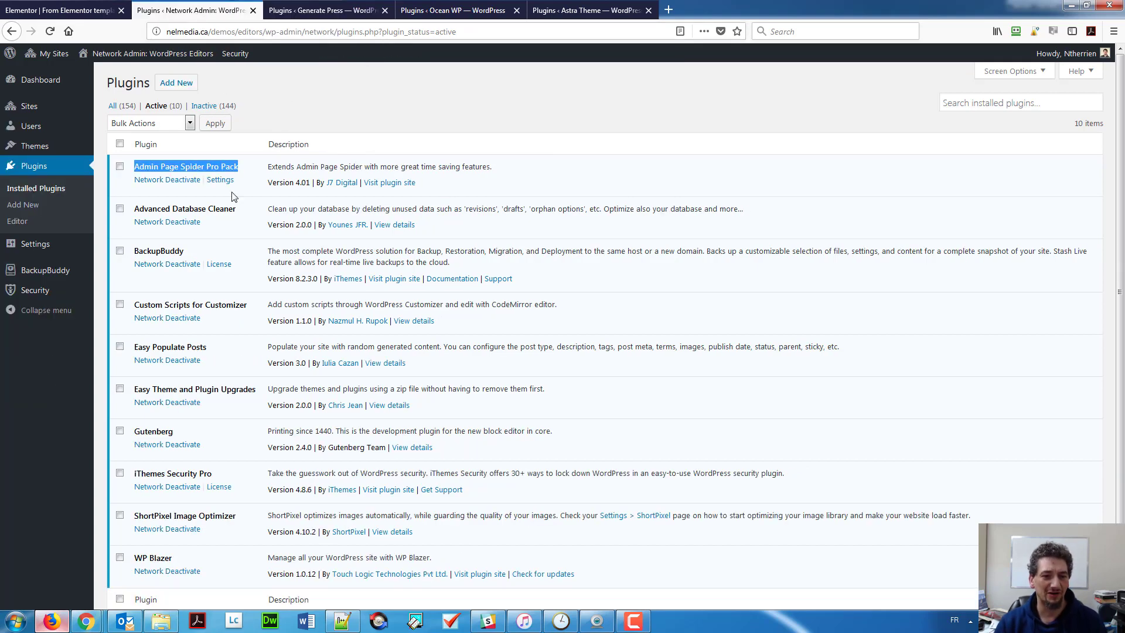
pyautogui.moveTo(223, 224)
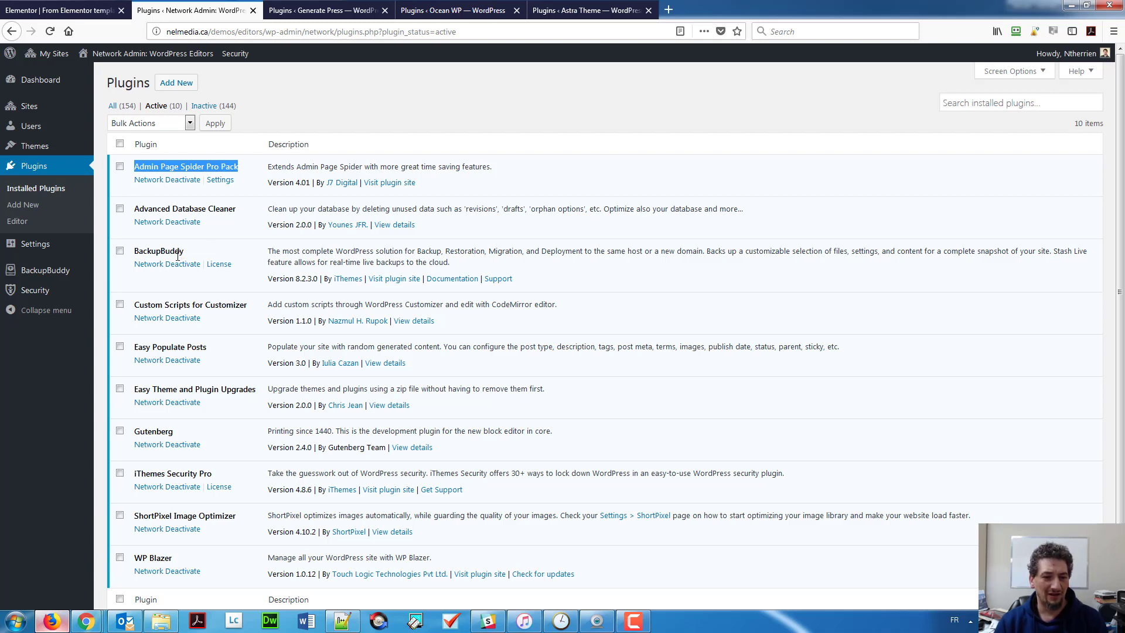
pyautogui.moveTo(224, 336)
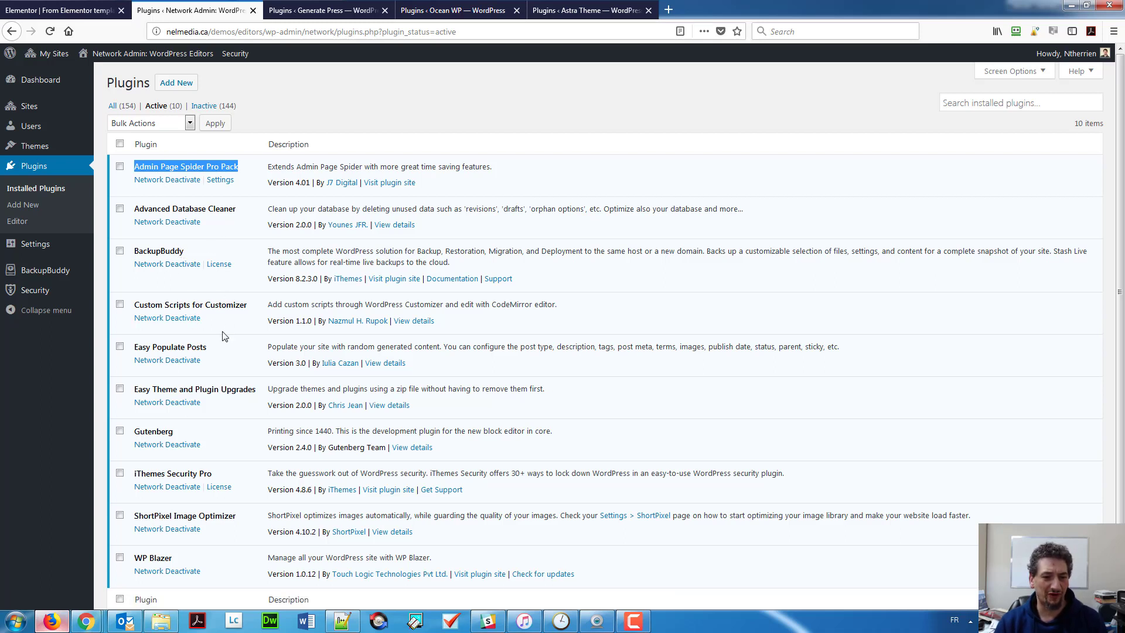
pyautogui.moveTo(215, 322)
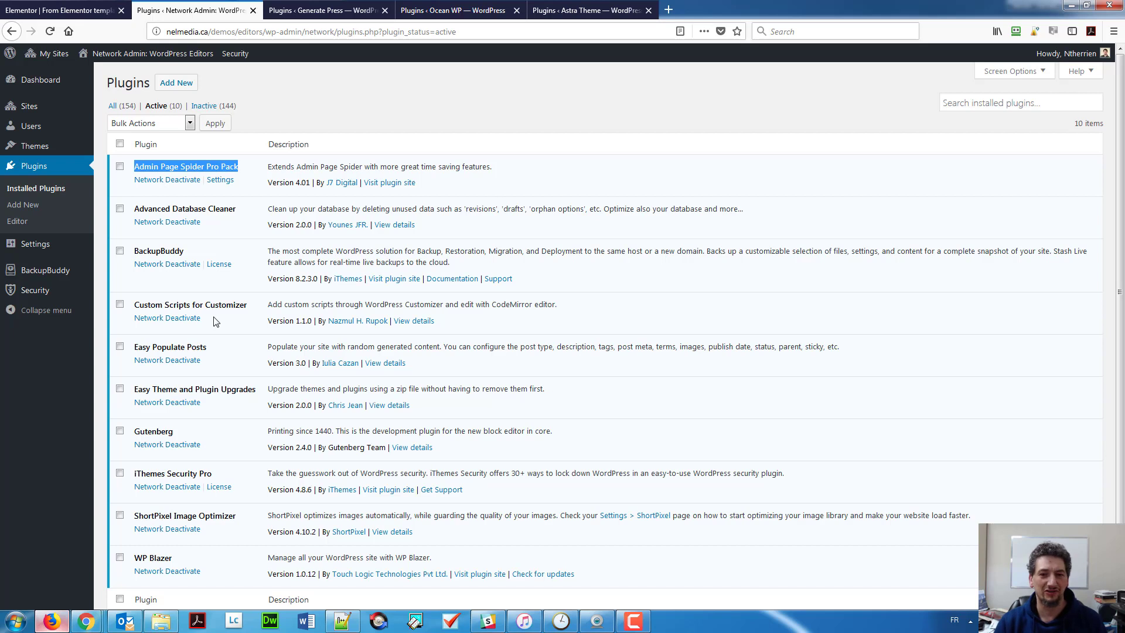
pyautogui.moveTo(205, 313)
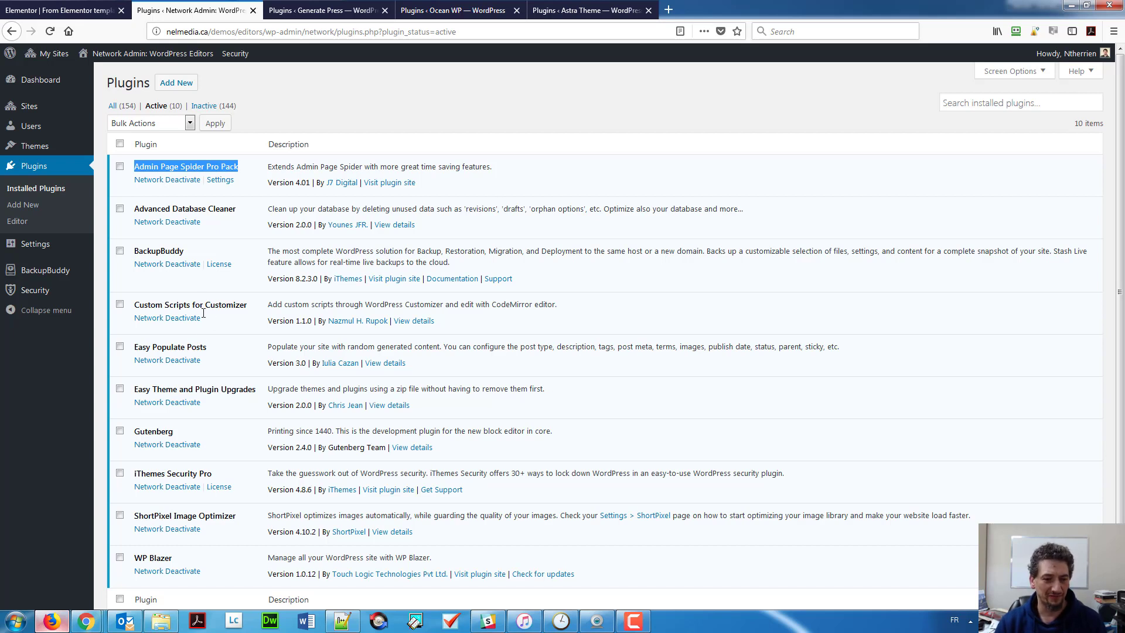
pyautogui.scroll(-3)
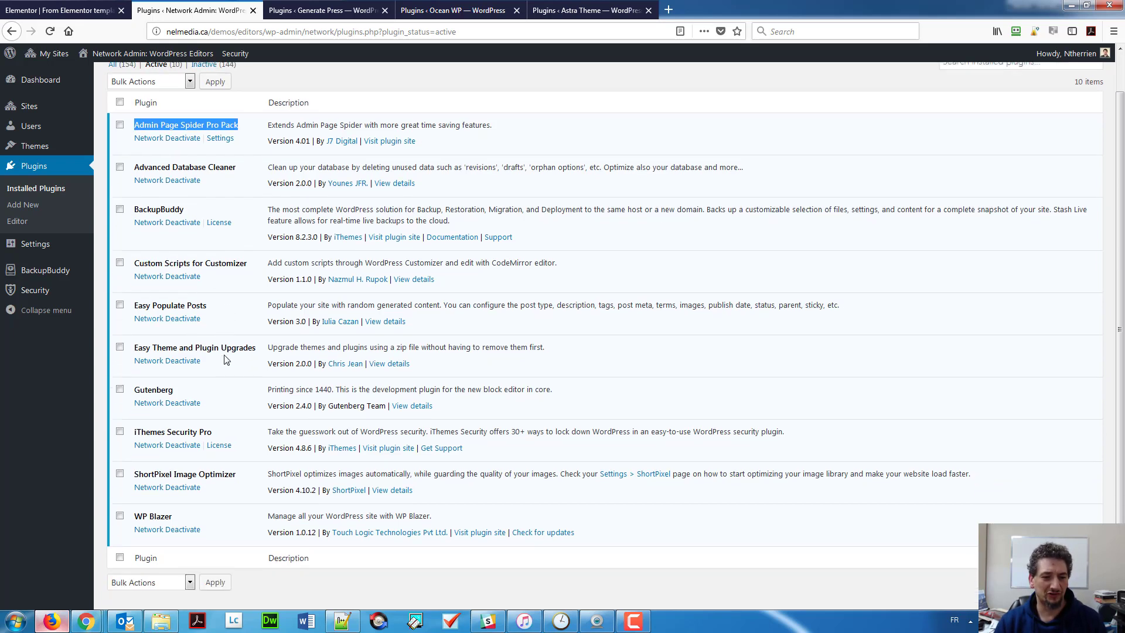
pyautogui.scroll(-3)
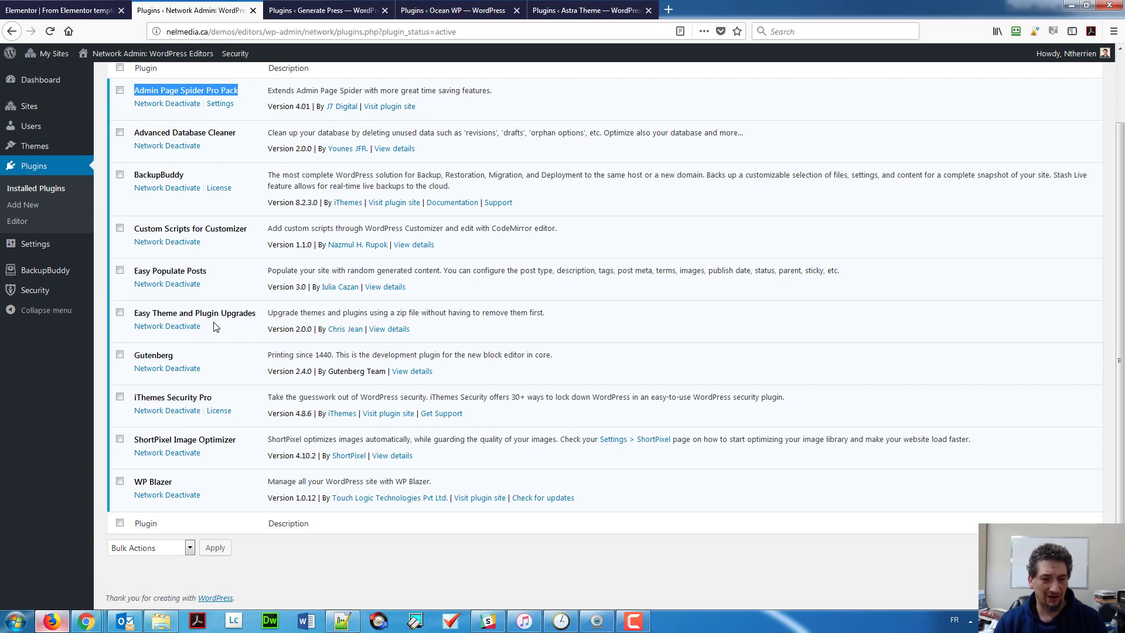
pyautogui.moveTo(248, 328)
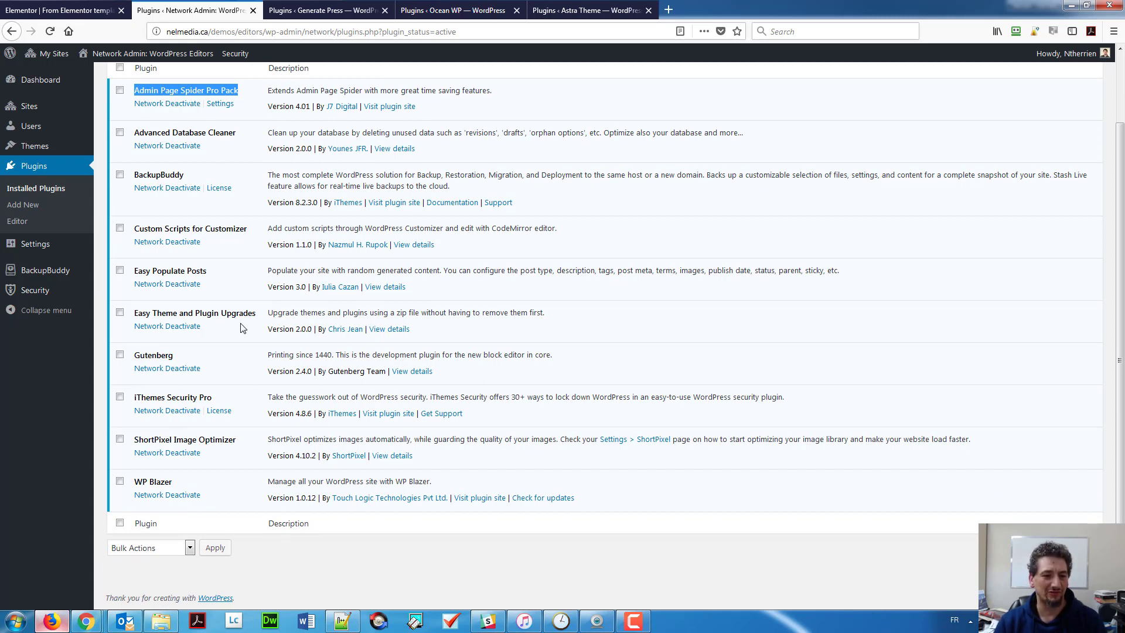
pyautogui.moveTo(189, 368)
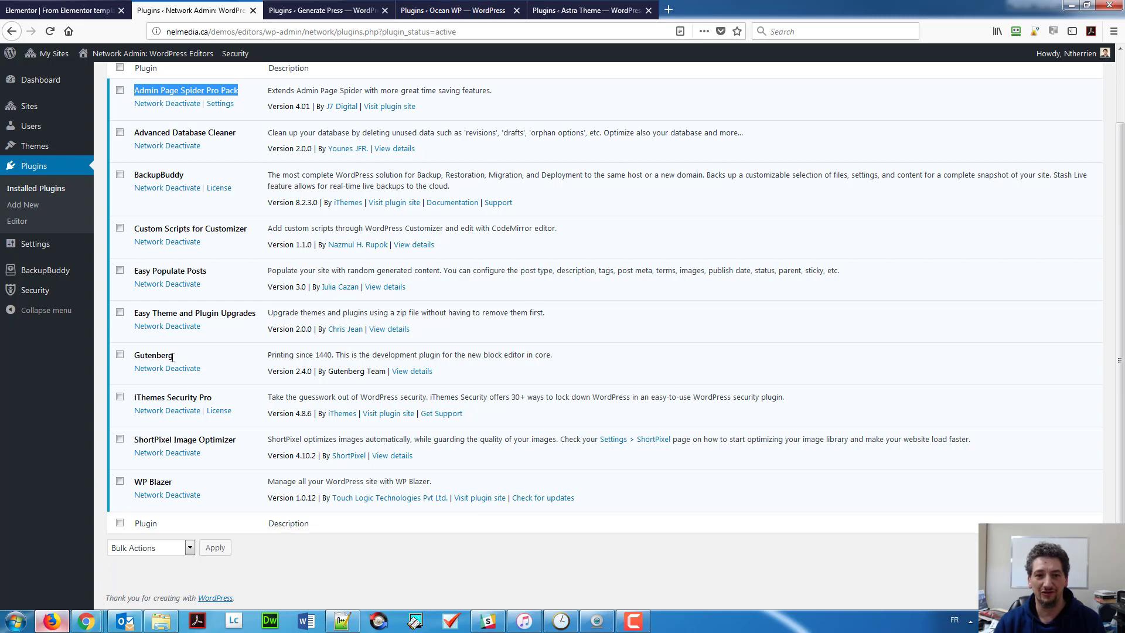
pyautogui.moveTo(204, 370)
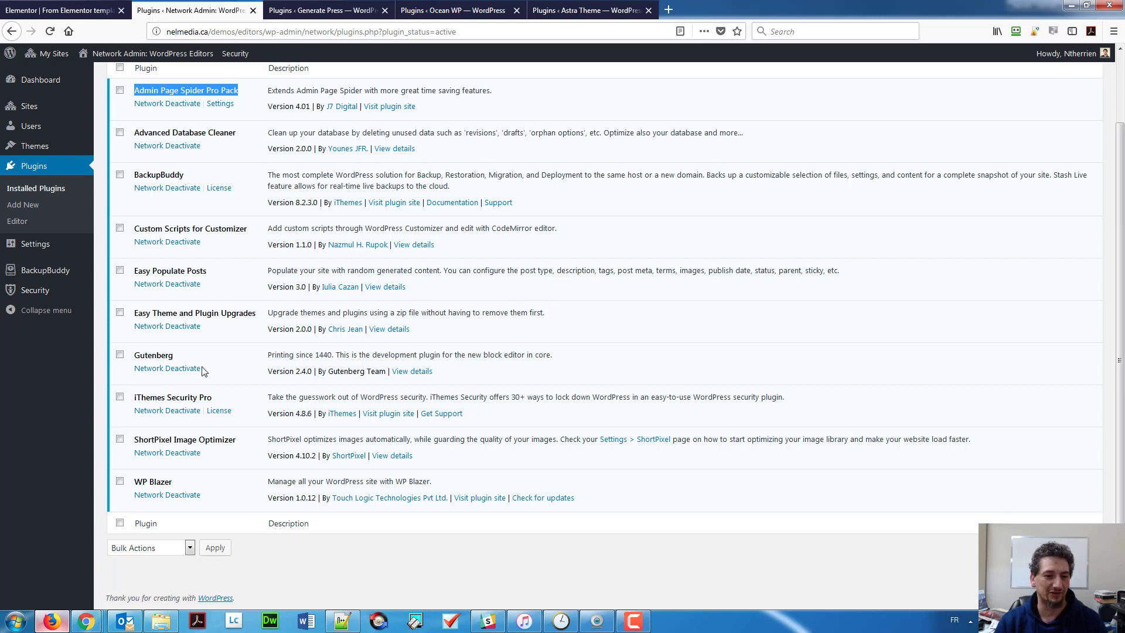
pyautogui.moveTo(223, 409)
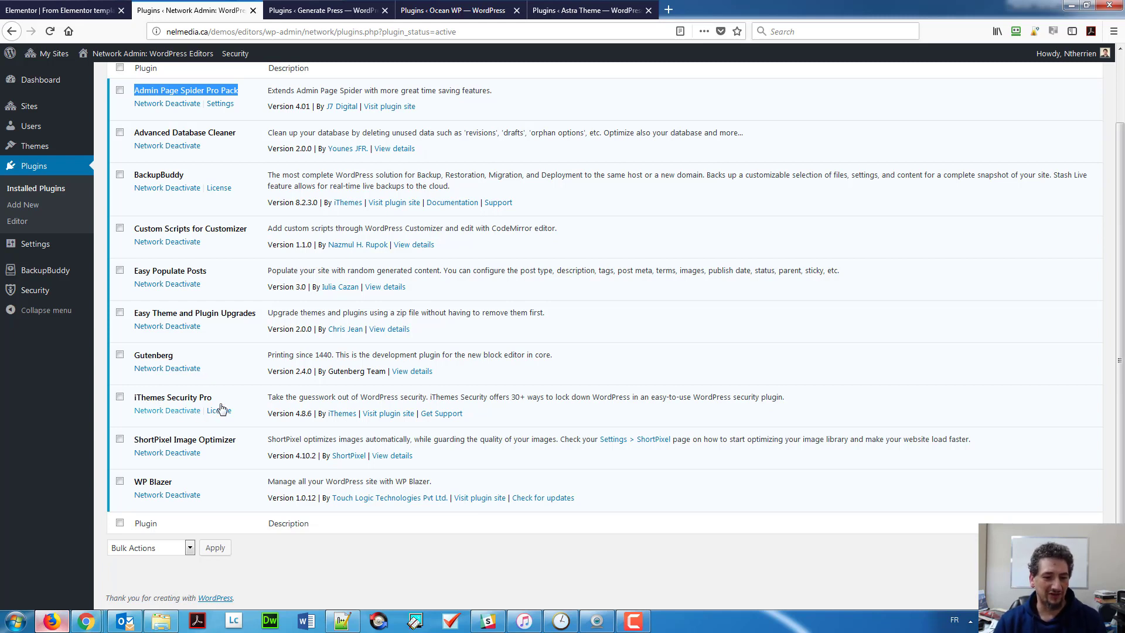
pyautogui.moveTo(179, 485)
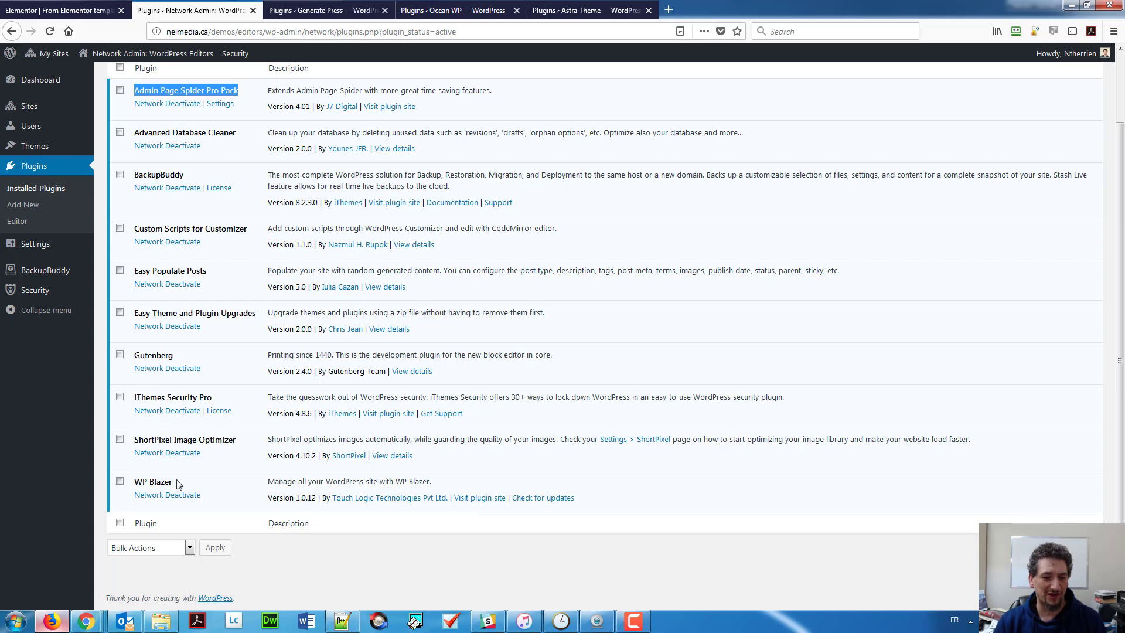
pyautogui.moveTo(167, 483)
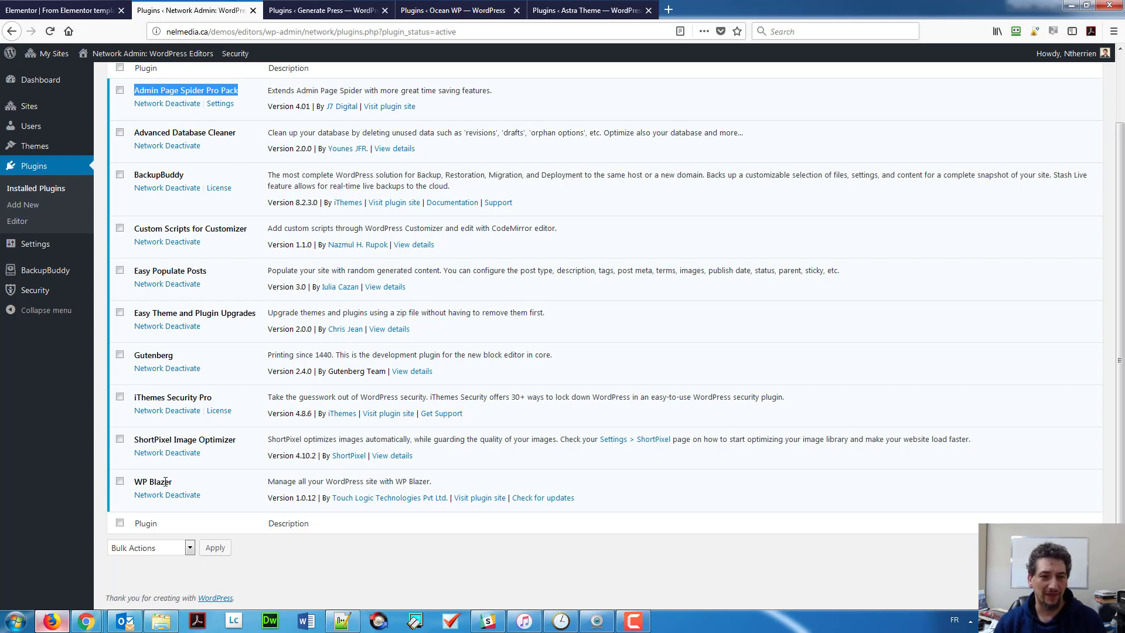
pyautogui.scroll(3)
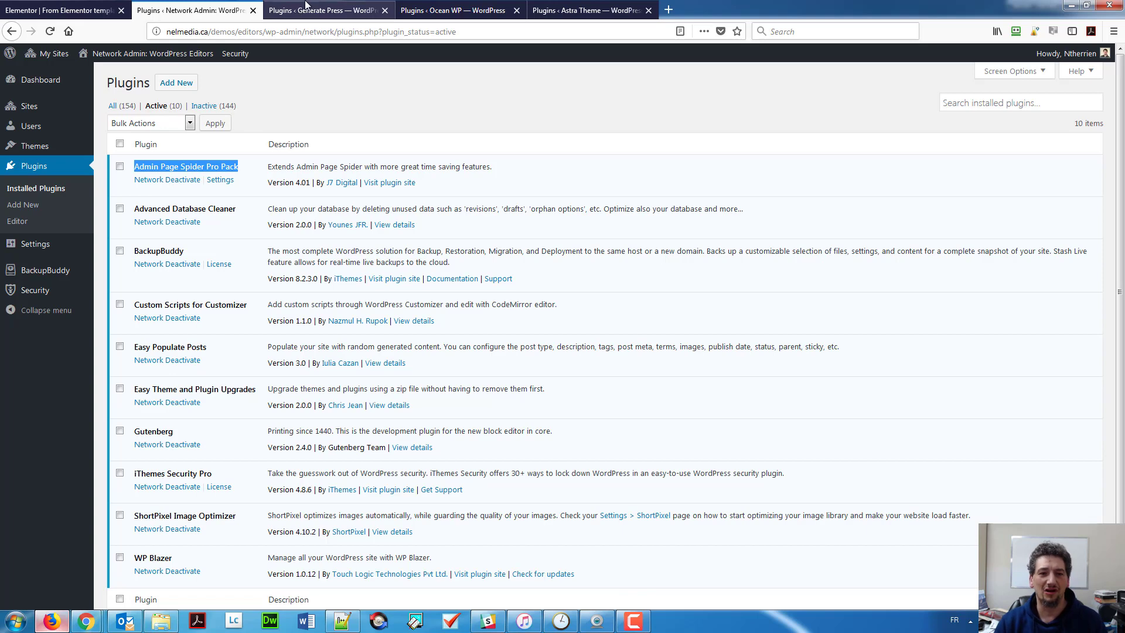
# Step: Scroll the GeneratePress site's active plugins and mark GP Premium
pyautogui.click(323, 10)
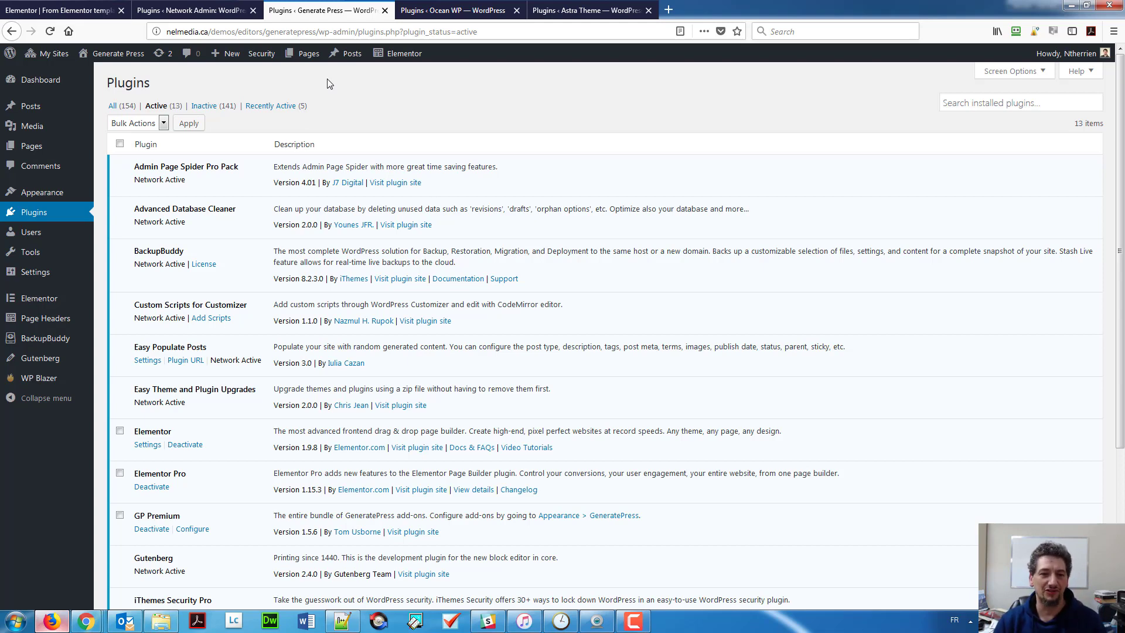
pyautogui.scroll(-3)
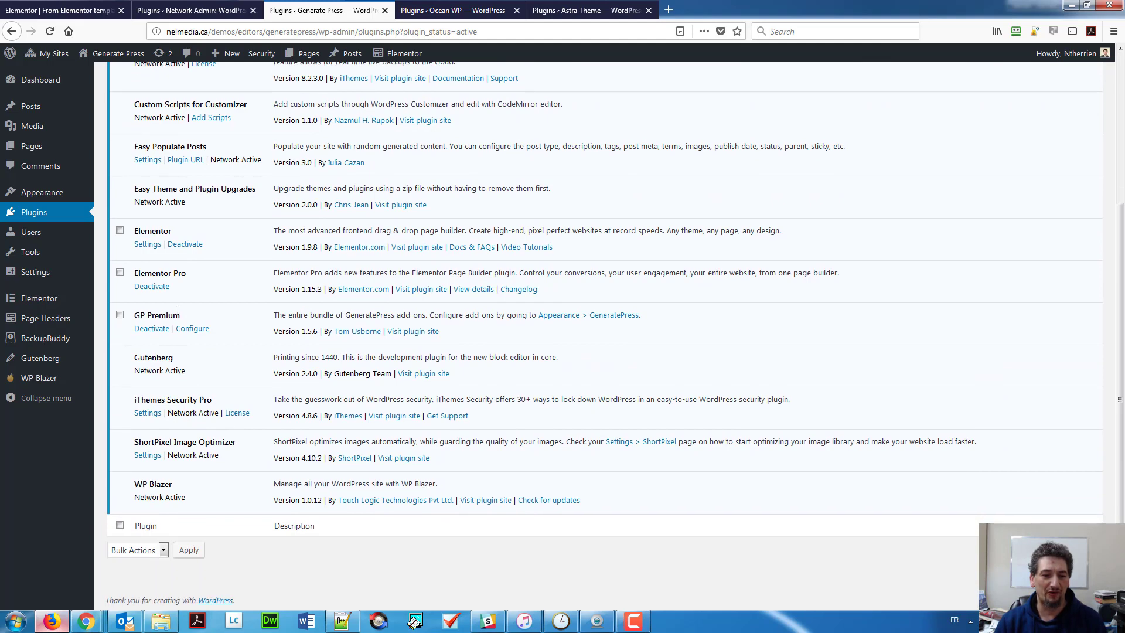
pyautogui.doubleClick(156, 314)
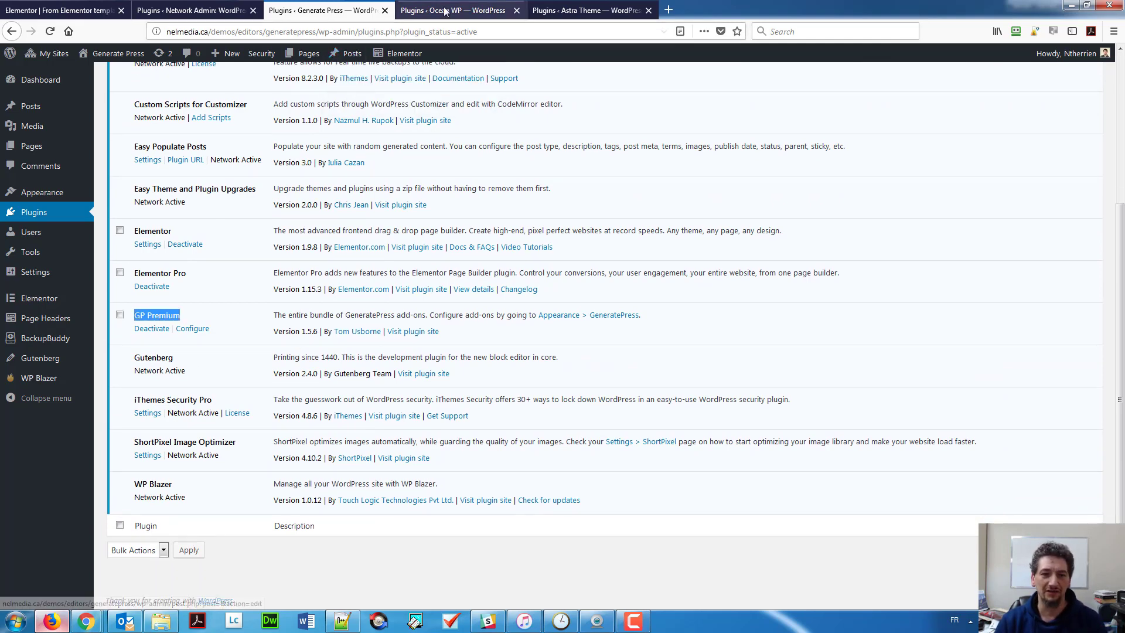
# Step: Switch through the OceanWP and Astra sites' plugin lists, scrolling the Astra list
pyautogui.click(456, 10)
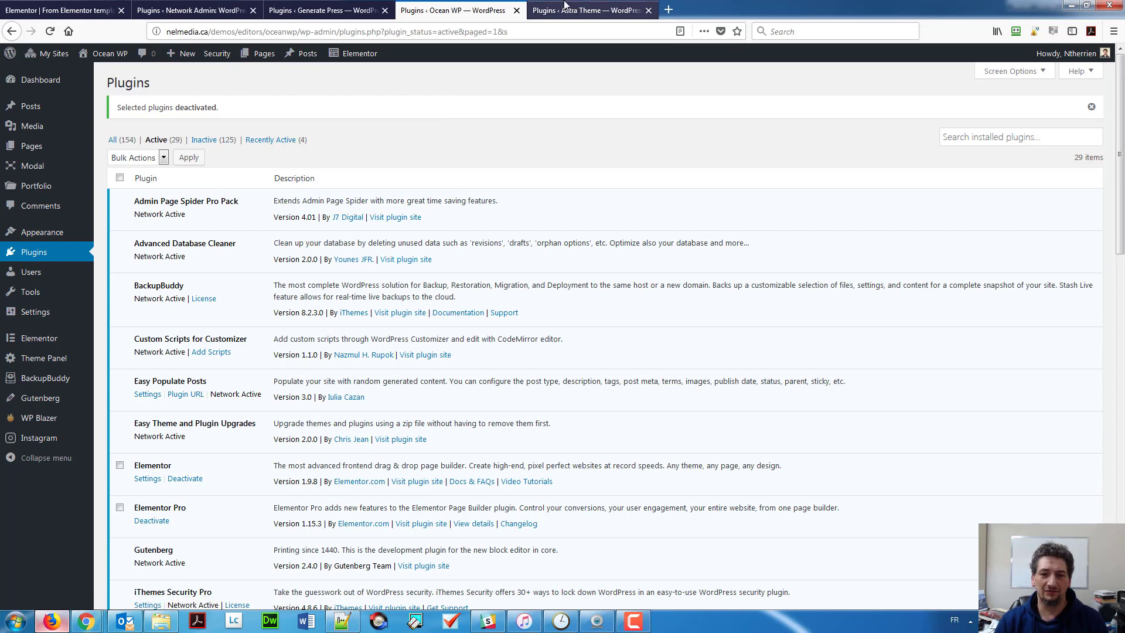
pyautogui.click(581, 10)
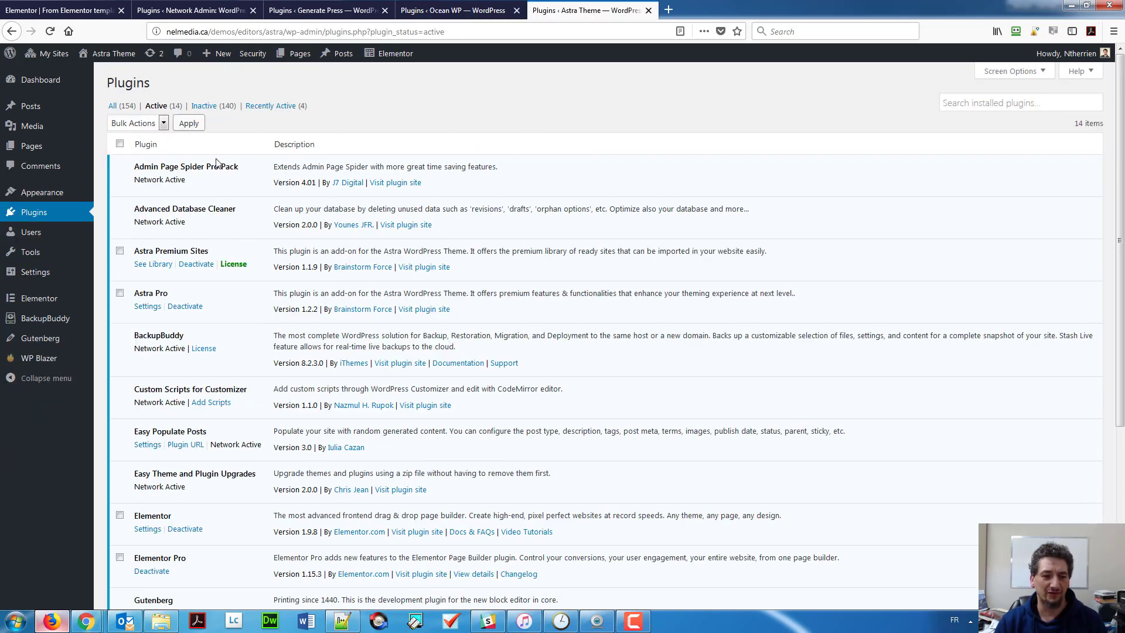
pyautogui.scroll(-3)
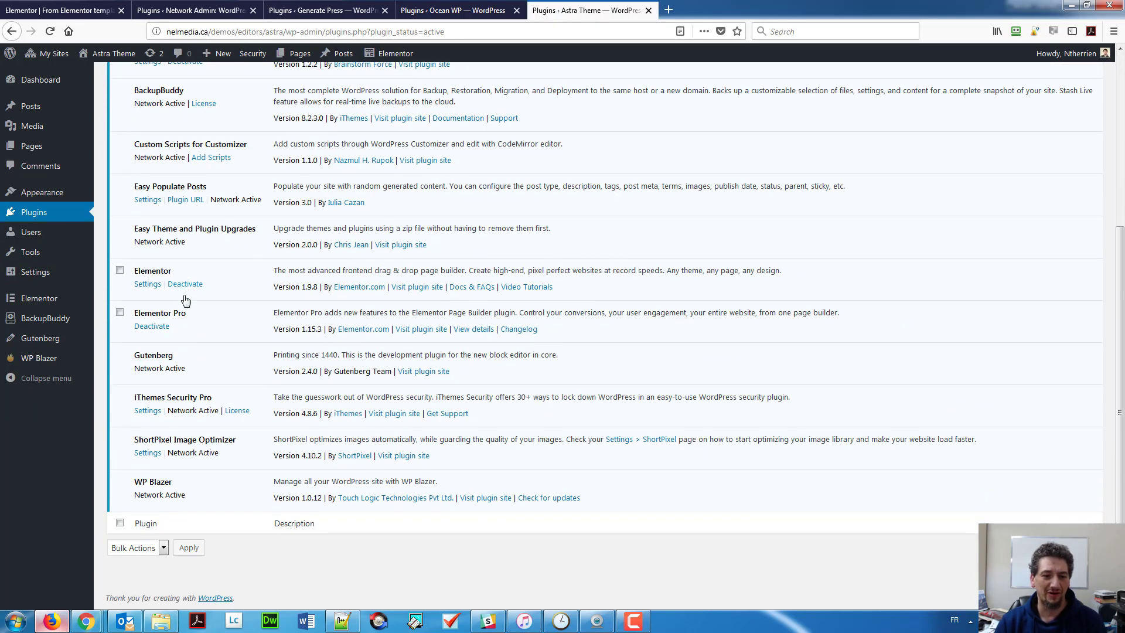
pyautogui.scroll(3)
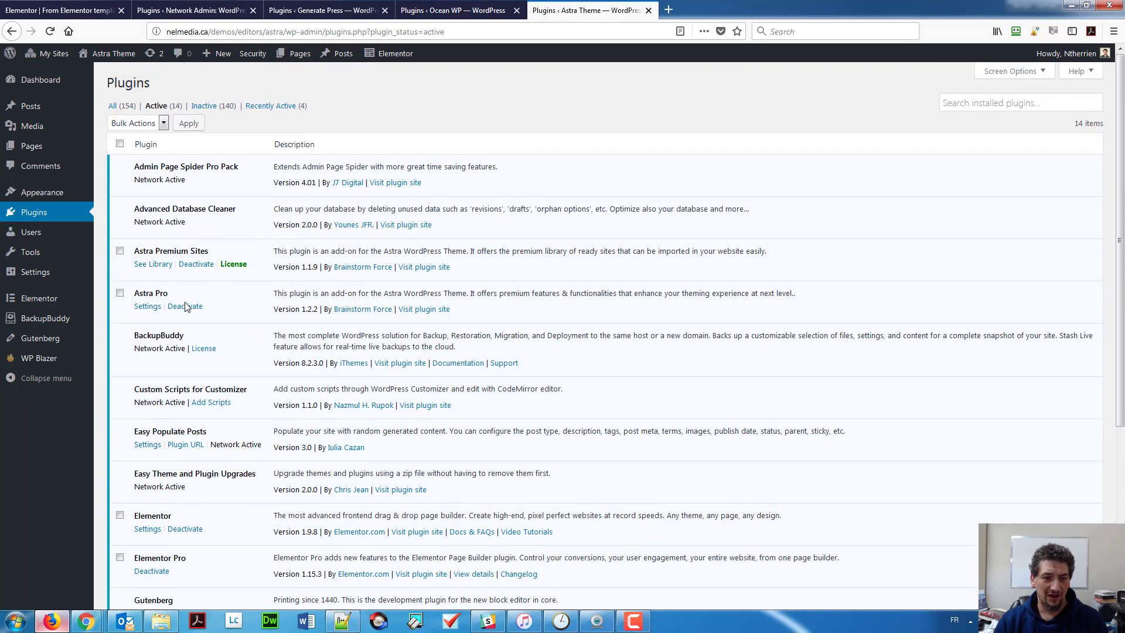
pyautogui.doubleClick(170, 251)
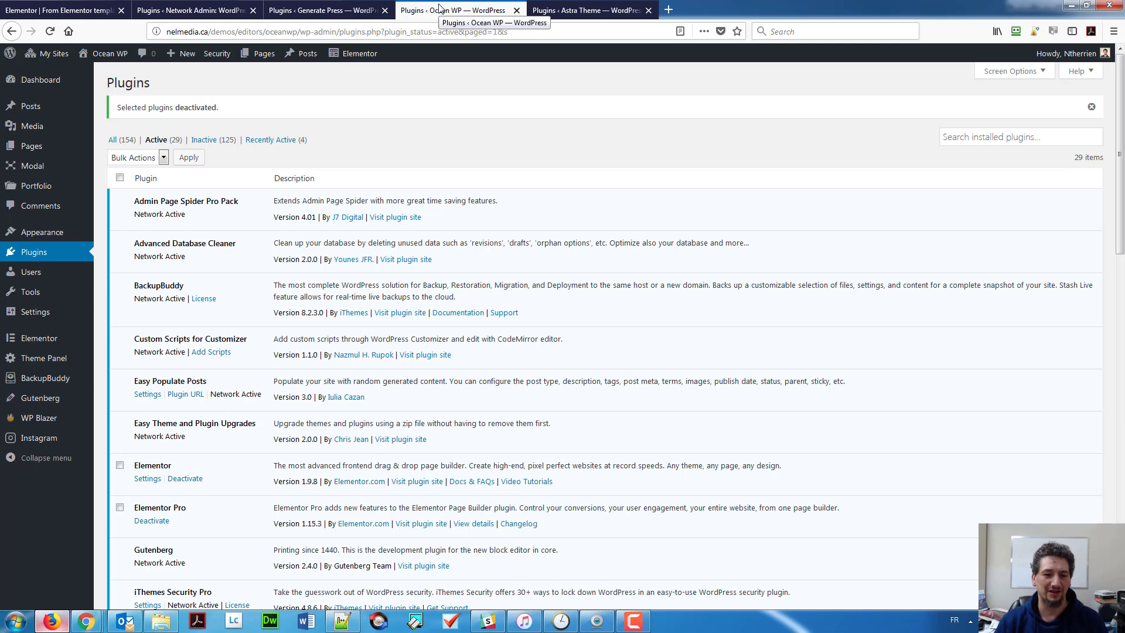
pyautogui.moveTo(176, 148)
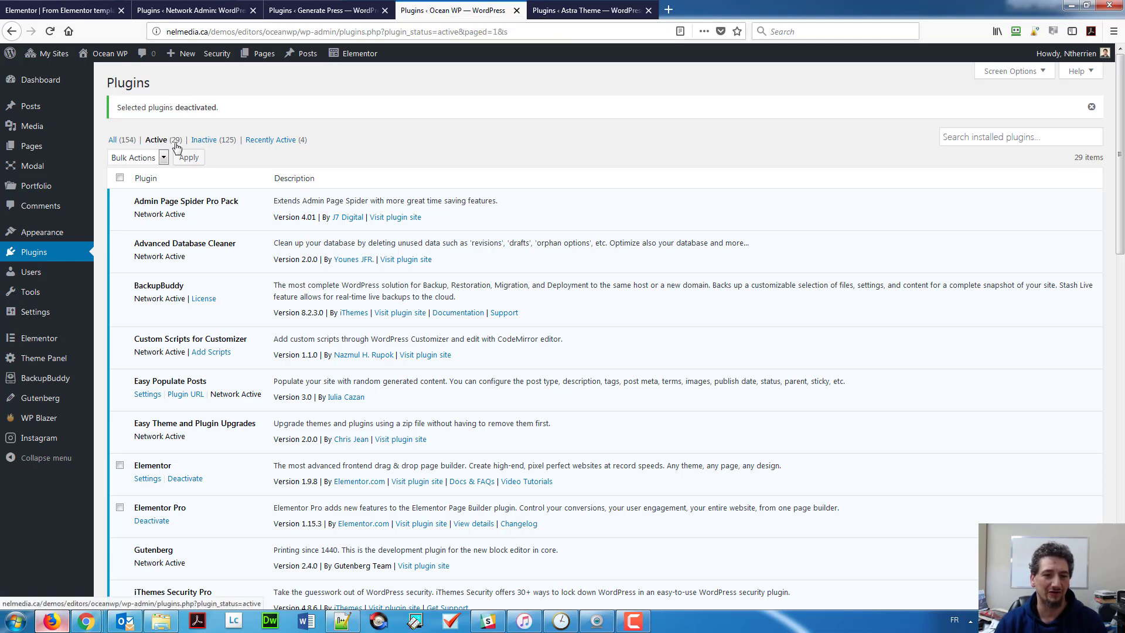
pyautogui.moveTo(387, 220)
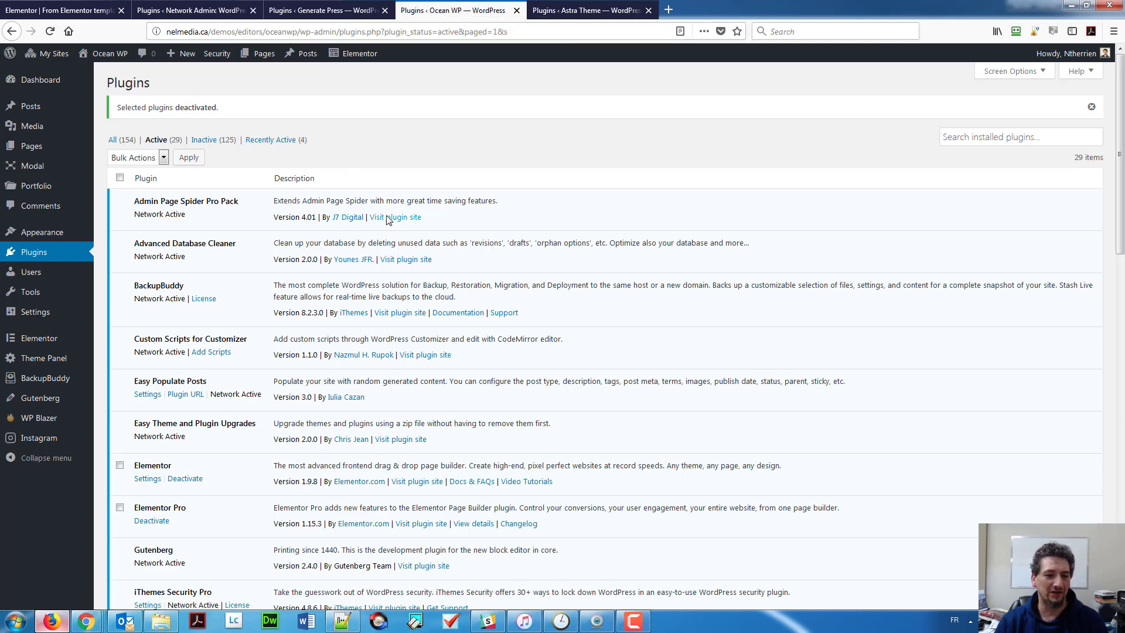
# Step: Scroll OceanWP's active plugins down past Ocean Extra, Sticky Header and Woo Popup
pyautogui.scroll(-3)
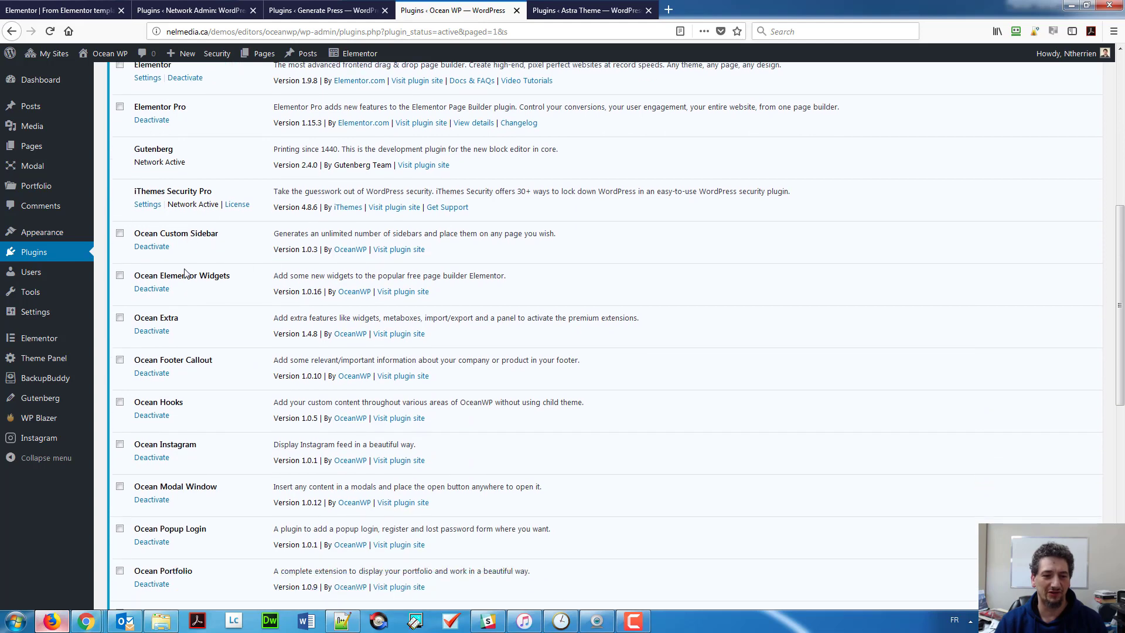
pyautogui.scroll(-3)
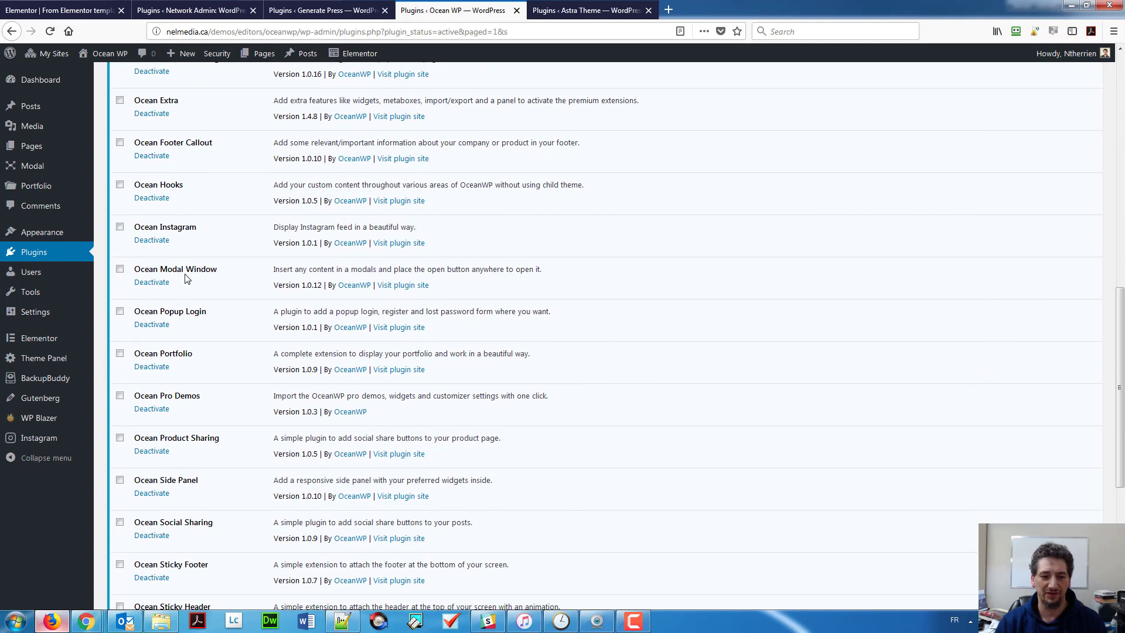
pyautogui.scroll(-3)
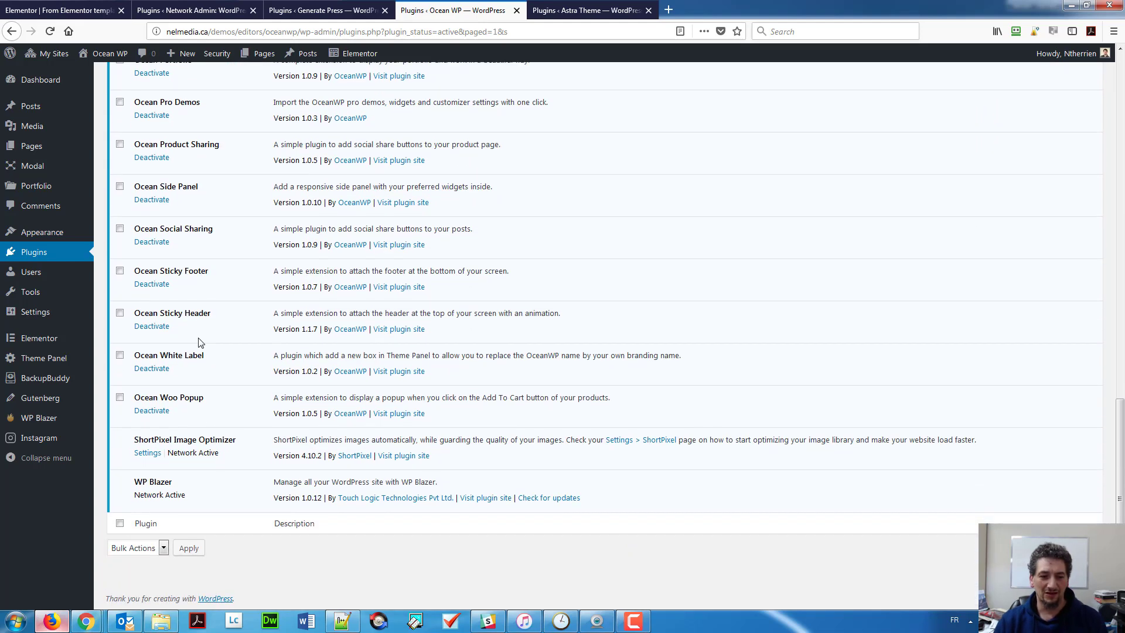
pyautogui.moveTo(335, 265)
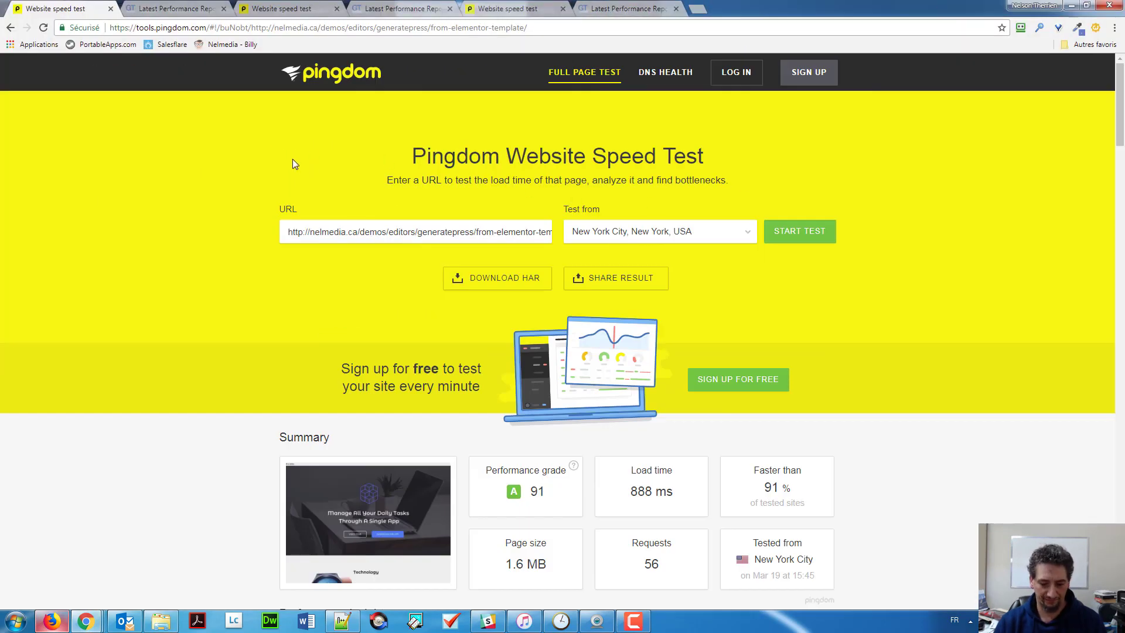
pyautogui.moveTo(396, 221)
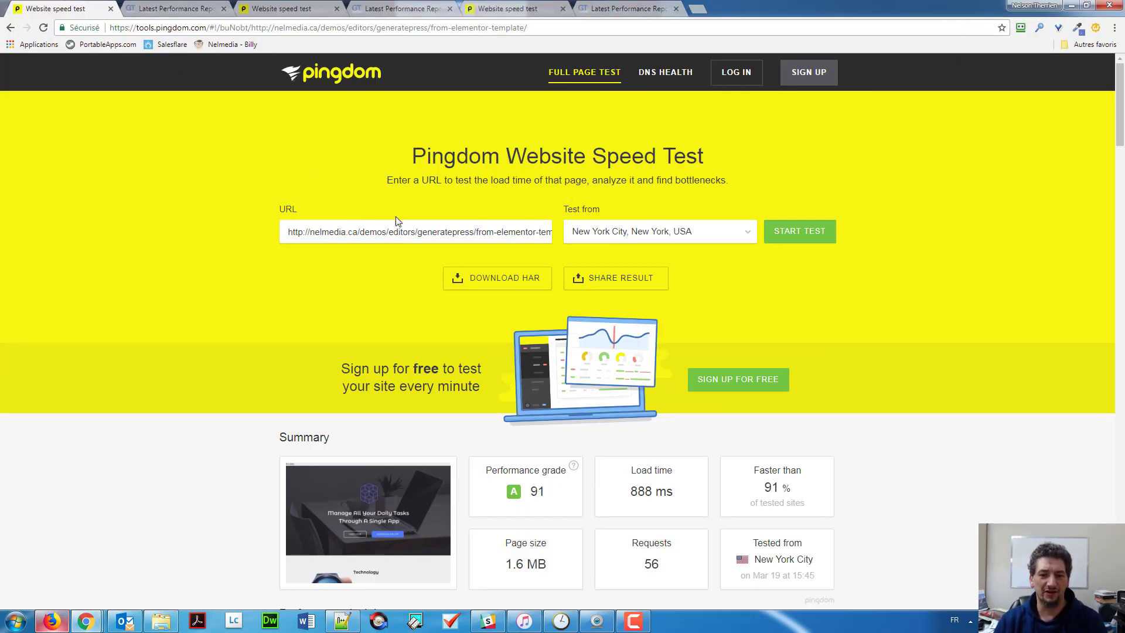
pyautogui.moveTo(391, 268)
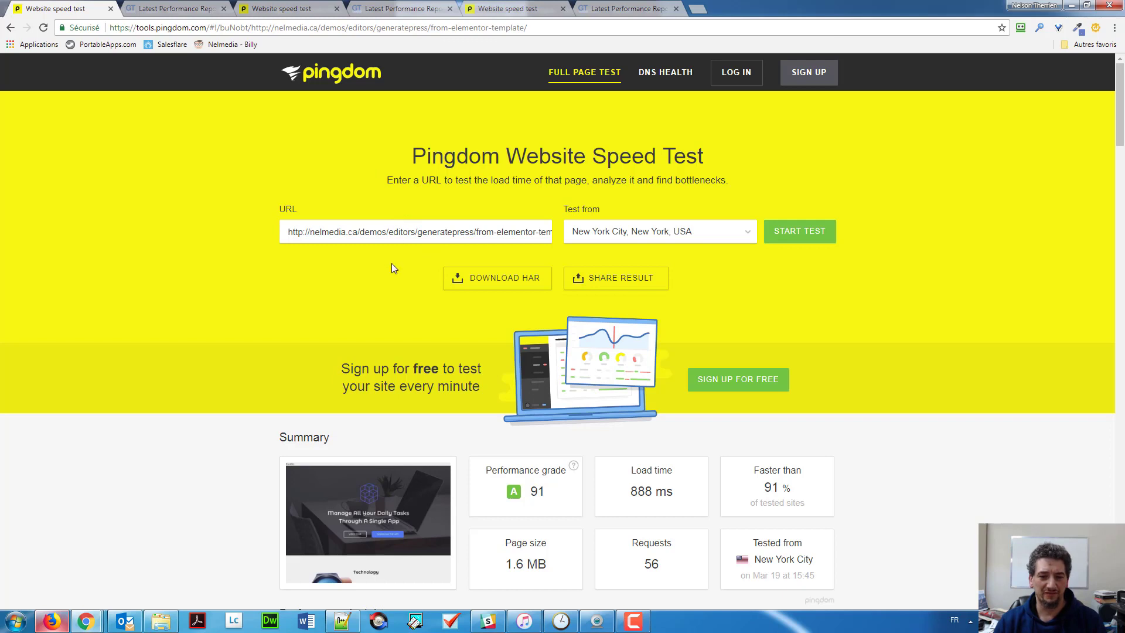
# Step: Highlight the GeneratePress Pingdom grade 91, load time and 1.6 MB page size
pyautogui.scroll(-3)
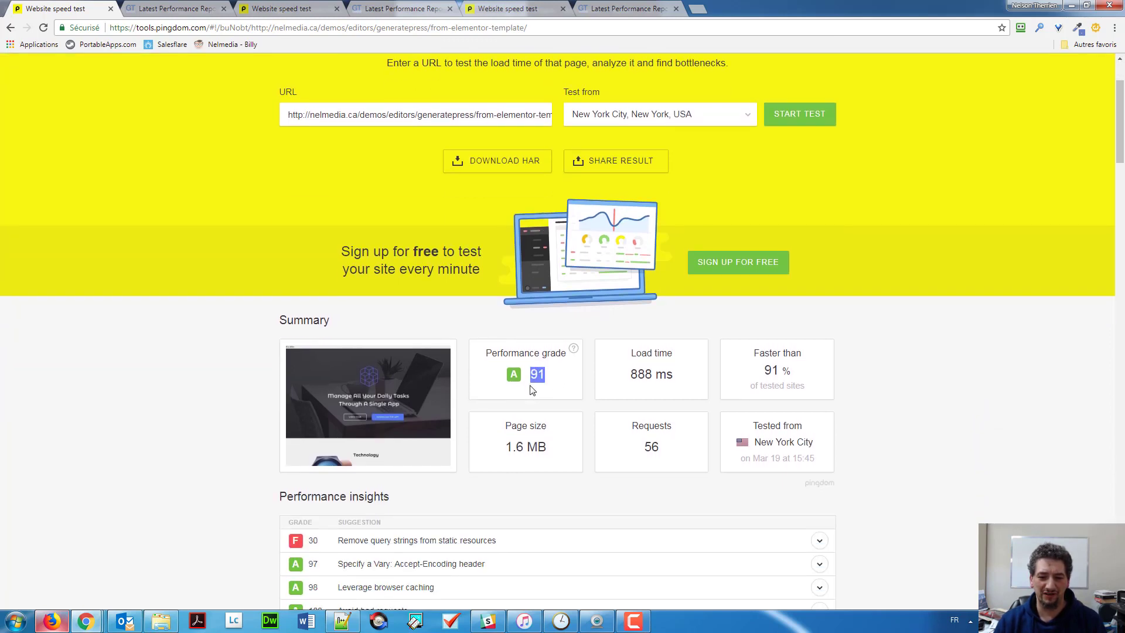
pyautogui.moveTo(630, 379)
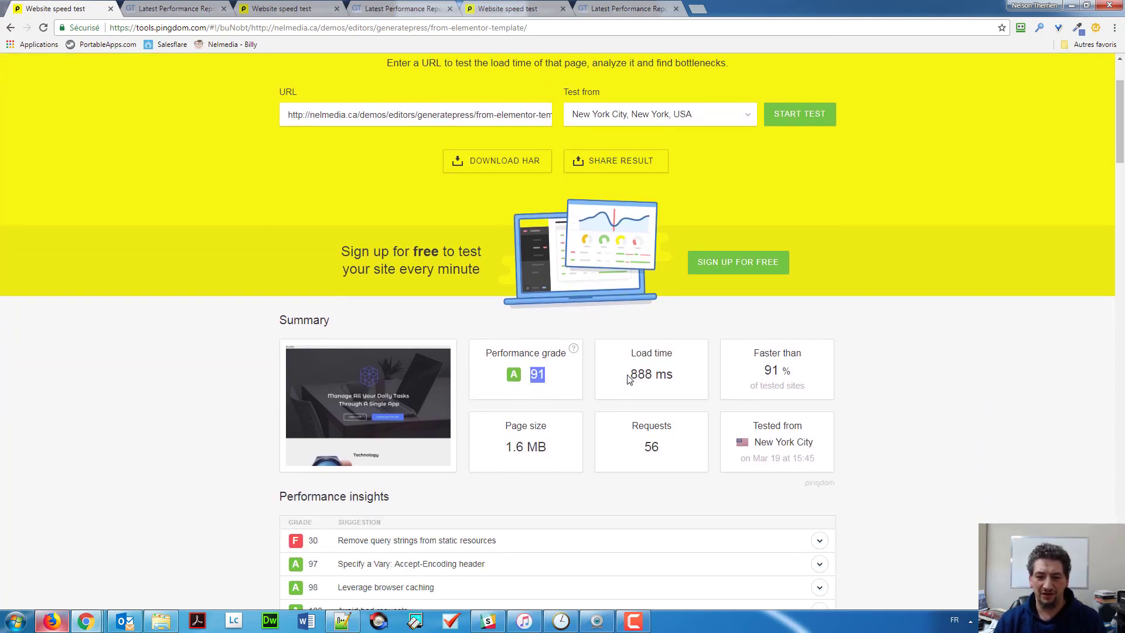
pyautogui.doubleClick(650, 374)
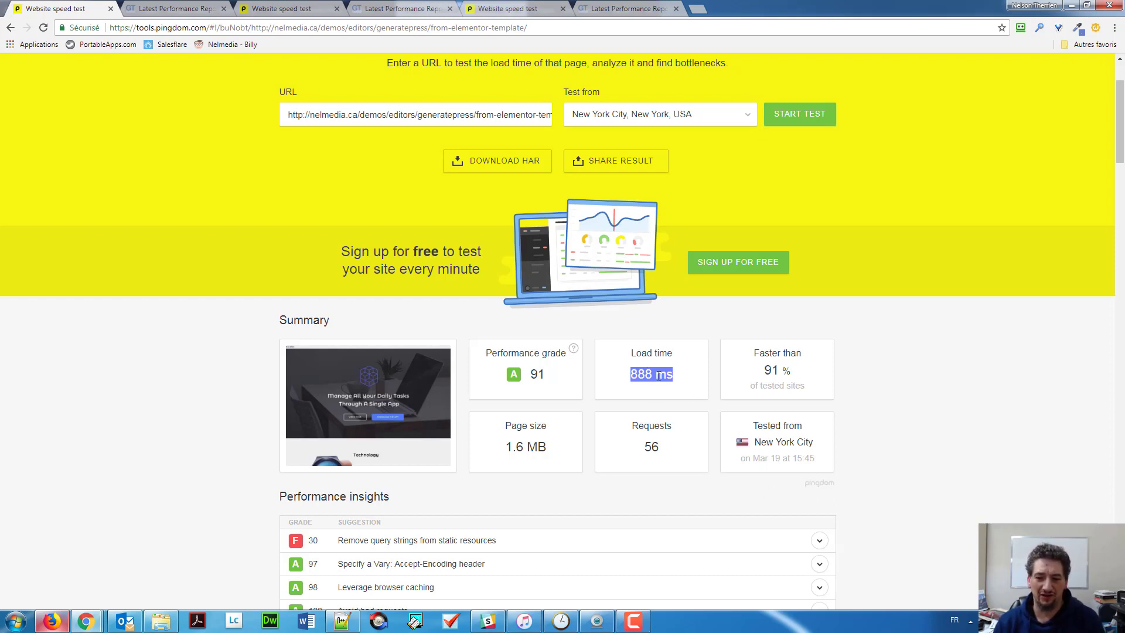
pyautogui.click(651, 374)
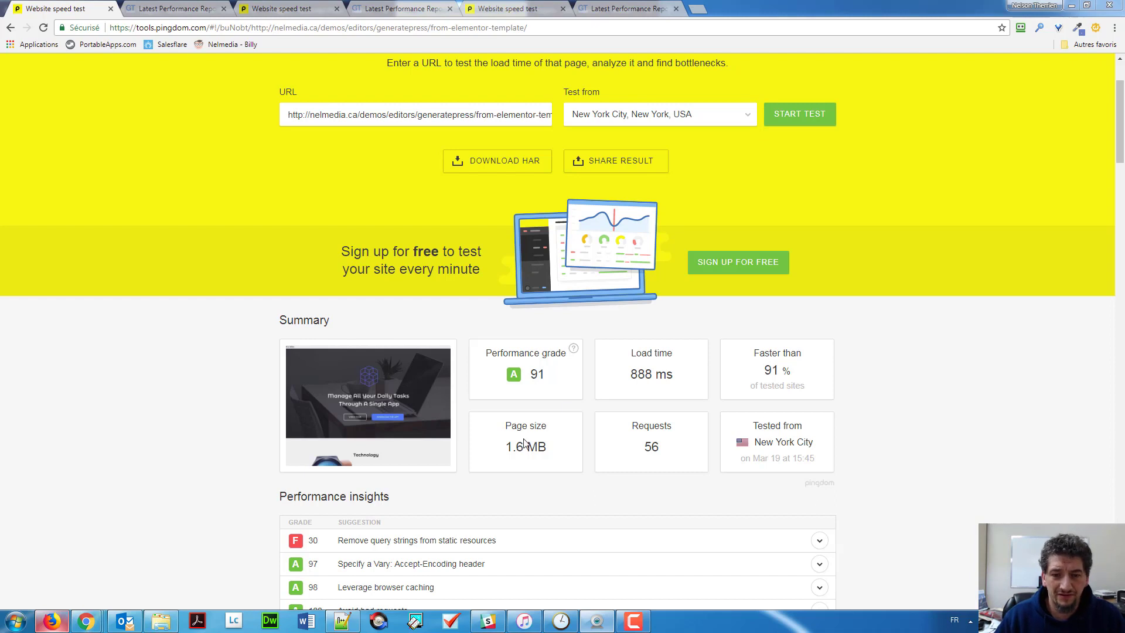
pyautogui.doubleClick(536, 374)
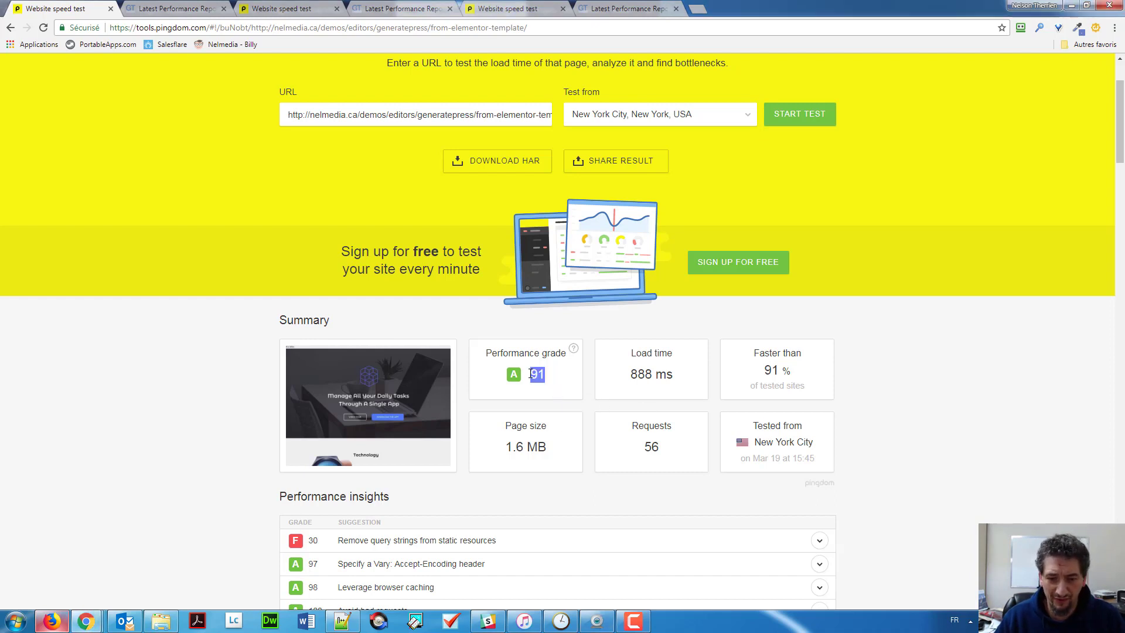
pyautogui.moveTo(567, 448)
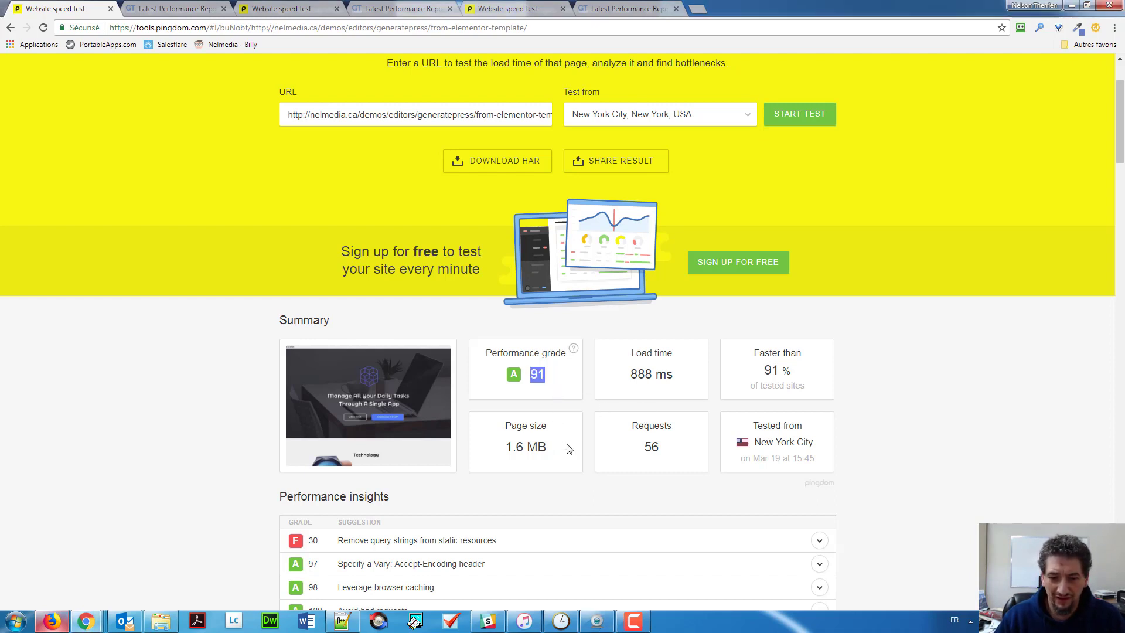
pyautogui.doubleClick(525, 447)
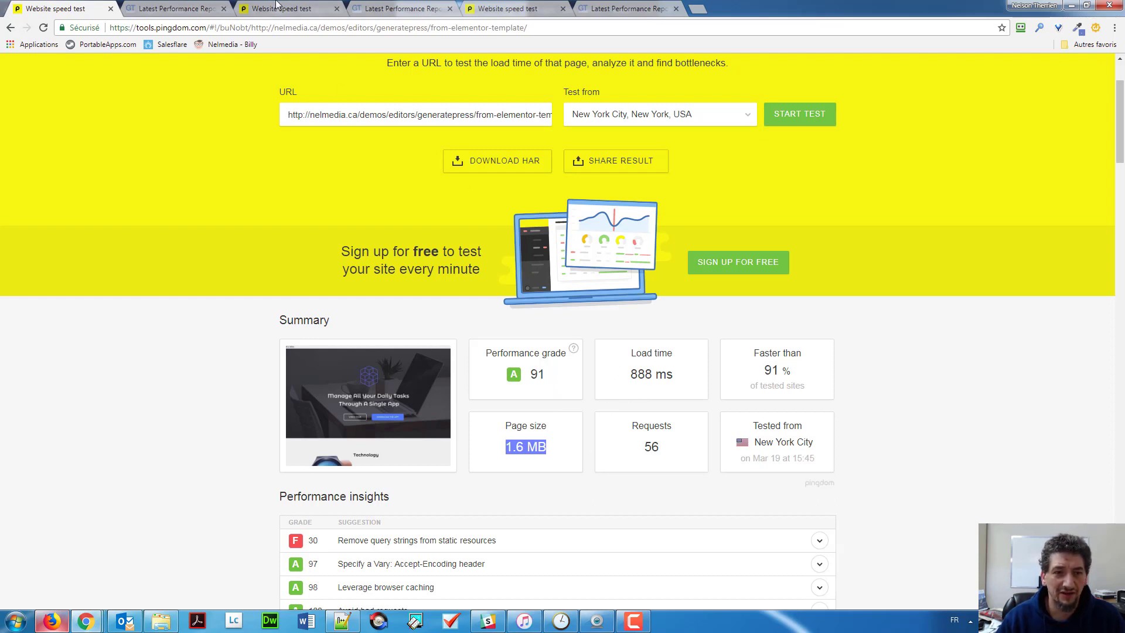
# Step: Show OceanWP's Pingdom summary: grade 90, 1.71 s, 1.8 MB, 78 requests
pyautogui.click(280, 8)
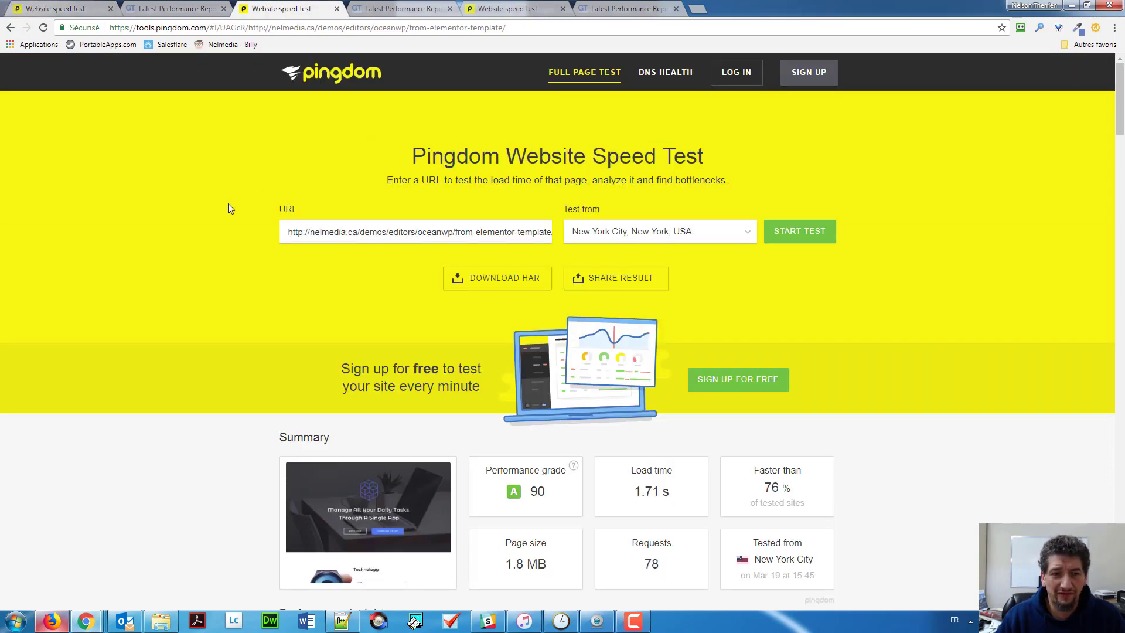
pyautogui.moveTo(375, 351)
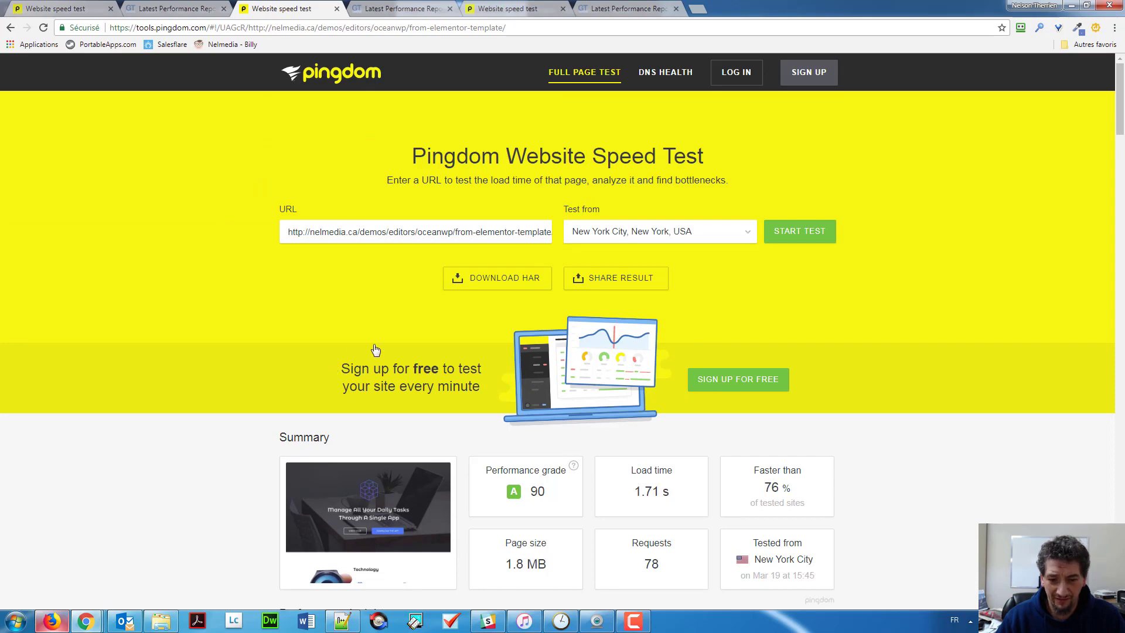
pyautogui.scroll(-3)
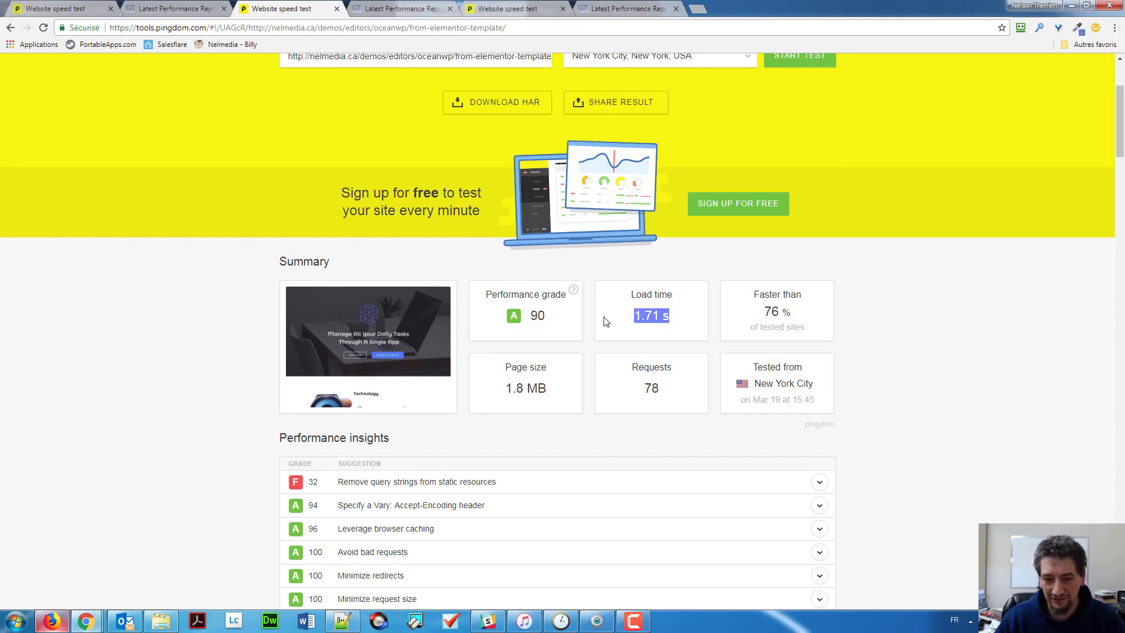
pyautogui.moveTo(560, 386)
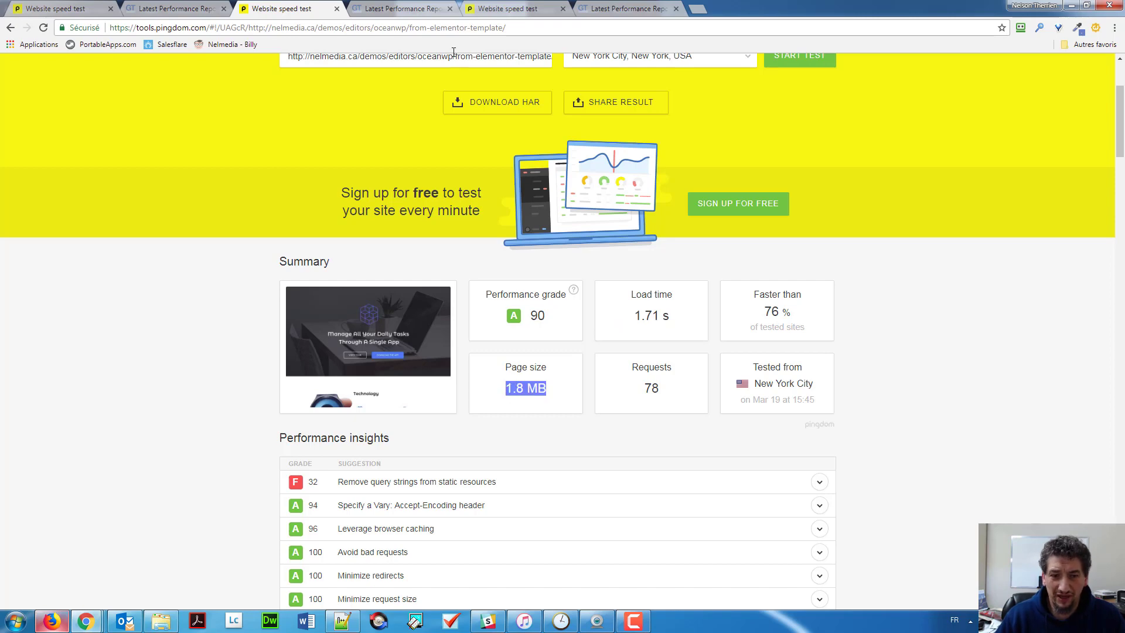
# Step: Show Astra's Pingdom summary: grade 91, 830 ms, 1.6 MB, 50 requests
pyautogui.click(512, 7)
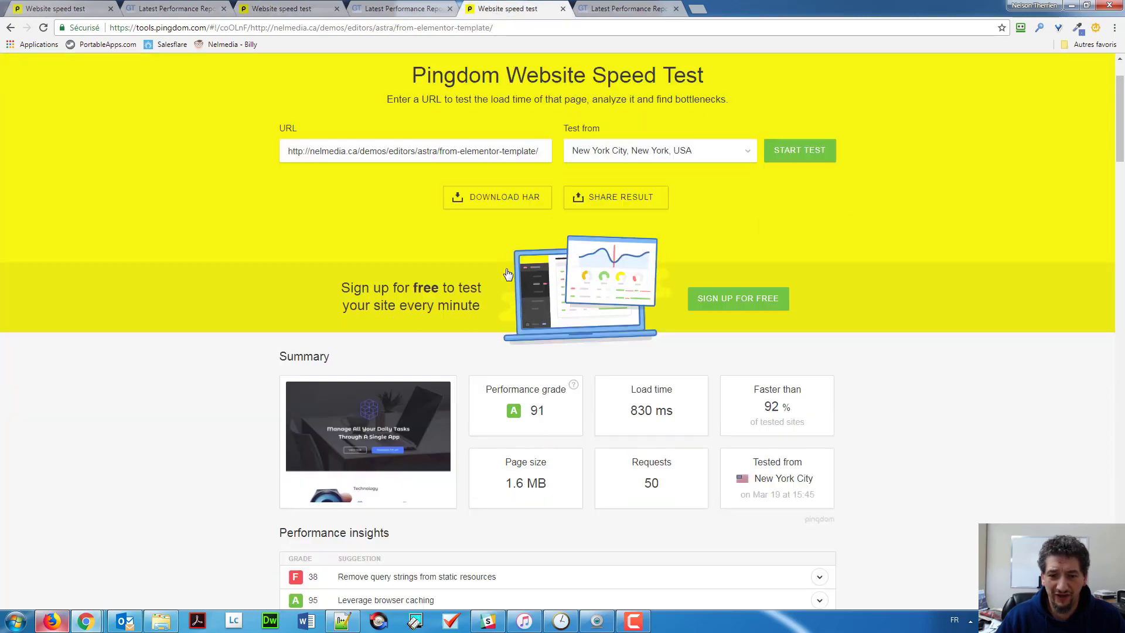
pyautogui.scroll(-3)
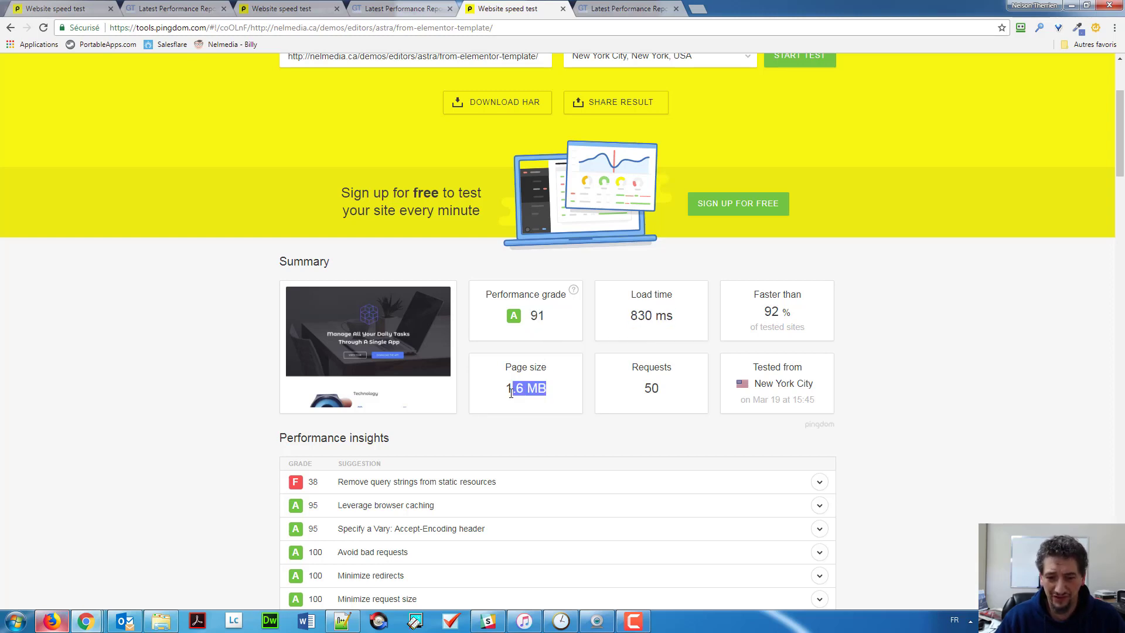
pyautogui.moveTo(190, 14)
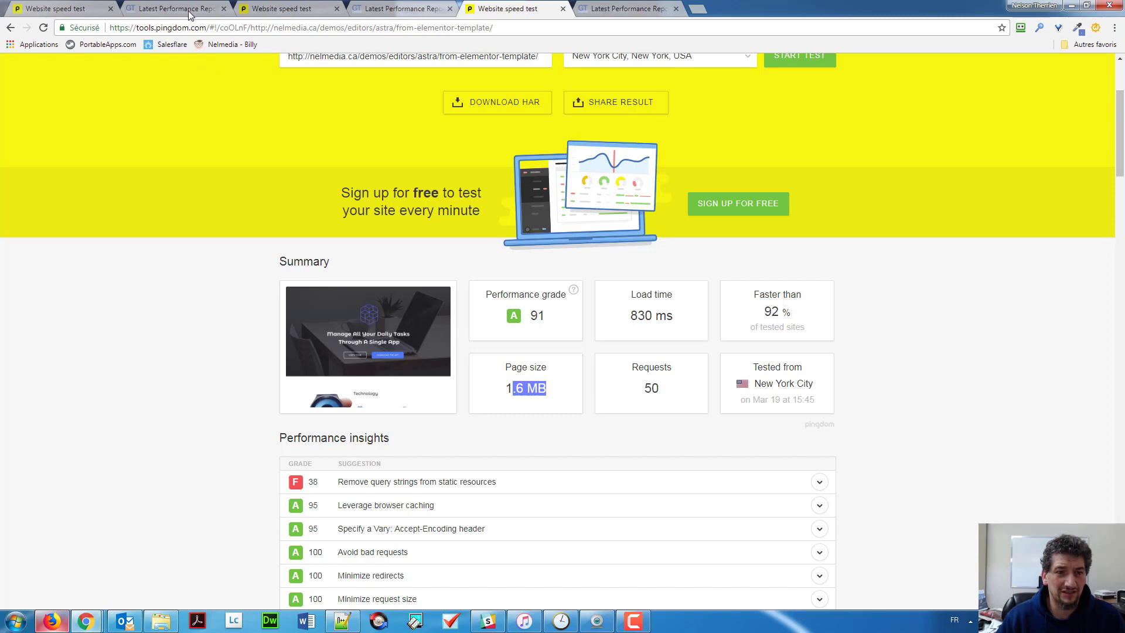
# Step: Compare GeneratePress GTmetrix and OceanWP Pingdom tabs, ending on Astra's 94% PageSpeed report
pyautogui.click(175, 7)
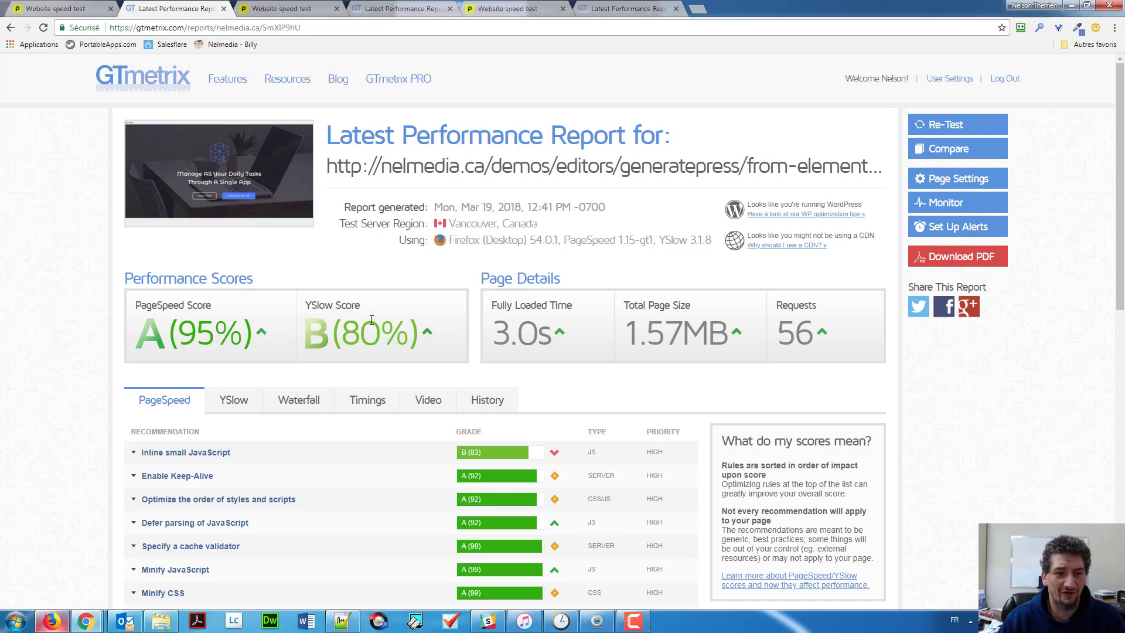
pyautogui.moveTo(365, 335)
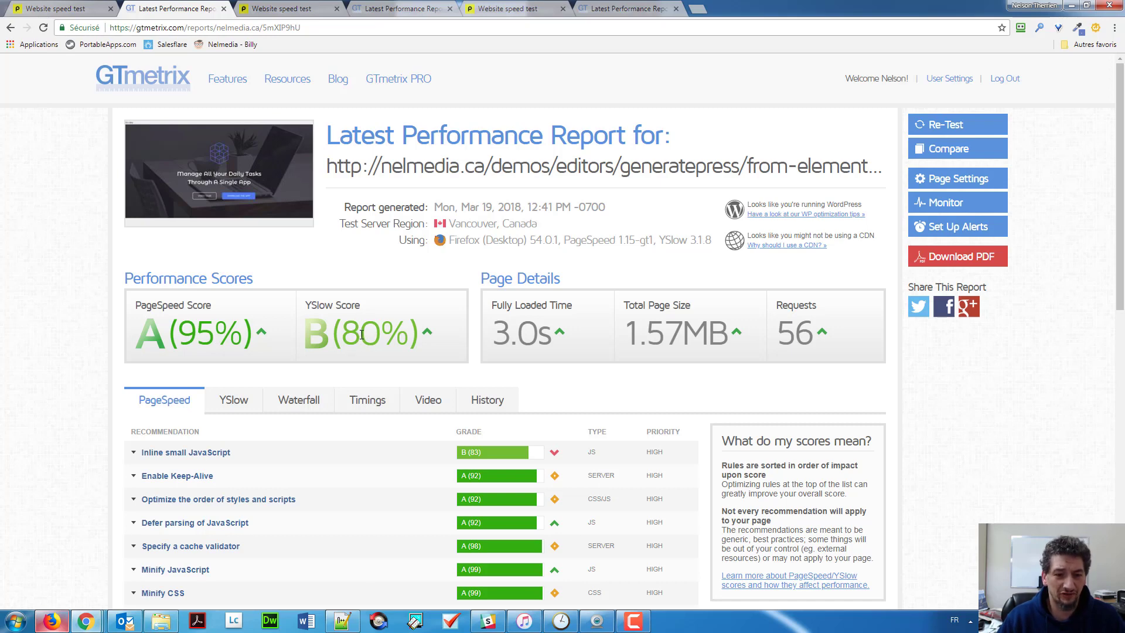
pyautogui.click(401, 7)
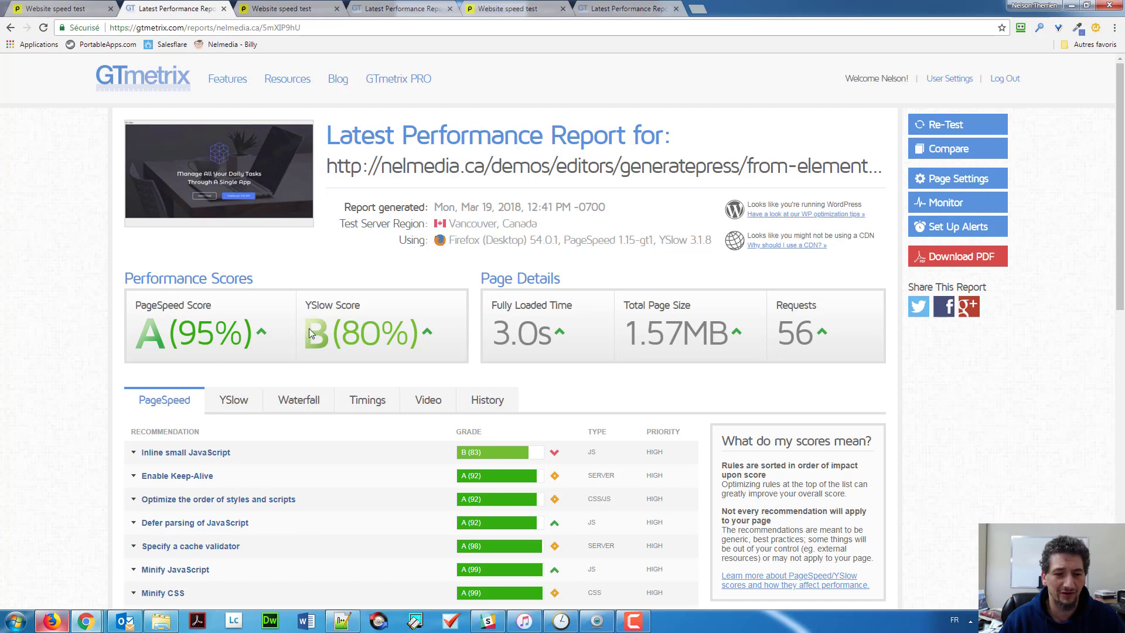
pyautogui.click(287, 8)
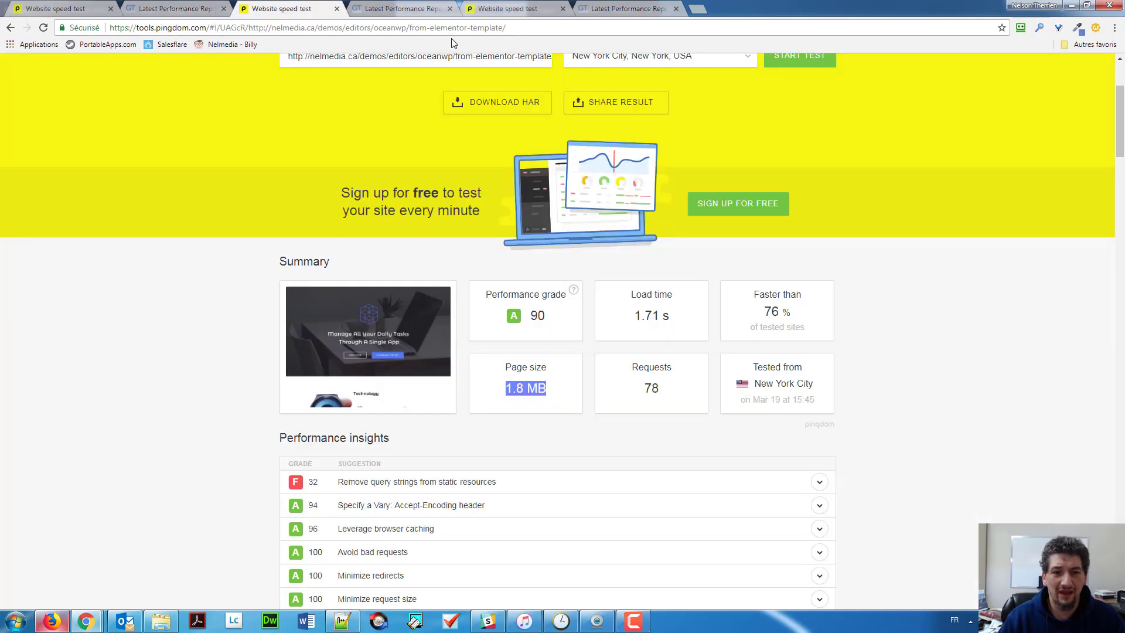
pyautogui.click(620, 8)
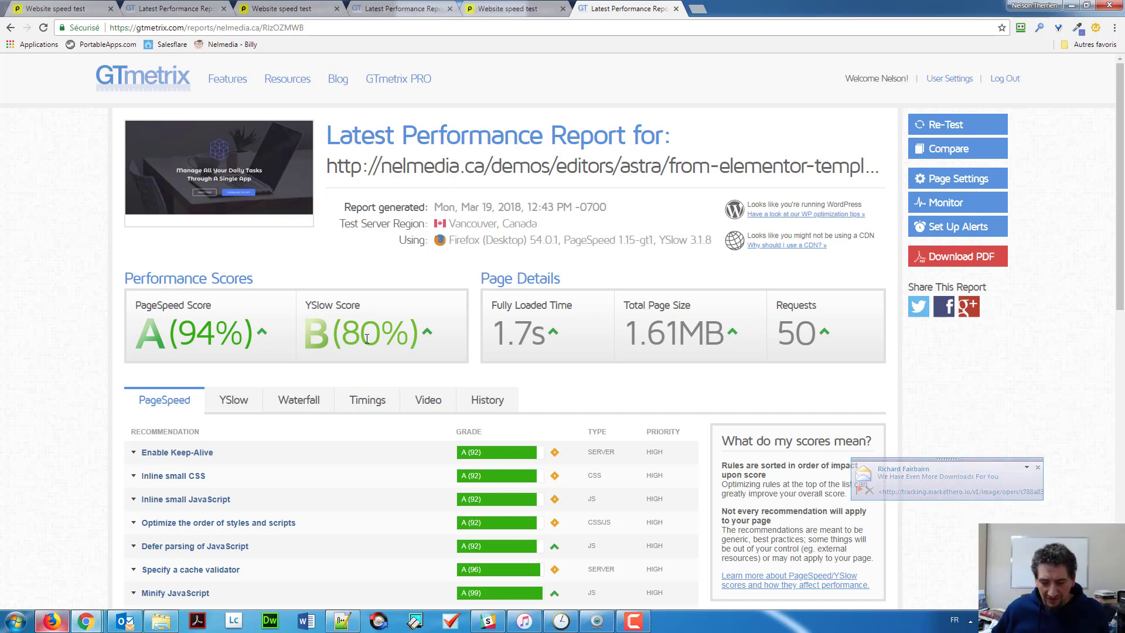
pyautogui.click(1036, 467)
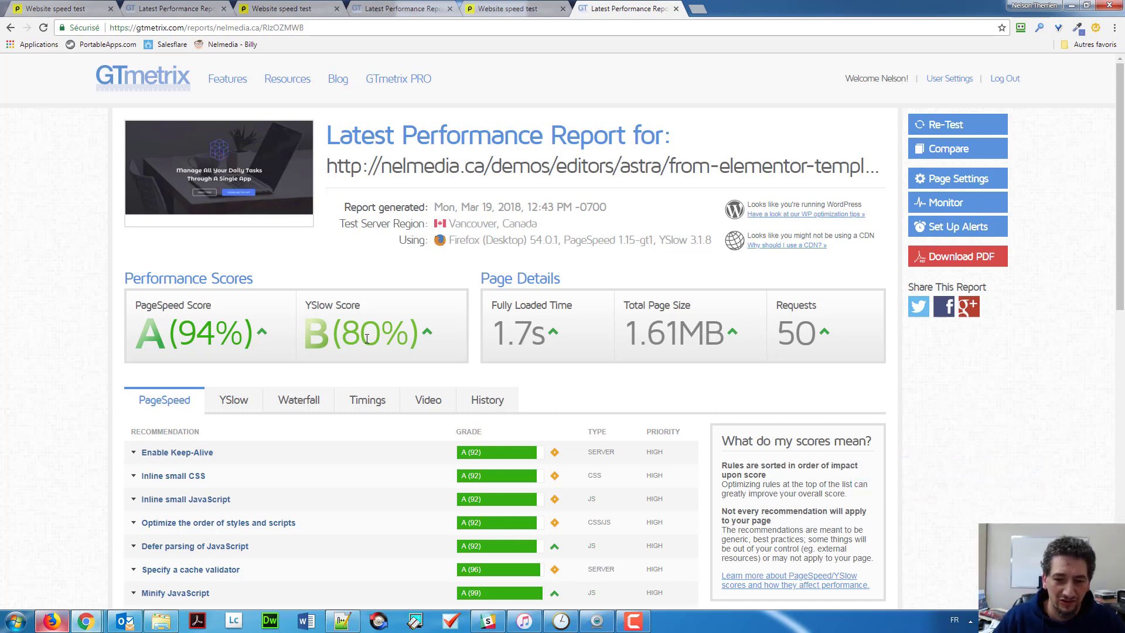
pyautogui.moveTo(236, 323)
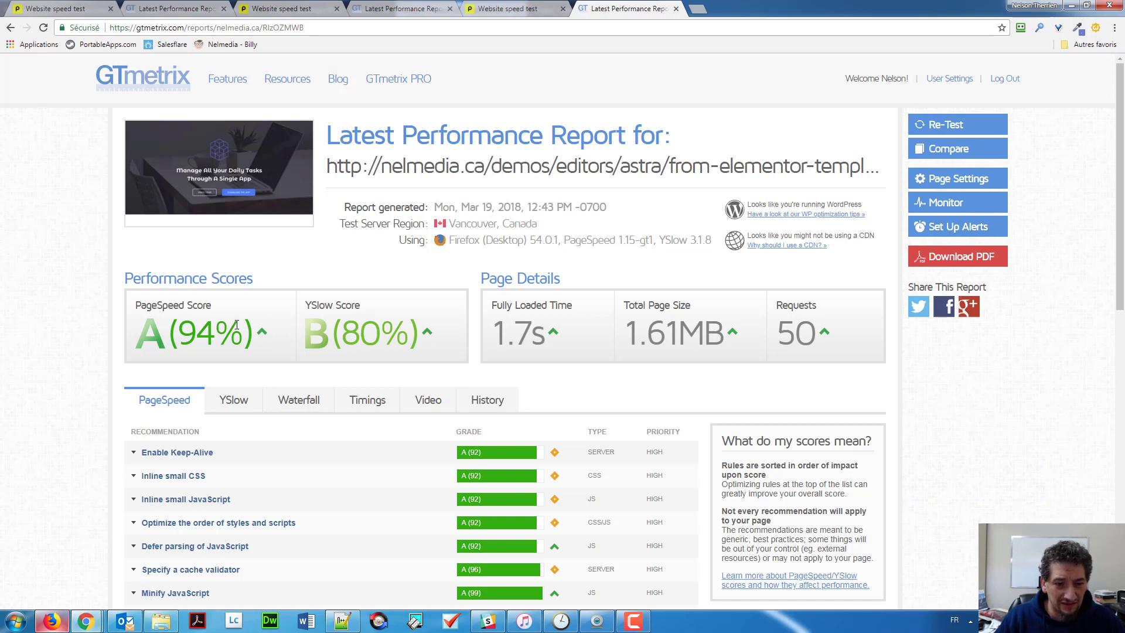
pyautogui.moveTo(208, 335)
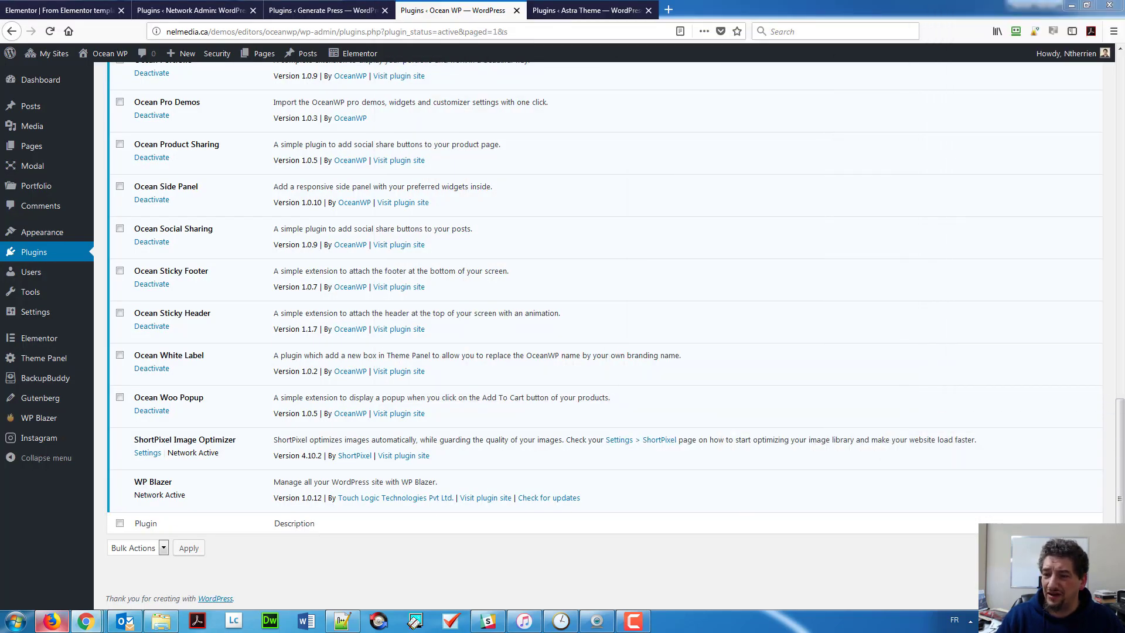
pyautogui.moveTo(517, 249)
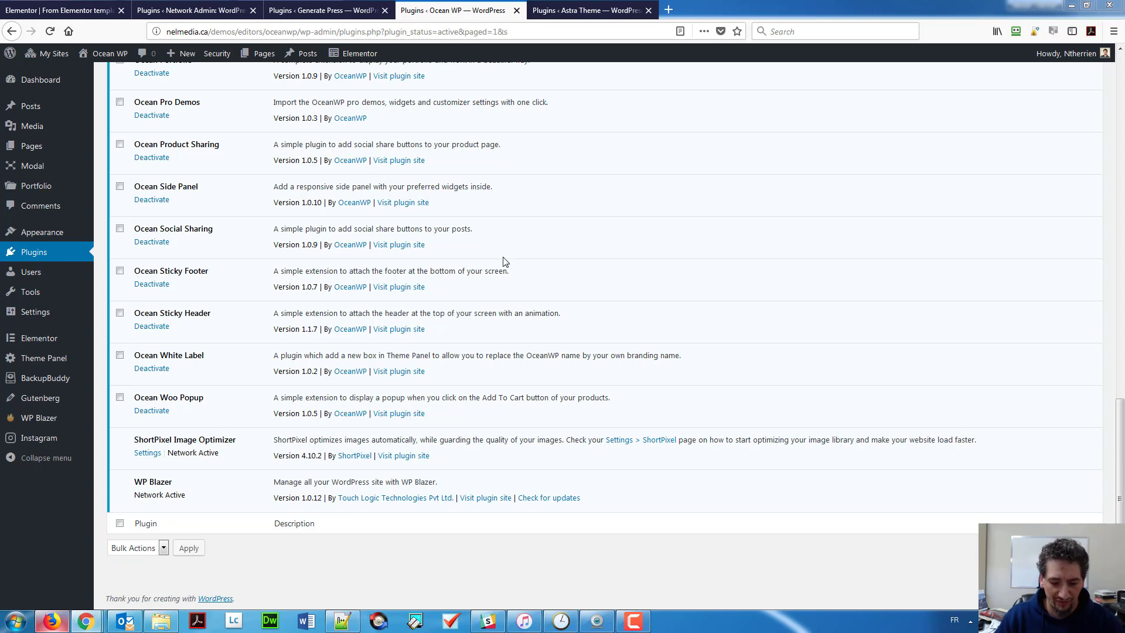
# Step: Show the network admin's active plugins list
pyautogui.click(194, 10)
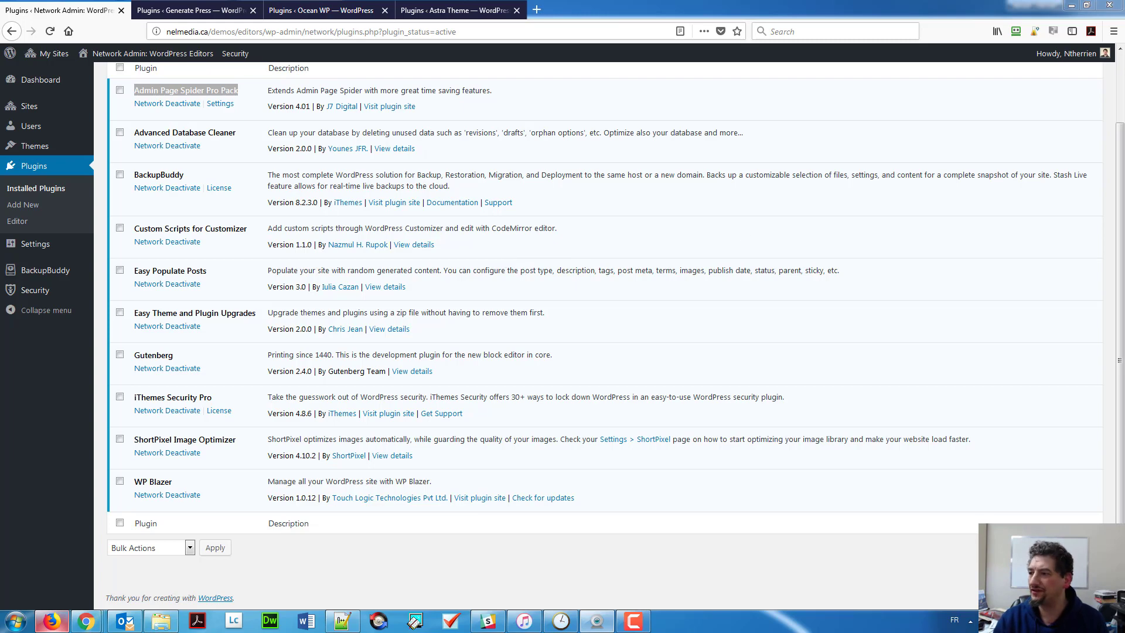
pyautogui.click(832, 4)
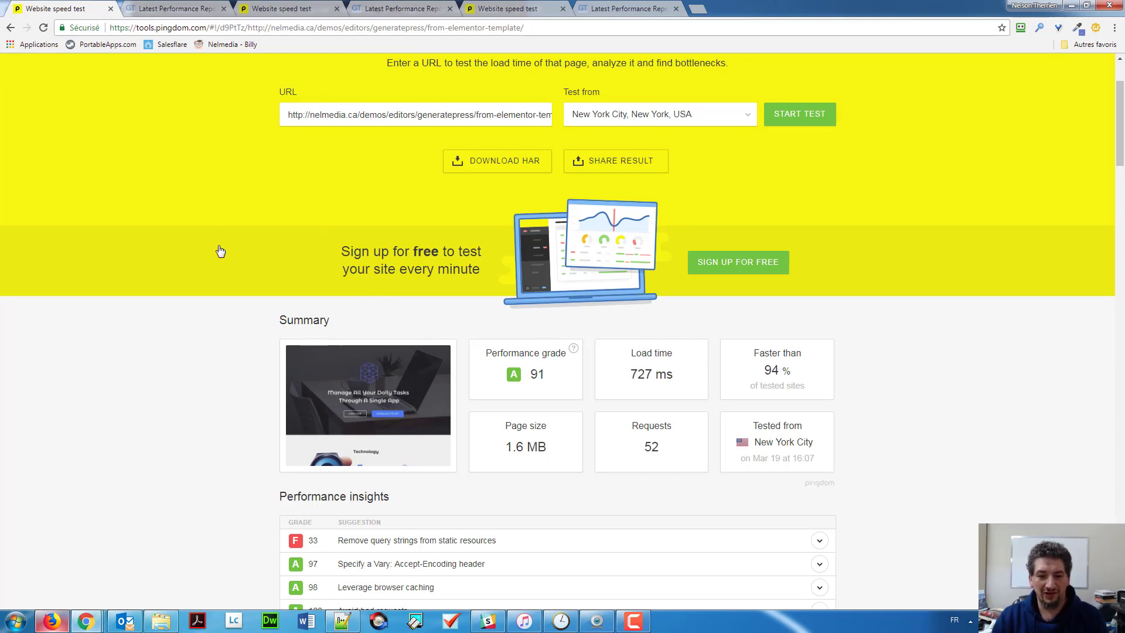
pyautogui.moveTo(215, 249)
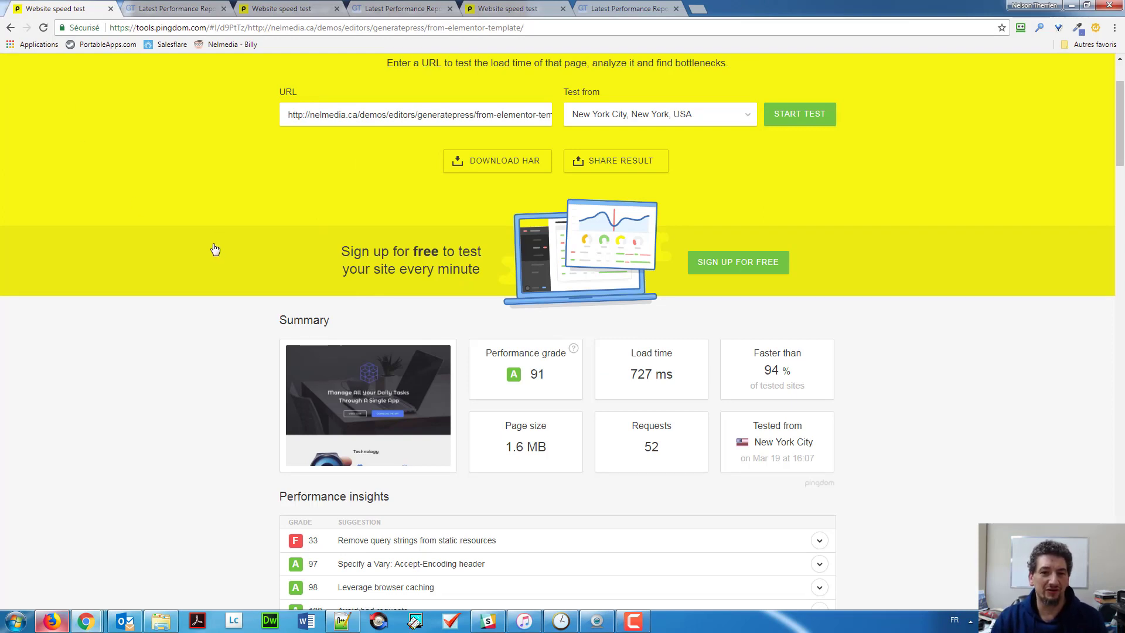
pyautogui.moveTo(212, 262)
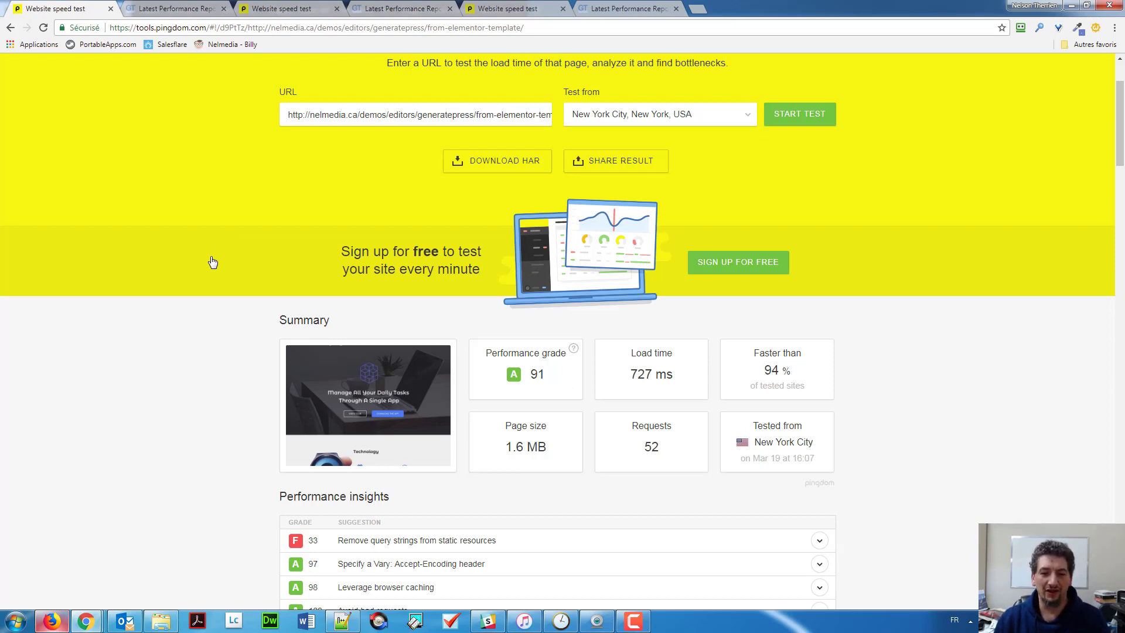
pyautogui.moveTo(552, 357)
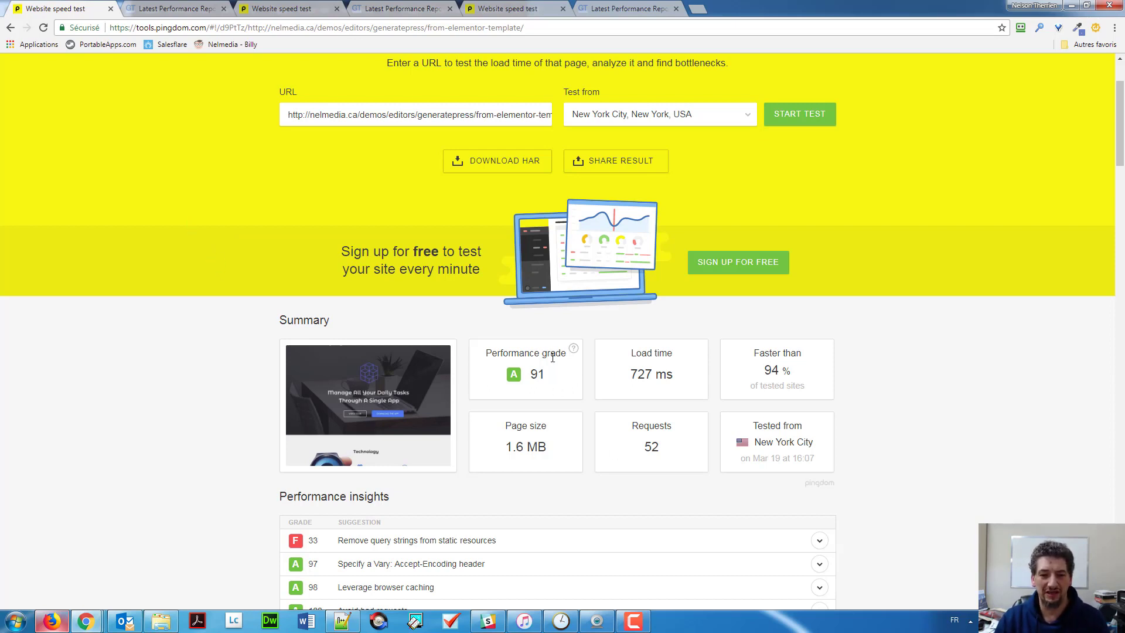
pyautogui.moveTo(626, 423)
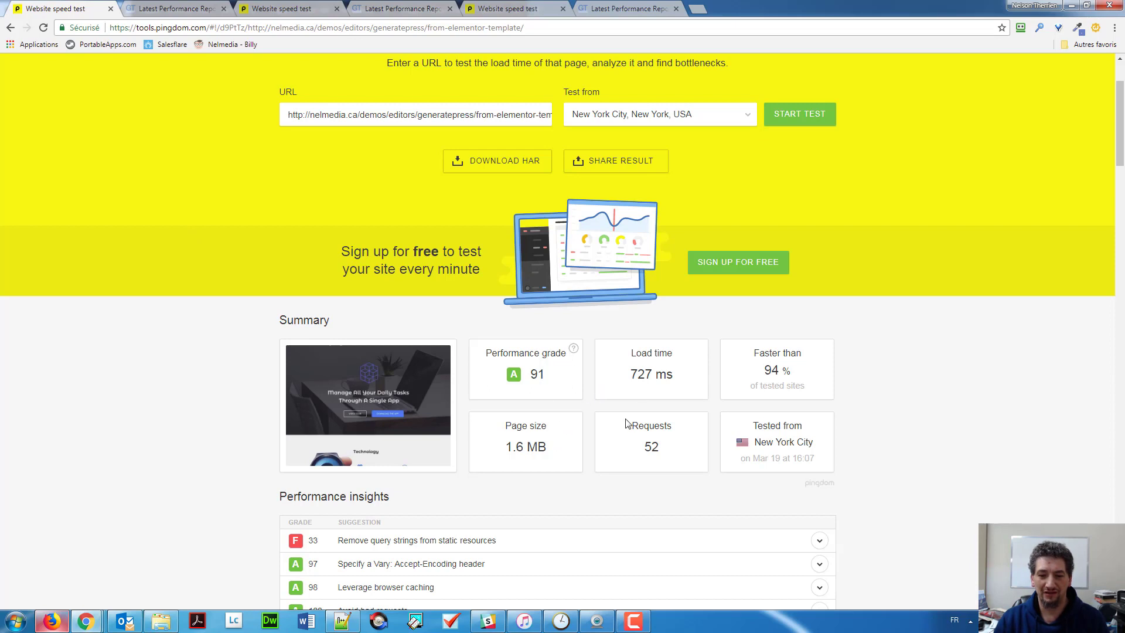
pyautogui.moveTo(280, 8)
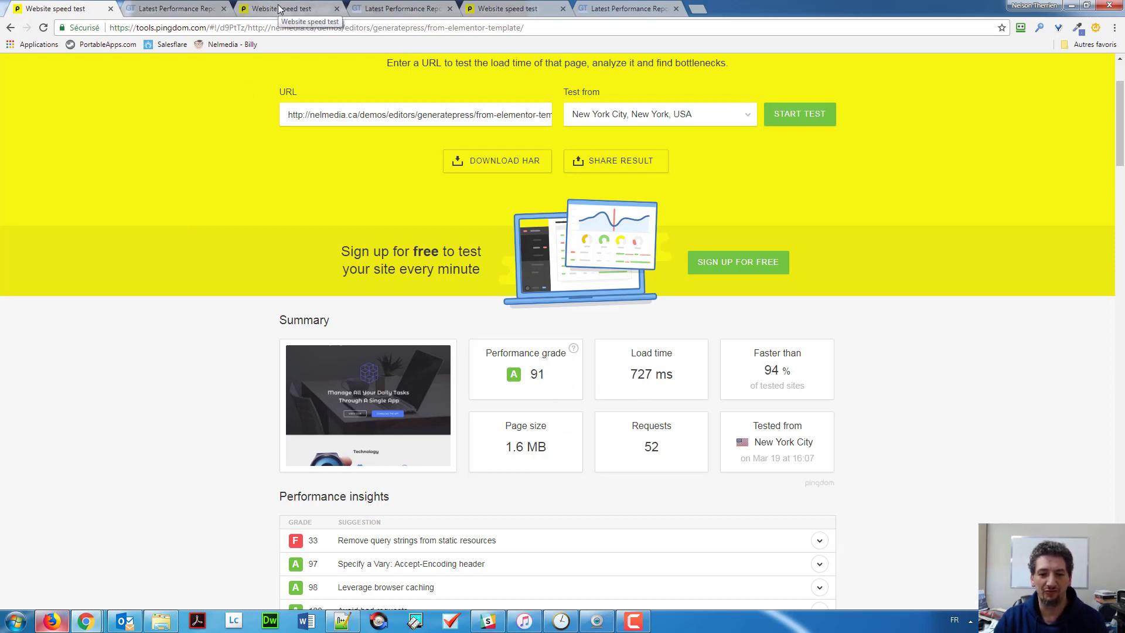
pyautogui.moveTo(373, 37)
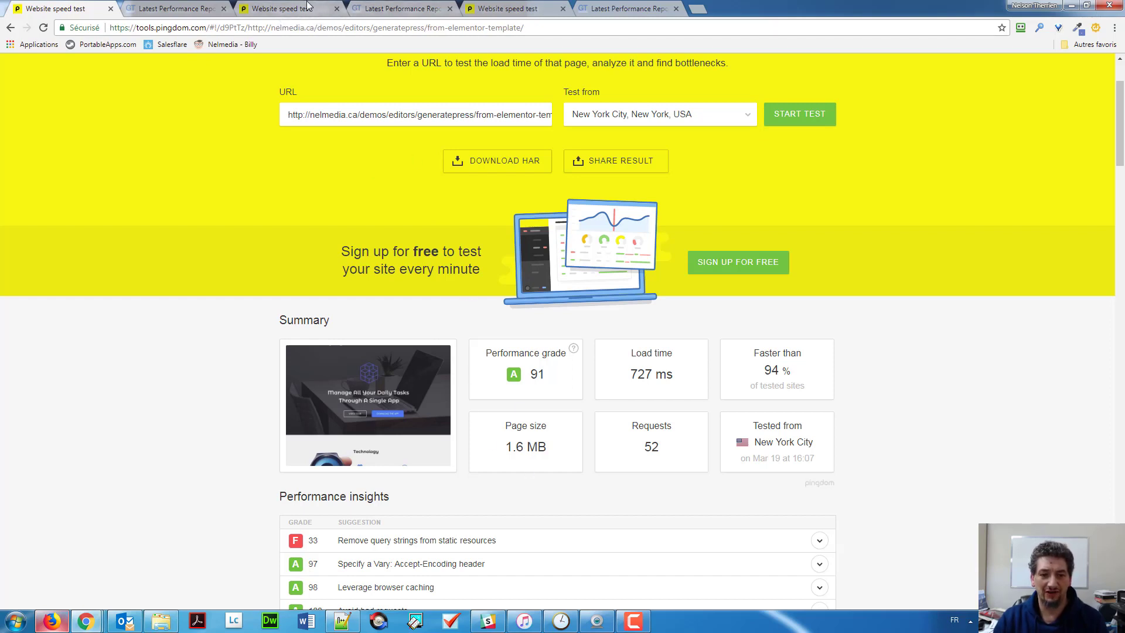
# Step: Compare the three Pingdom tabs and highlight Astra's 45 requests (grade 91, 711 ms)
pyautogui.click(287, 9)
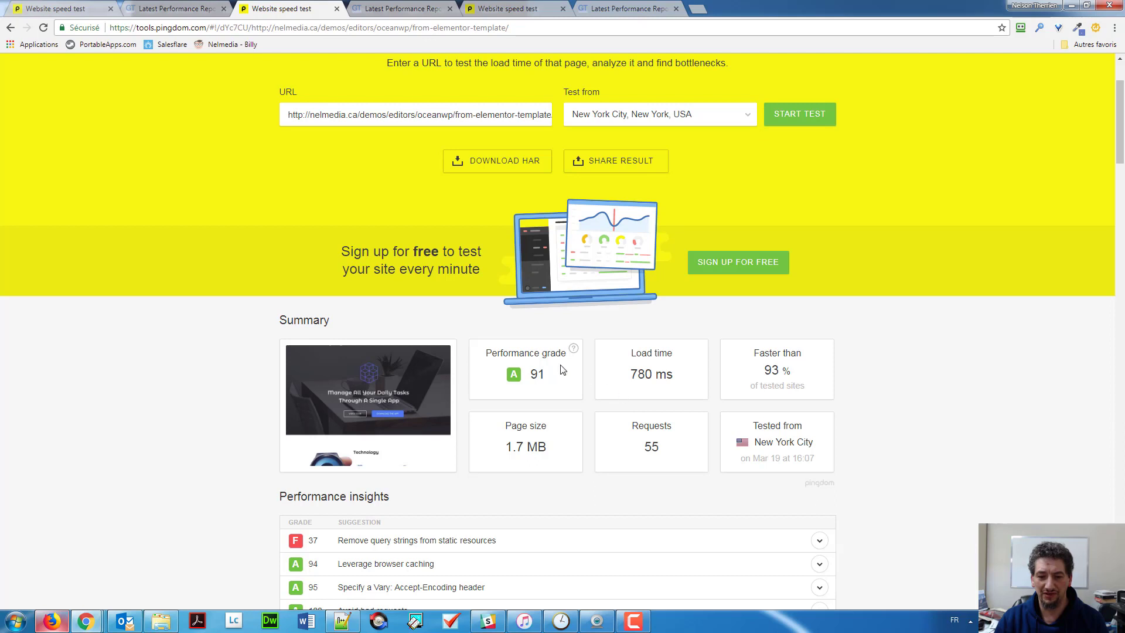
pyautogui.moveTo(585, 457)
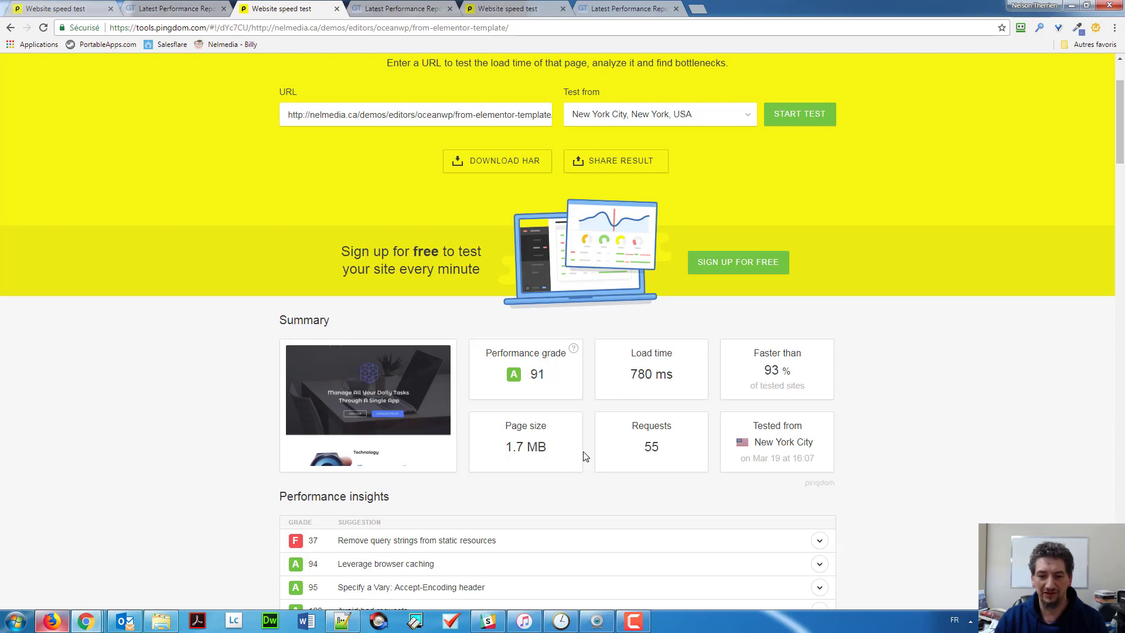
pyautogui.click(54, 7)
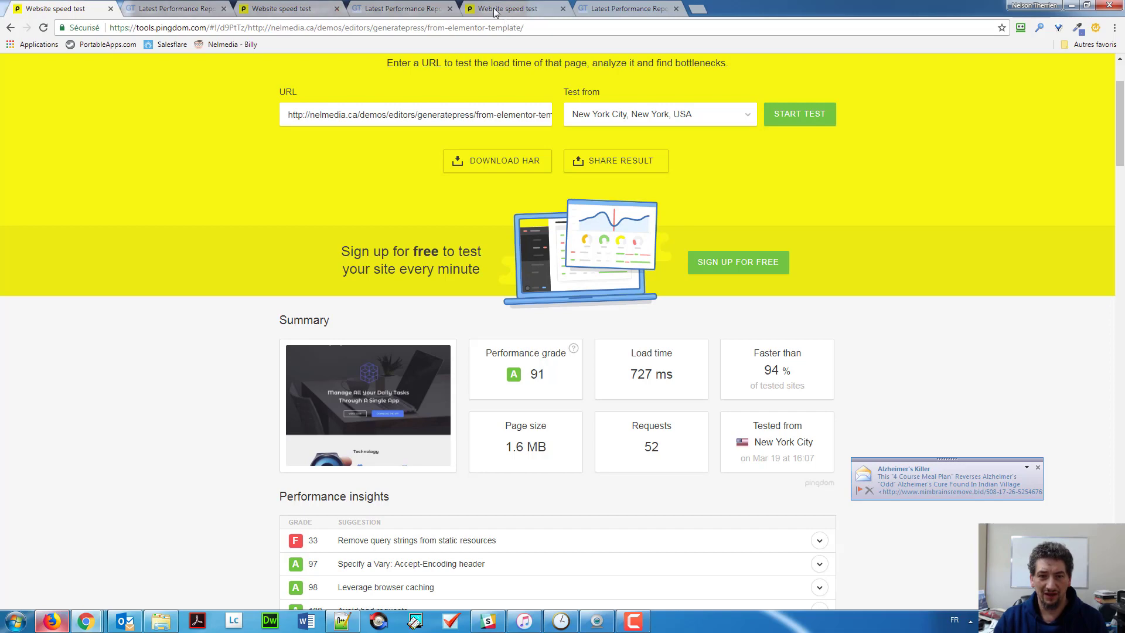
pyautogui.click(502, 9)
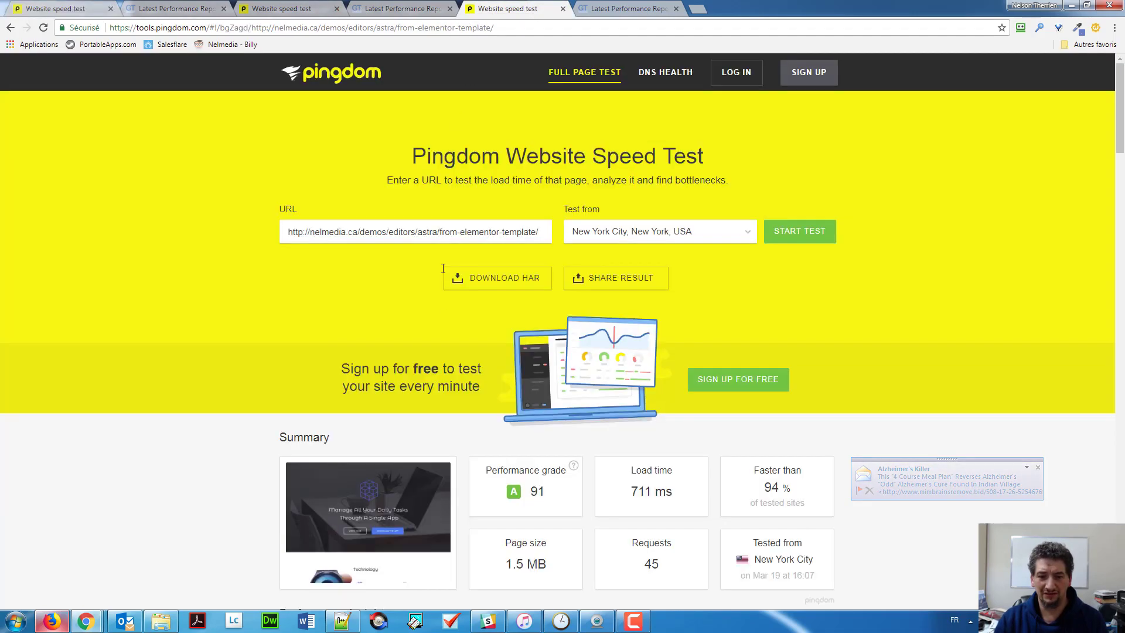
pyautogui.scroll(-3)
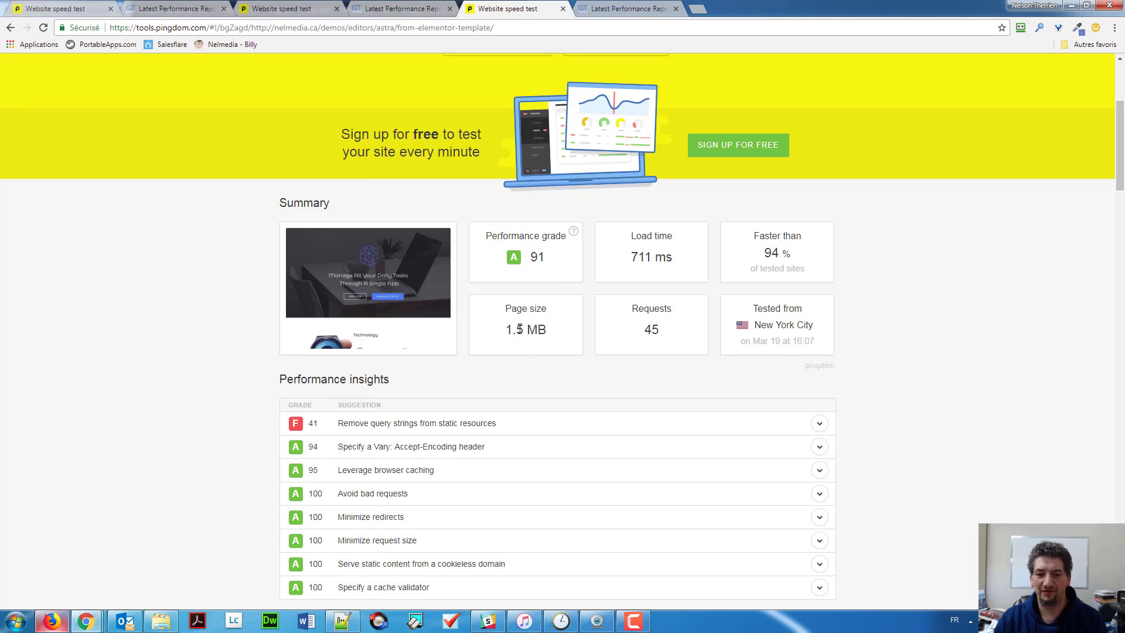
pyautogui.moveTo(666, 336)
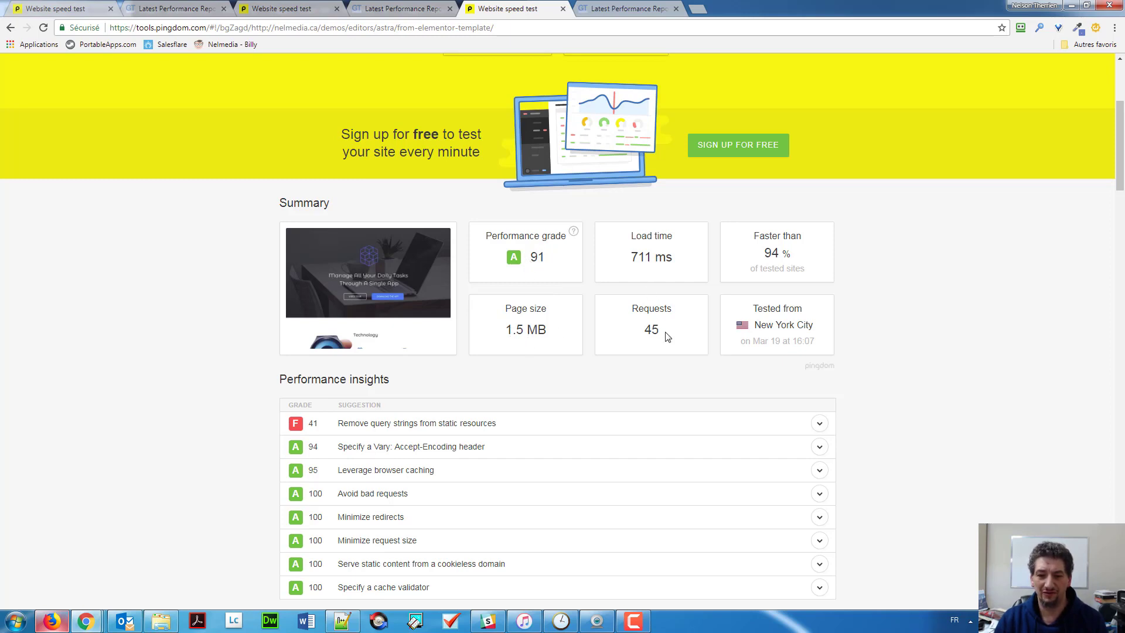
pyautogui.doubleClick(651, 329)
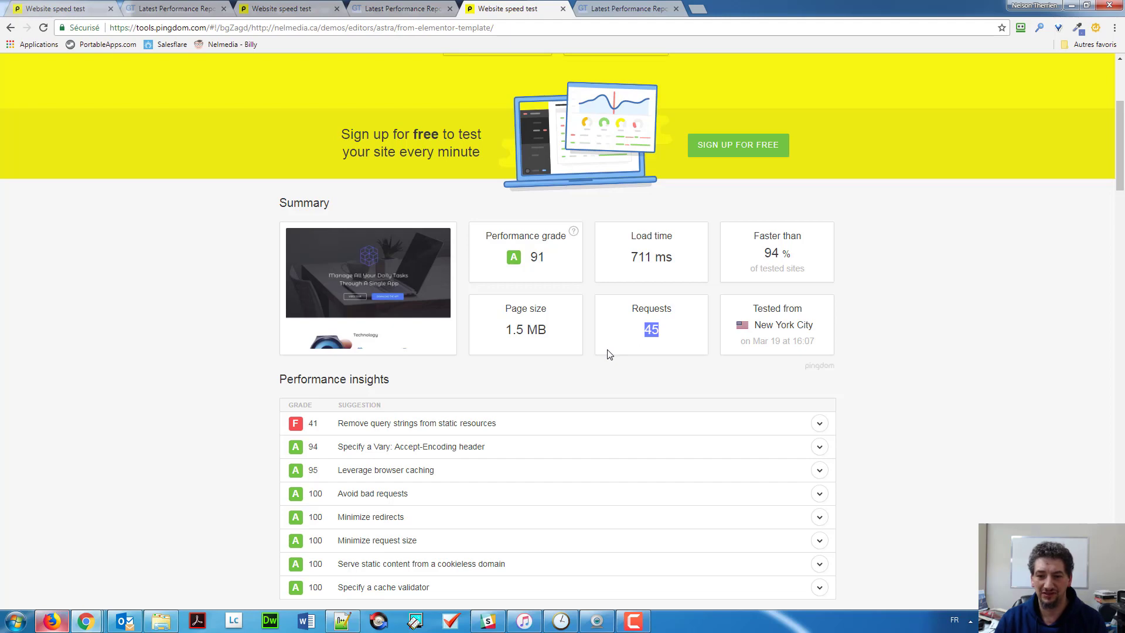
pyautogui.moveTo(211, 241)
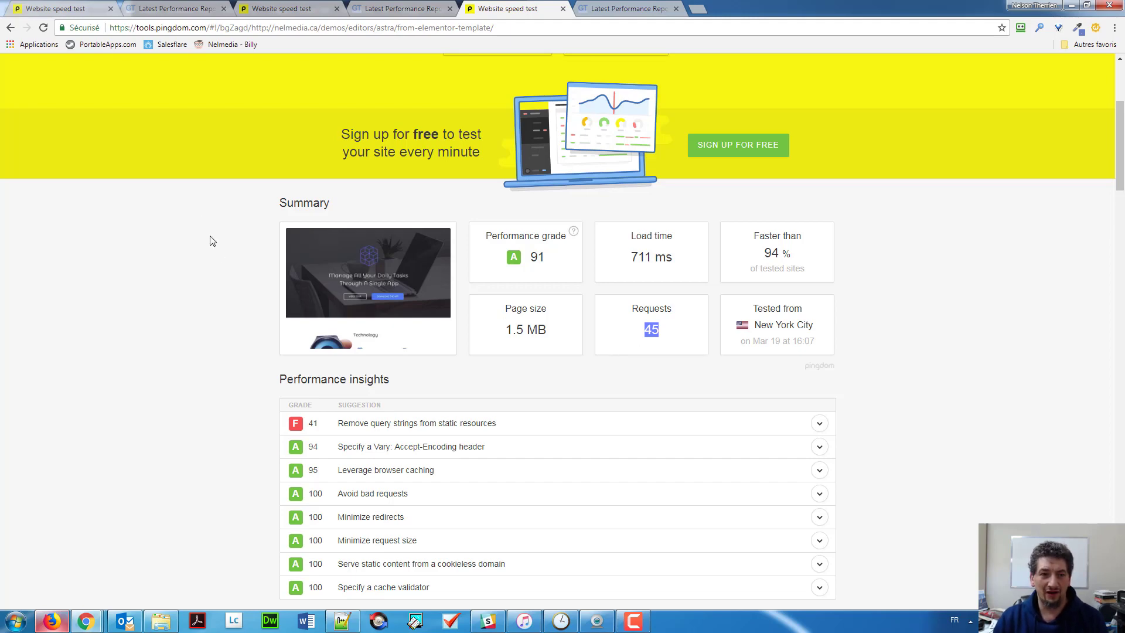
# Step: Compare GeneratePress and OceanWP GTmetrix reports, ending on Astra's 96% PageSpeed, 81% YSlow
pyautogui.click(172, 8)
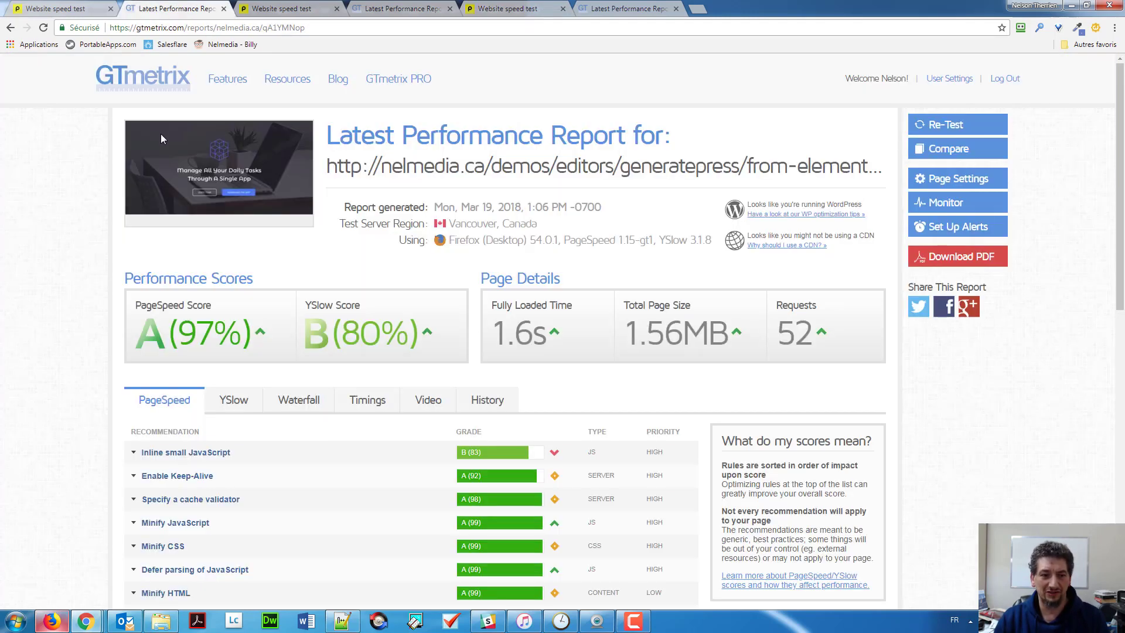
pyautogui.moveTo(271, 336)
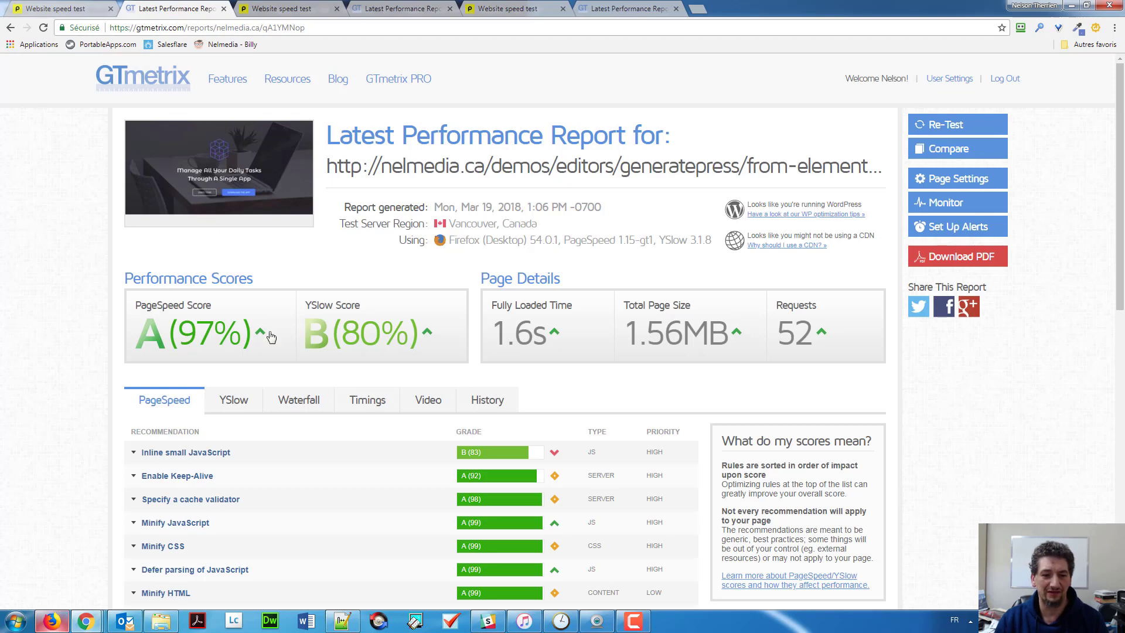
pyautogui.moveTo(378, 156)
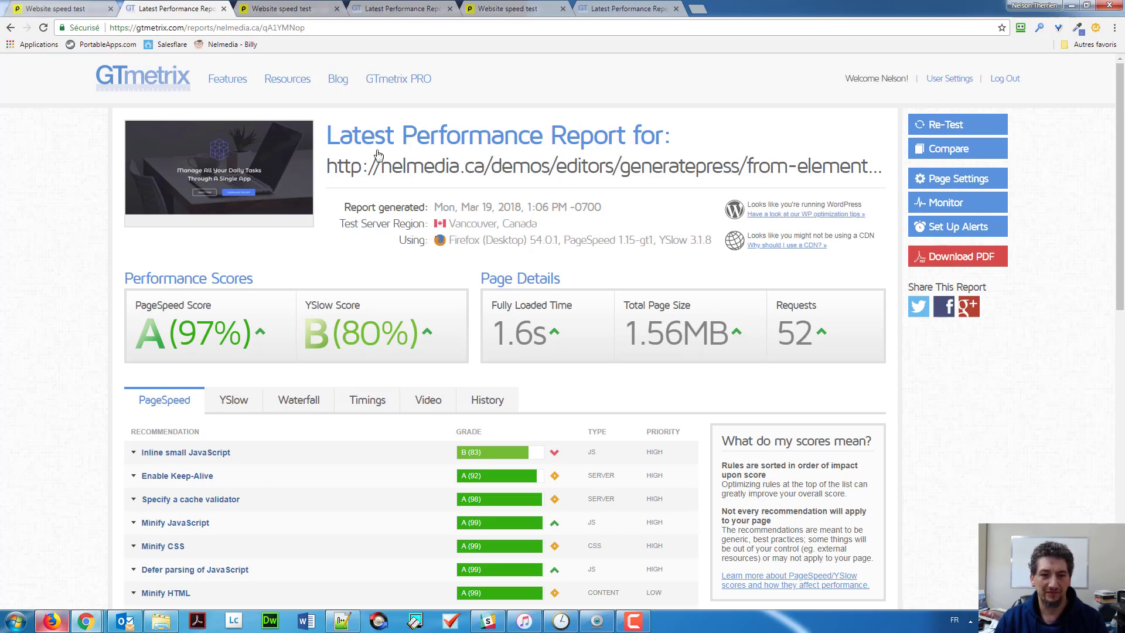
pyautogui.moveTo(390, 8)
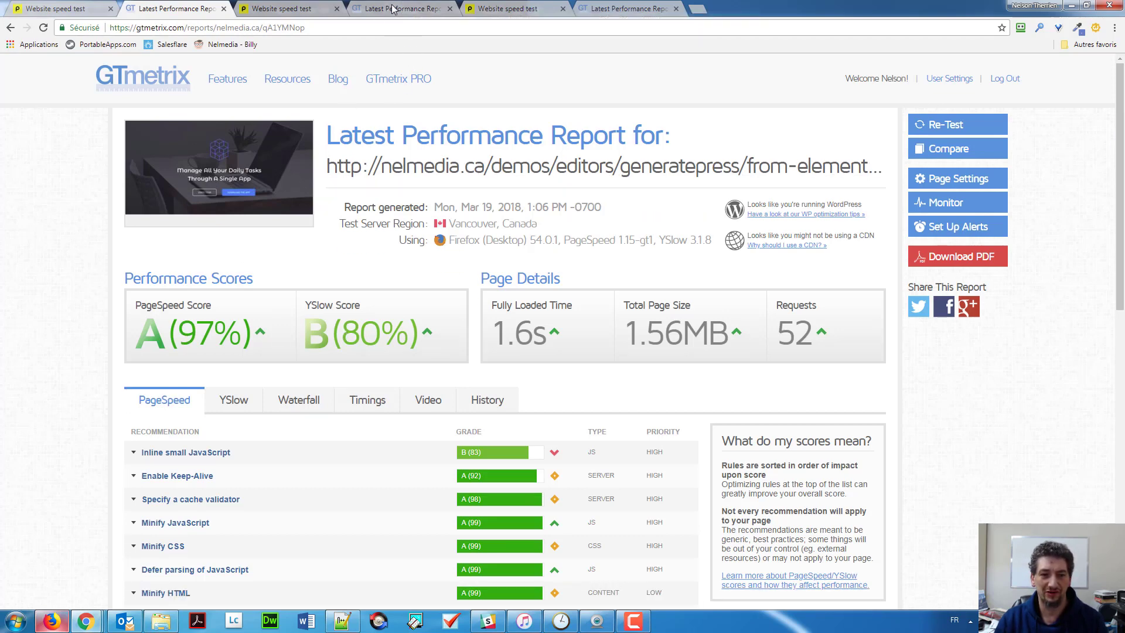
pyautogui.click(400, 8)
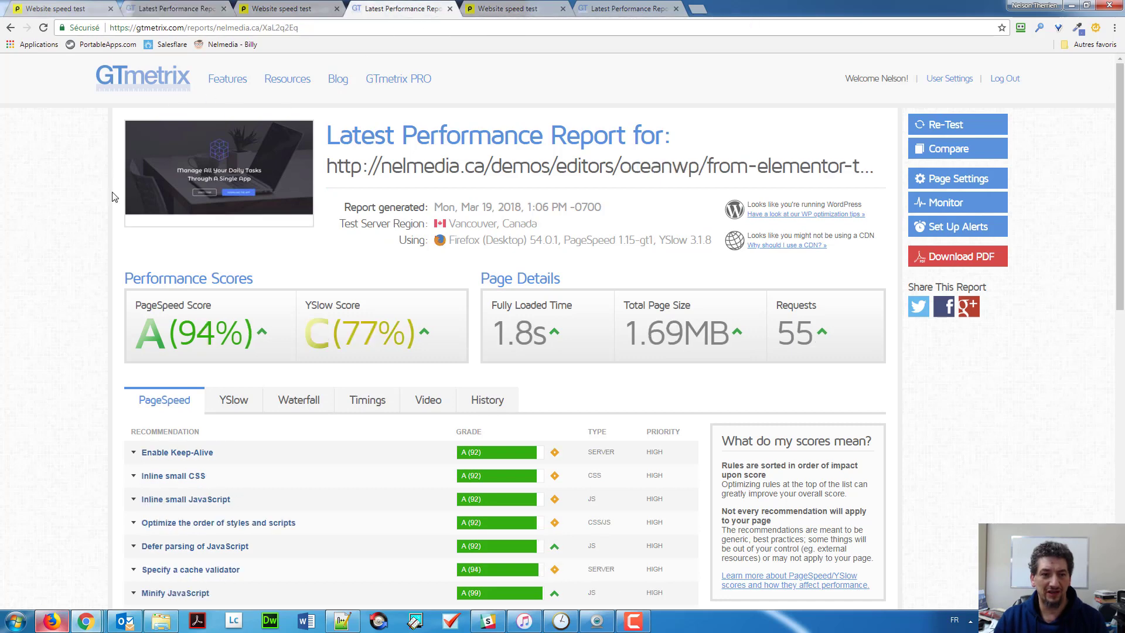
pyautogui.moveTo(185, 331)
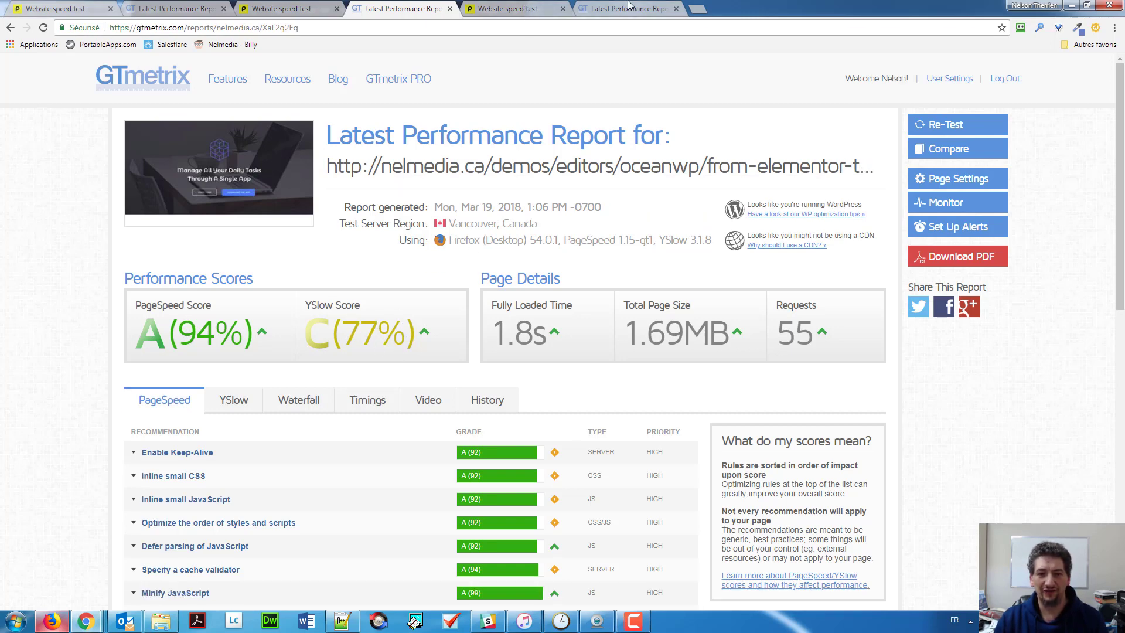
pyautogui.click(627, 7)
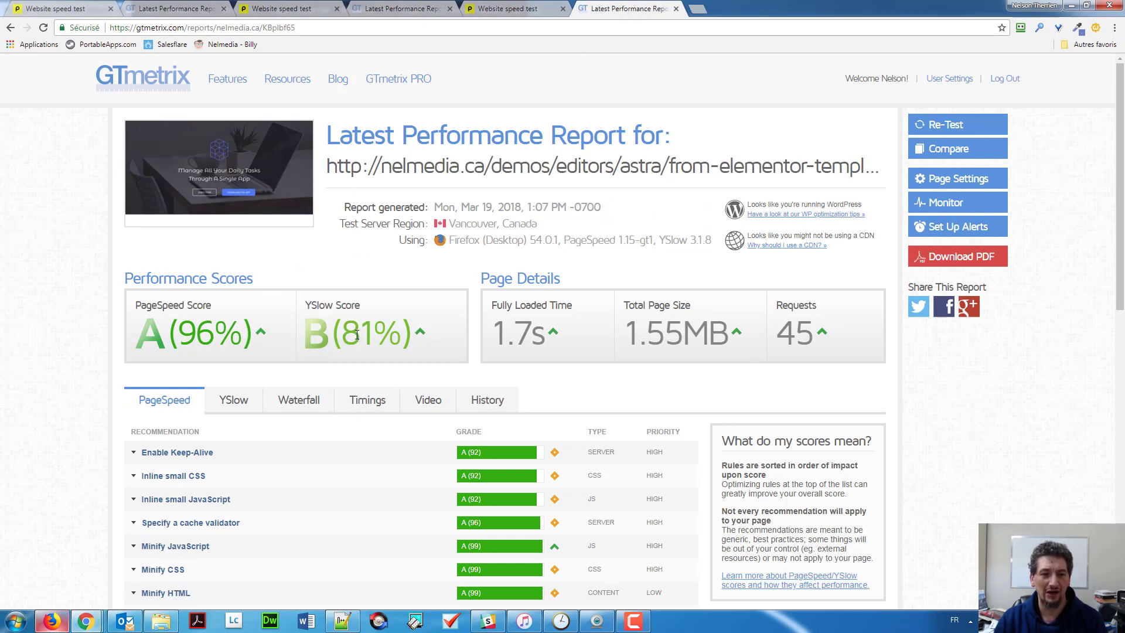
pyautogui.moveTo(143, 235)
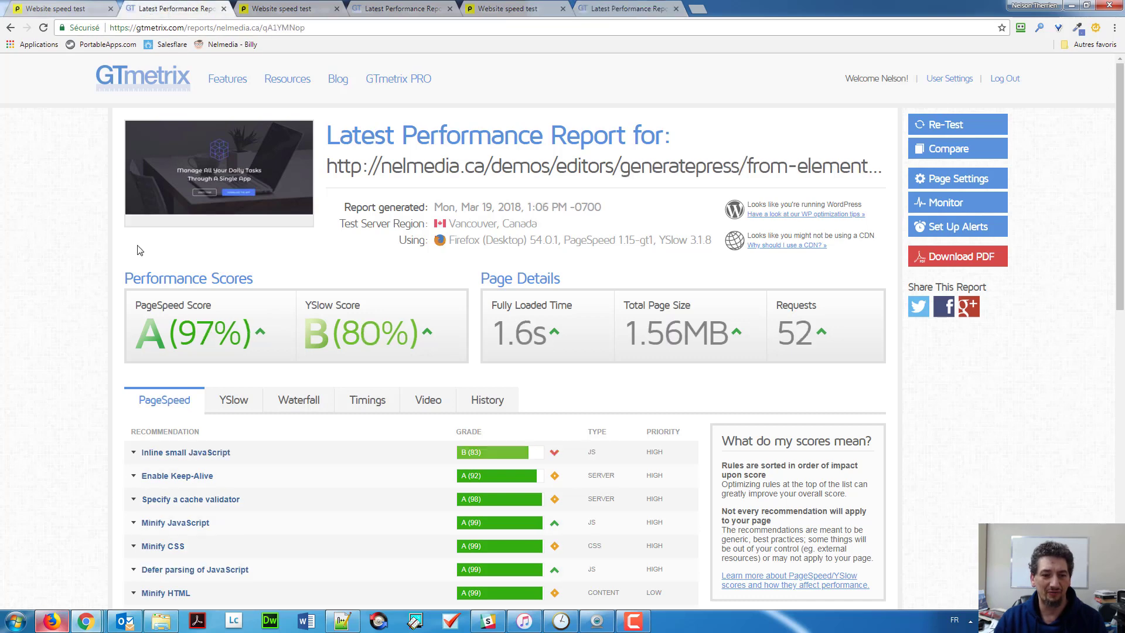
pyautogui.moveTo(322, 331)
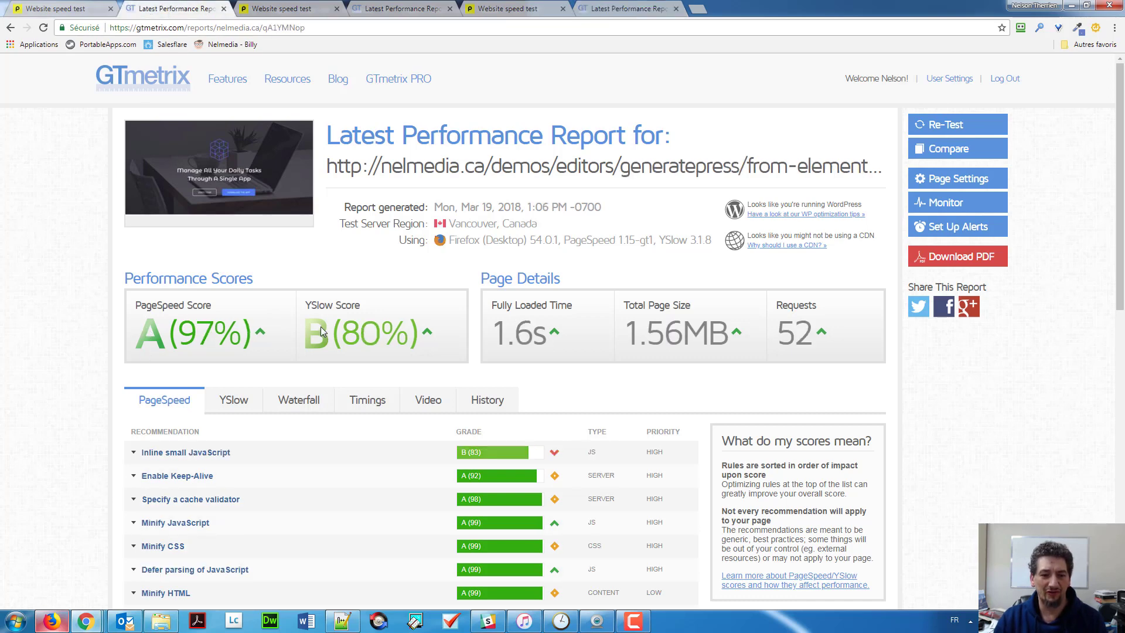
pyautogui.click(627, 7)
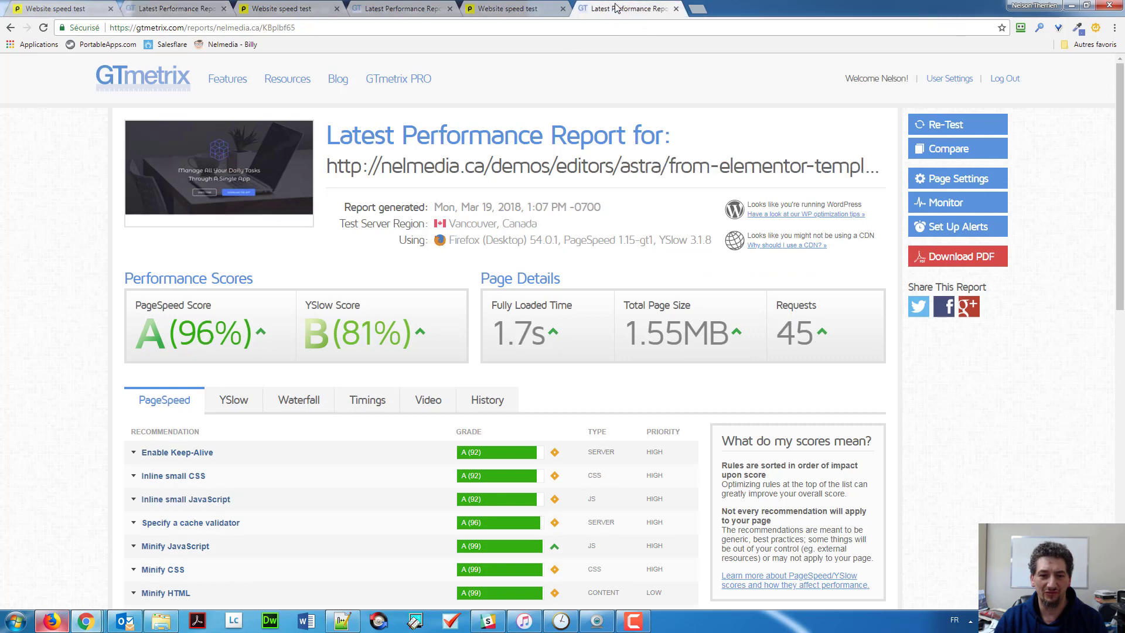
pyautogui.moveTo(436, 213)
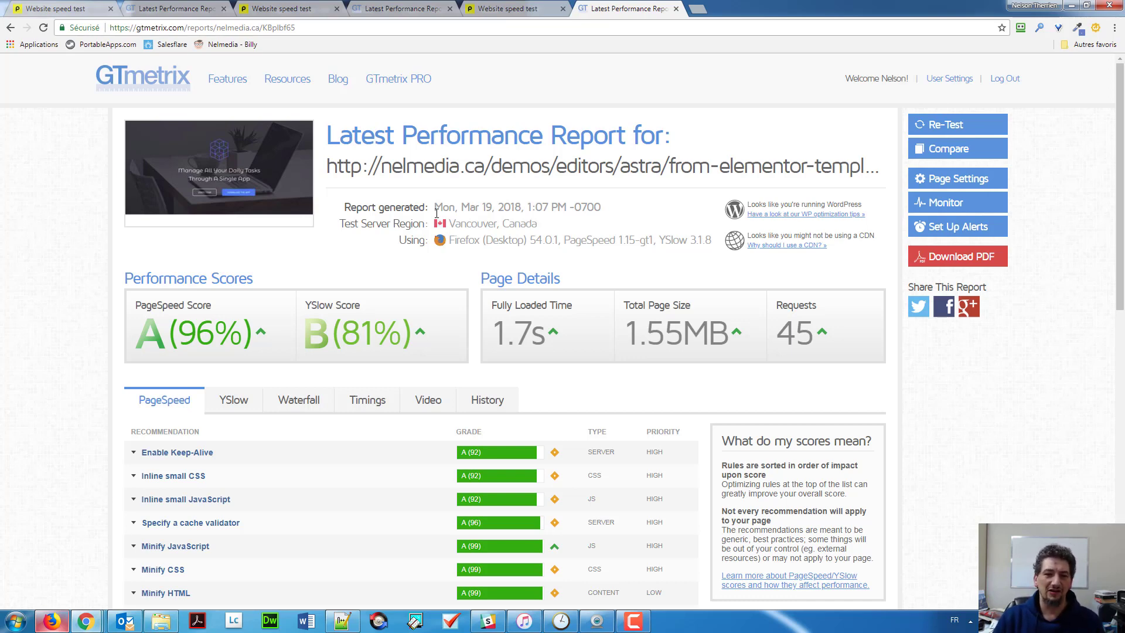
pyautogui.moveTo(393, 6)
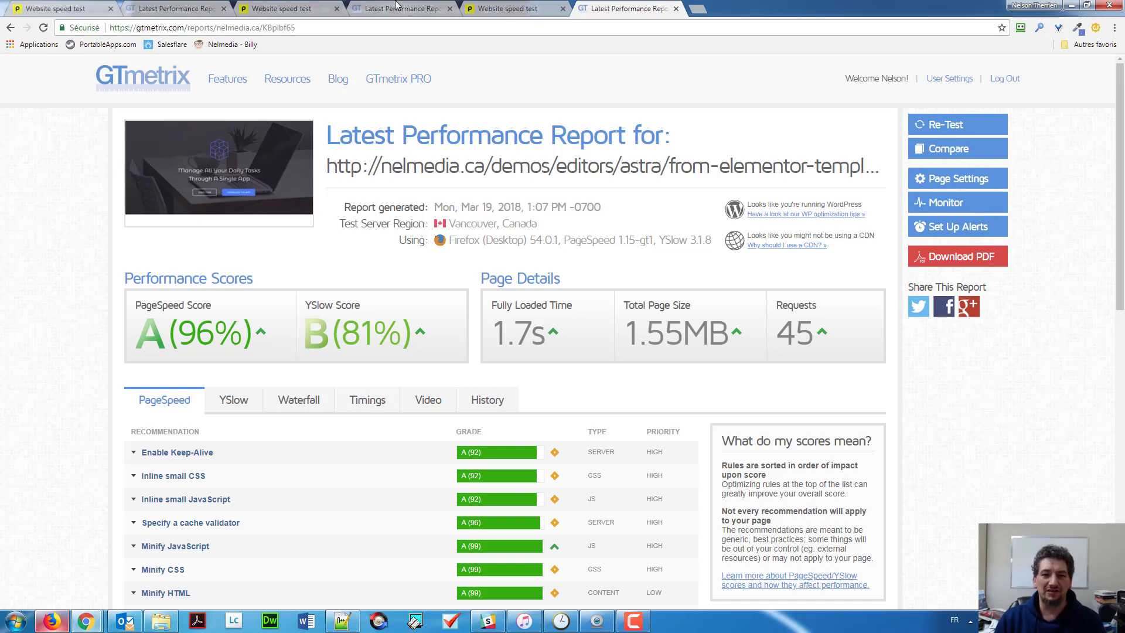